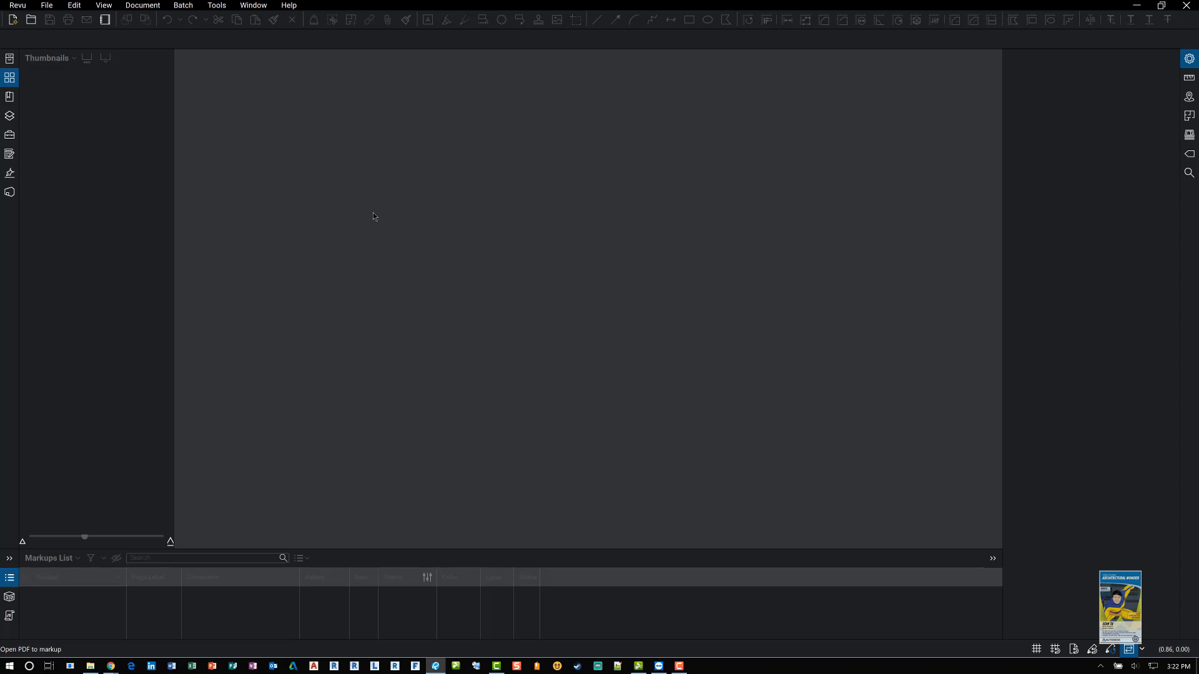
pyautogui.moveTo(248, 99)
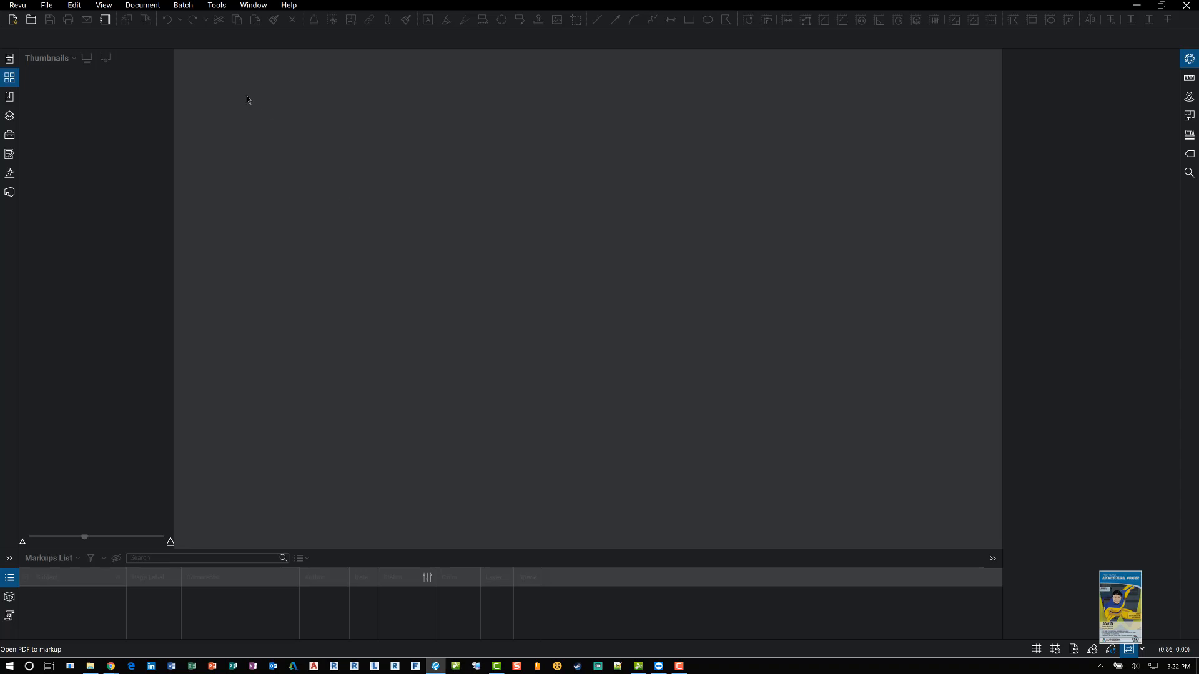
pyautogui.moveTo(142, 5)
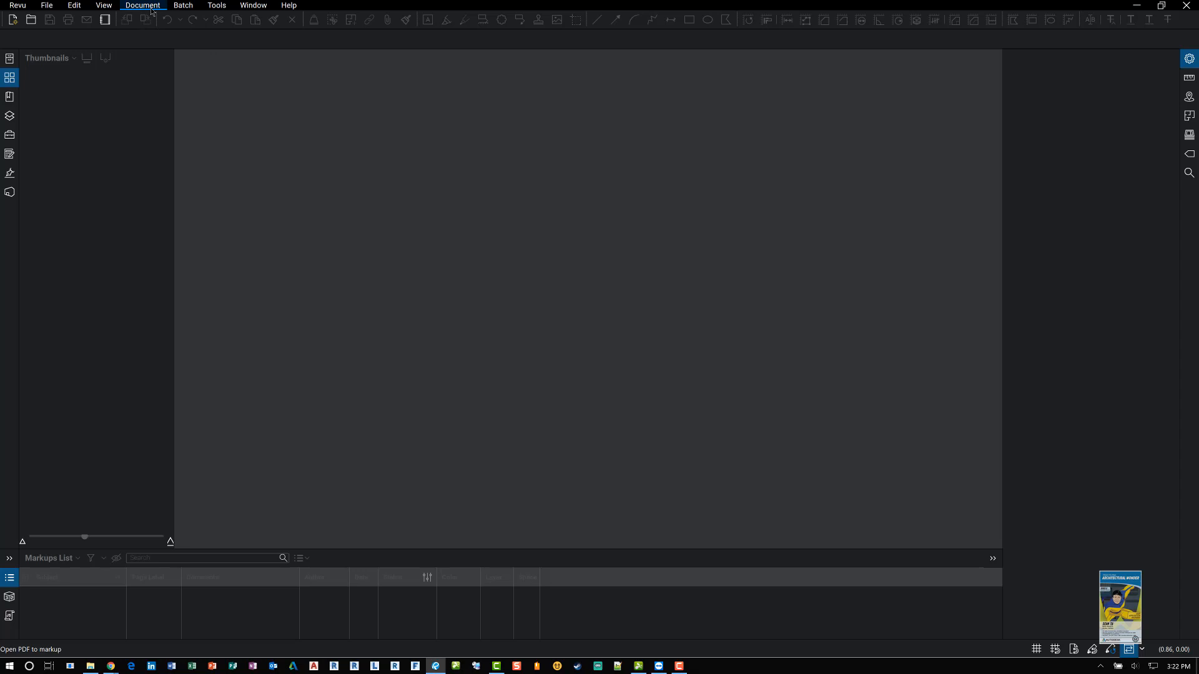
# - Start Batch Compare Documents from the Batch menu after browsing the comparison commands
pyautogui.click(143, 5)
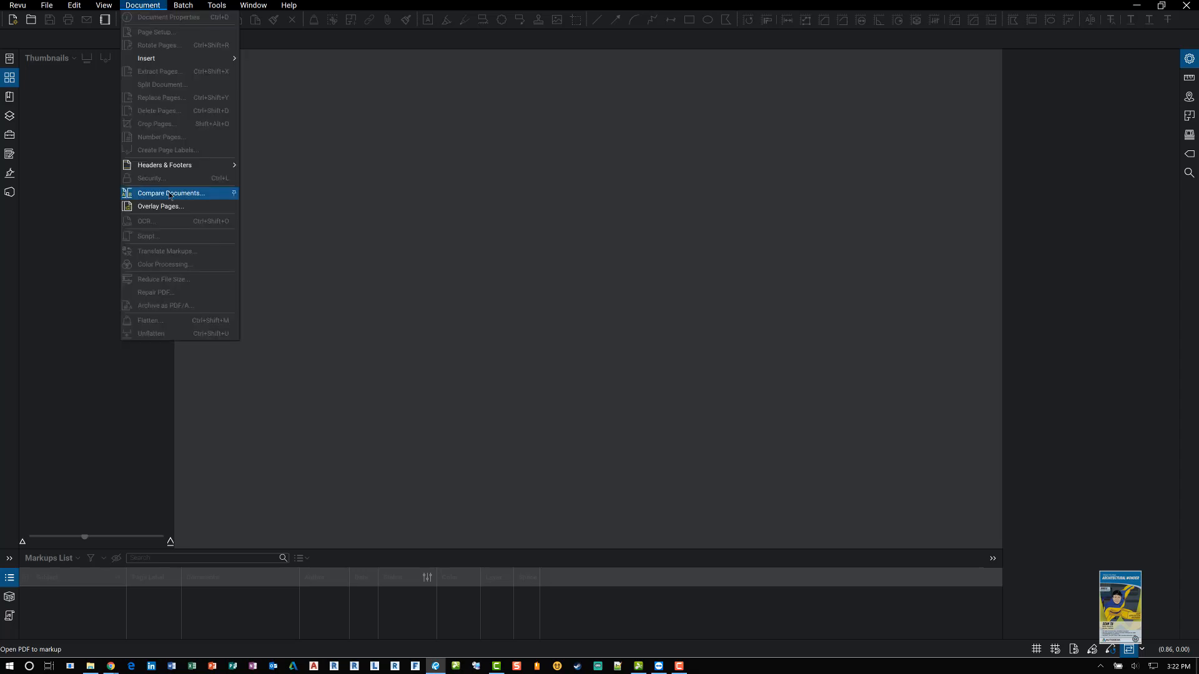
pyautogui.moveTo(159, 206)
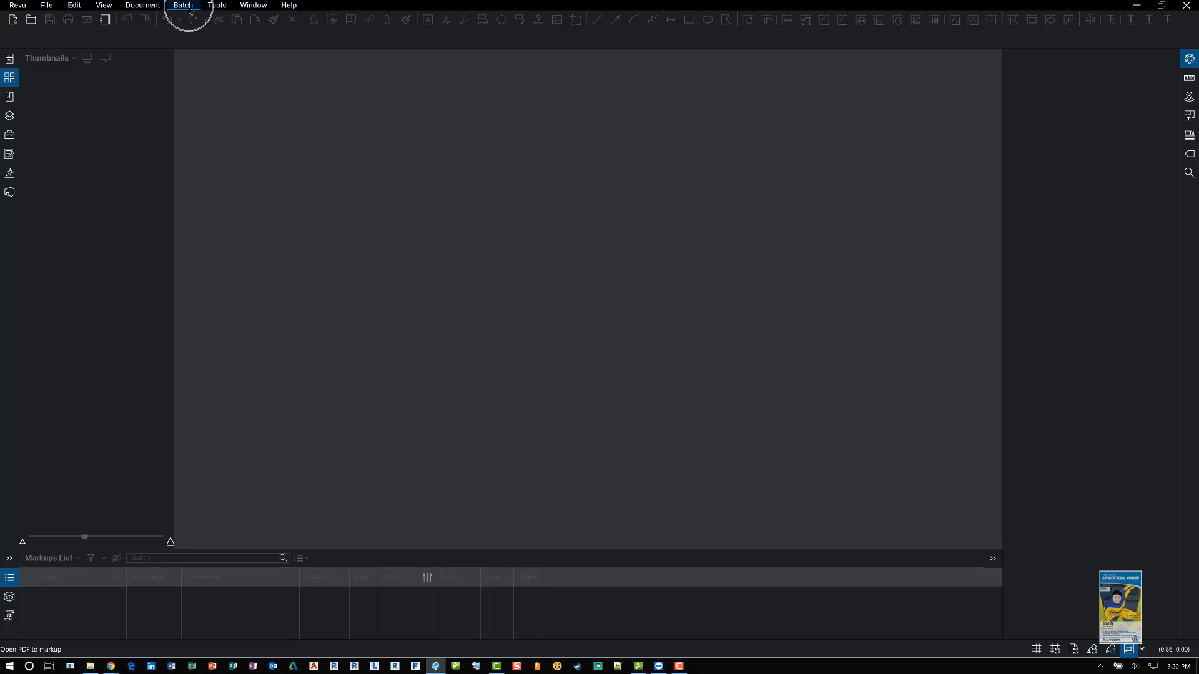
pyautogui.click(182, 5)
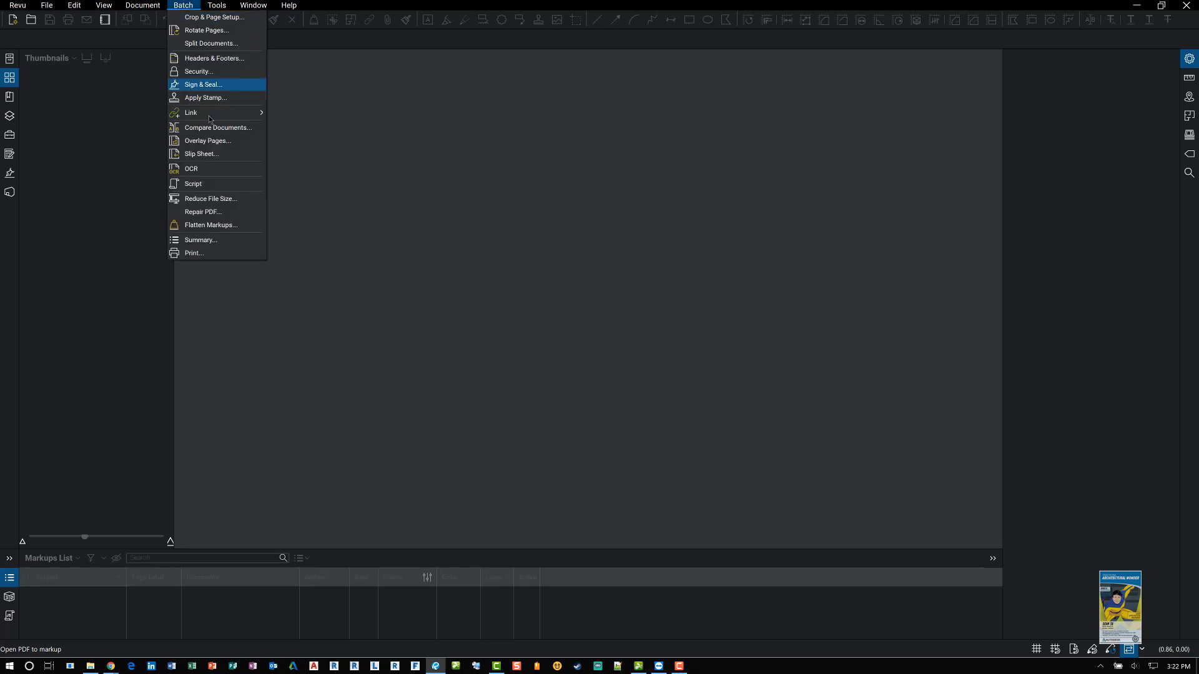
pyautogui.moveTo(217, 127)
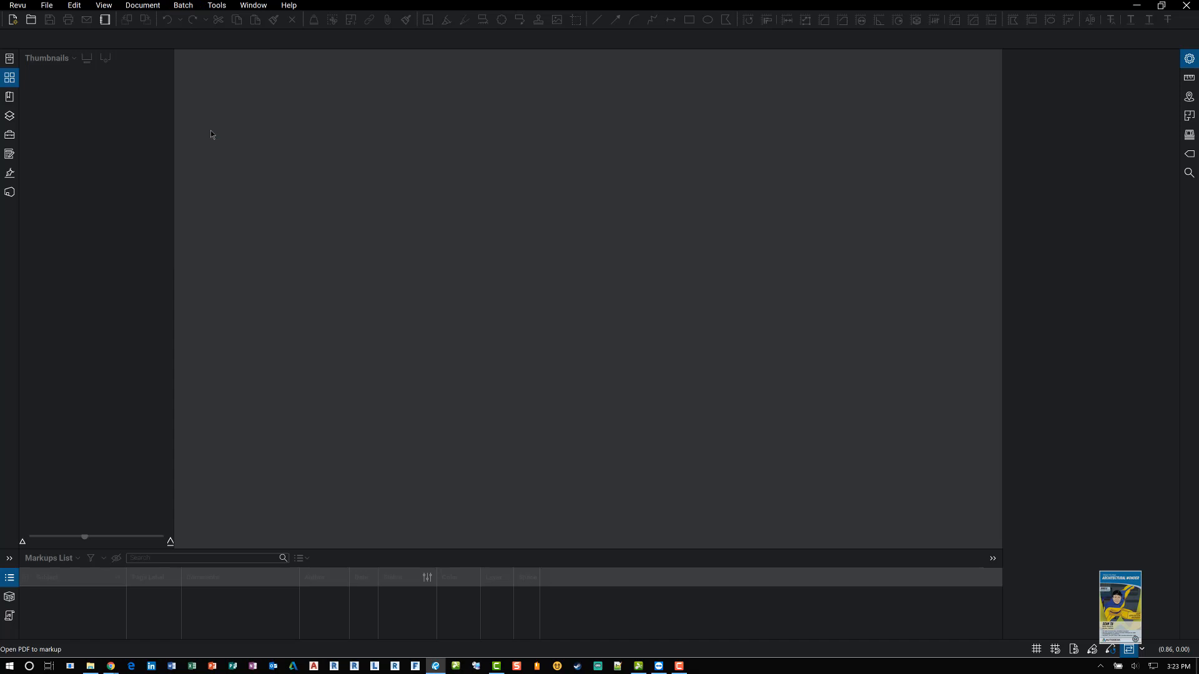
pyautogui.click(182, 5)
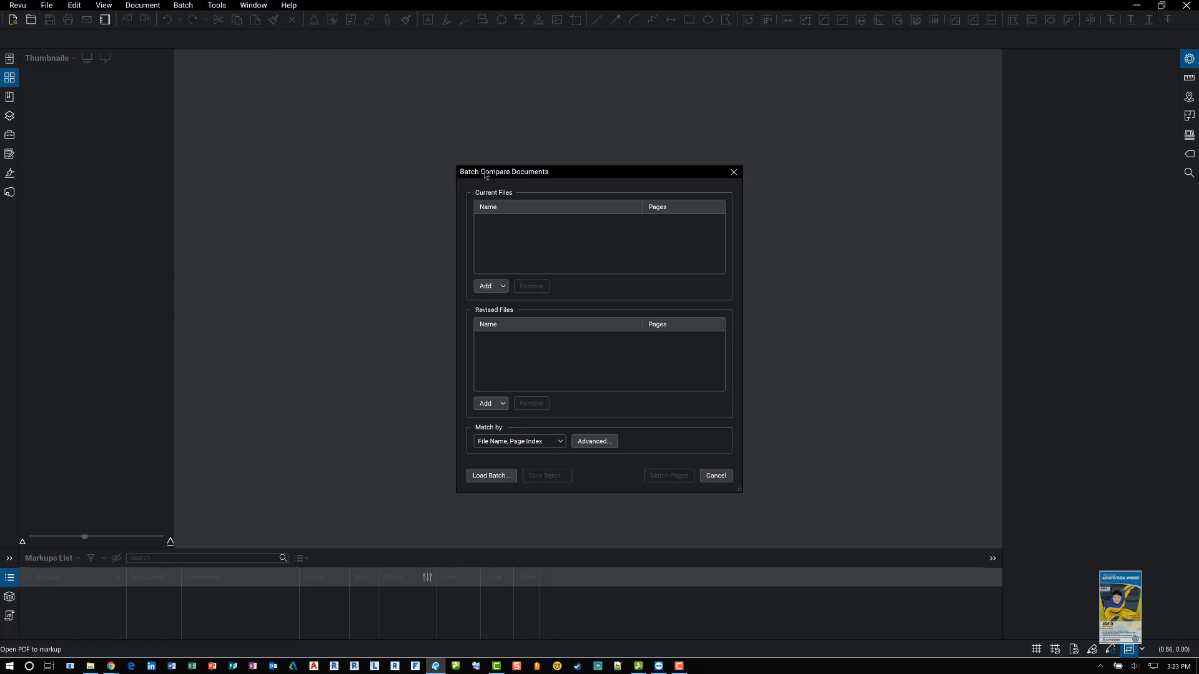
pyautogui.moveTo(503, 287)
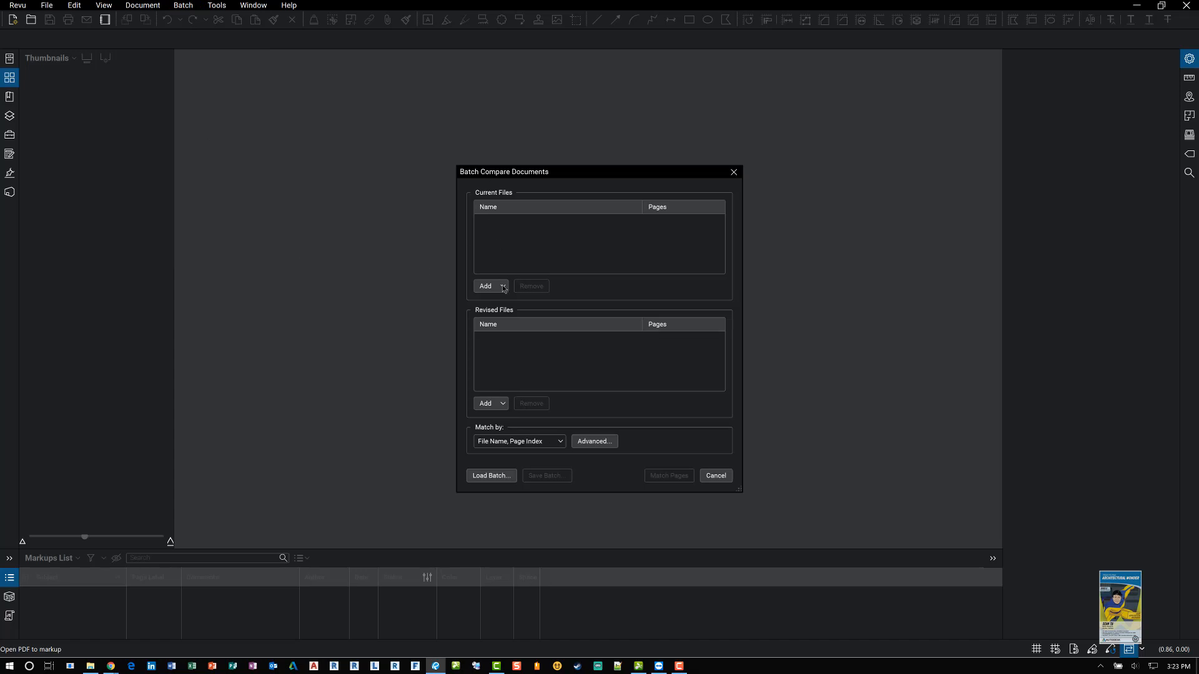
pyautogui.moveTo(457, 346)
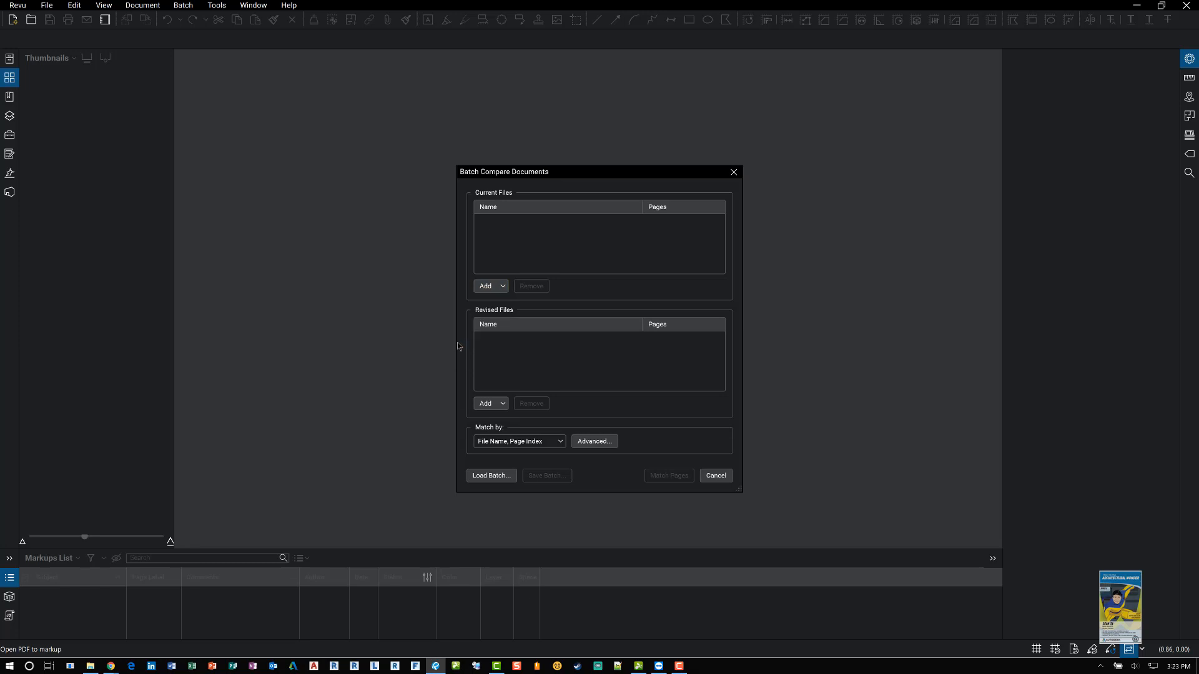
# - Add the Originals folder as current files and Revision 1 as revised, matching by file name and page index
pyautogui.click(484, 286)
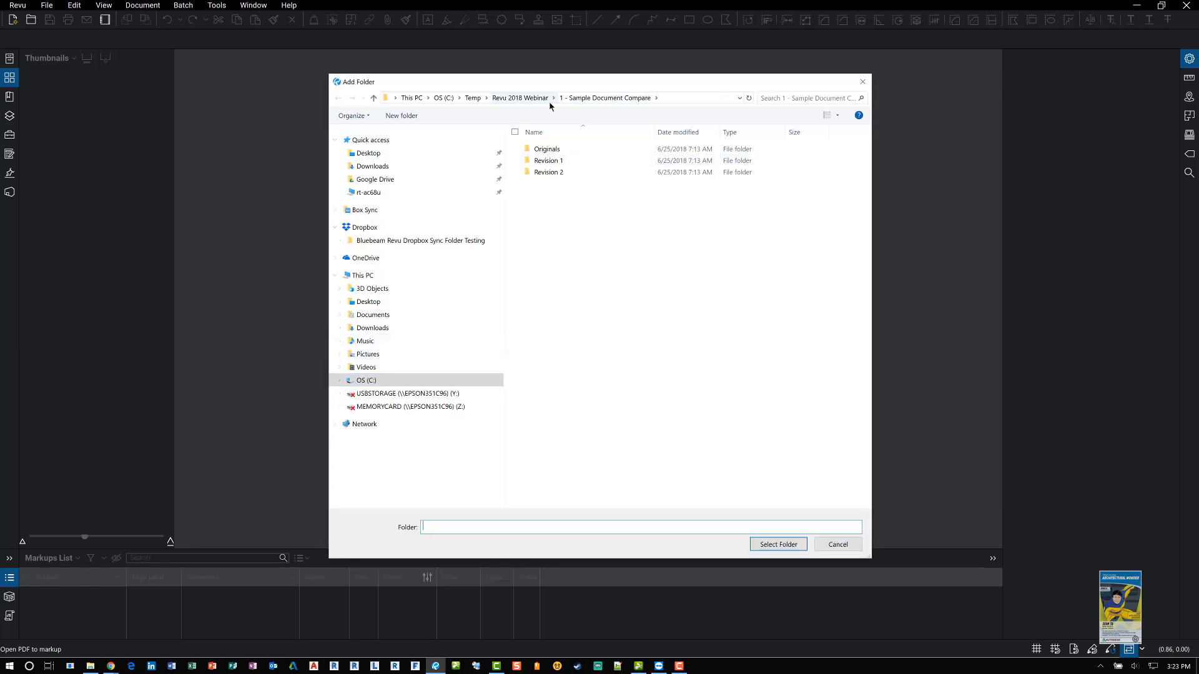
pyautogui.moveTo(546, 149)
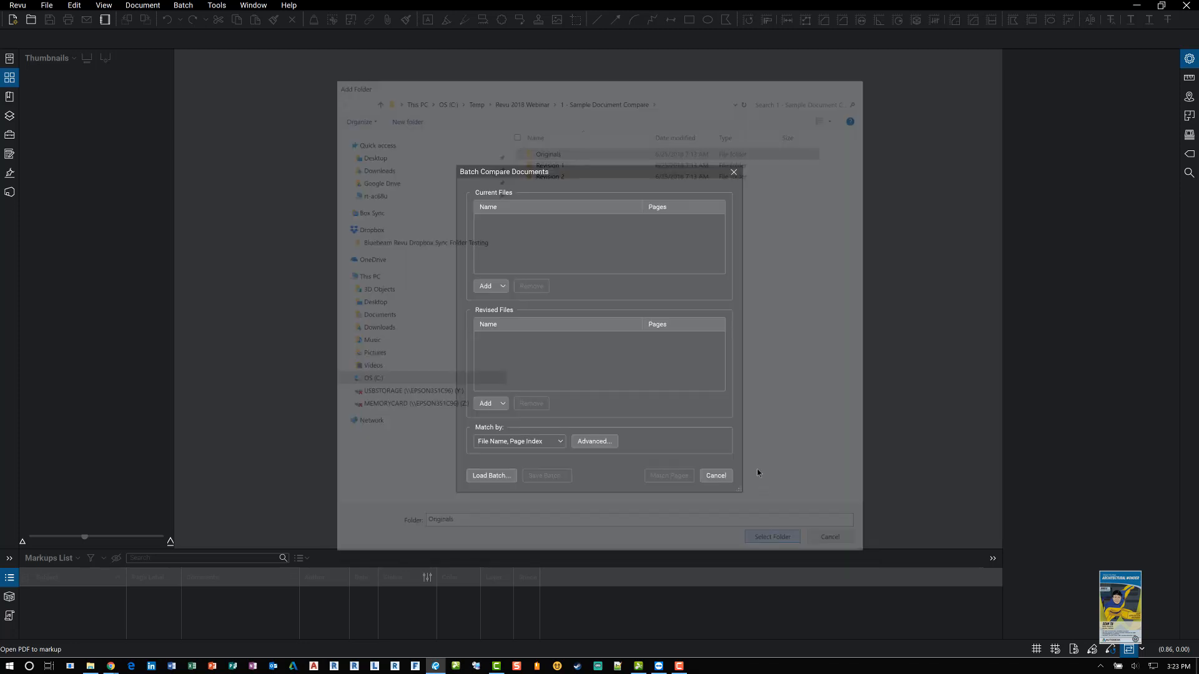
pyautogui.click(771, 536)
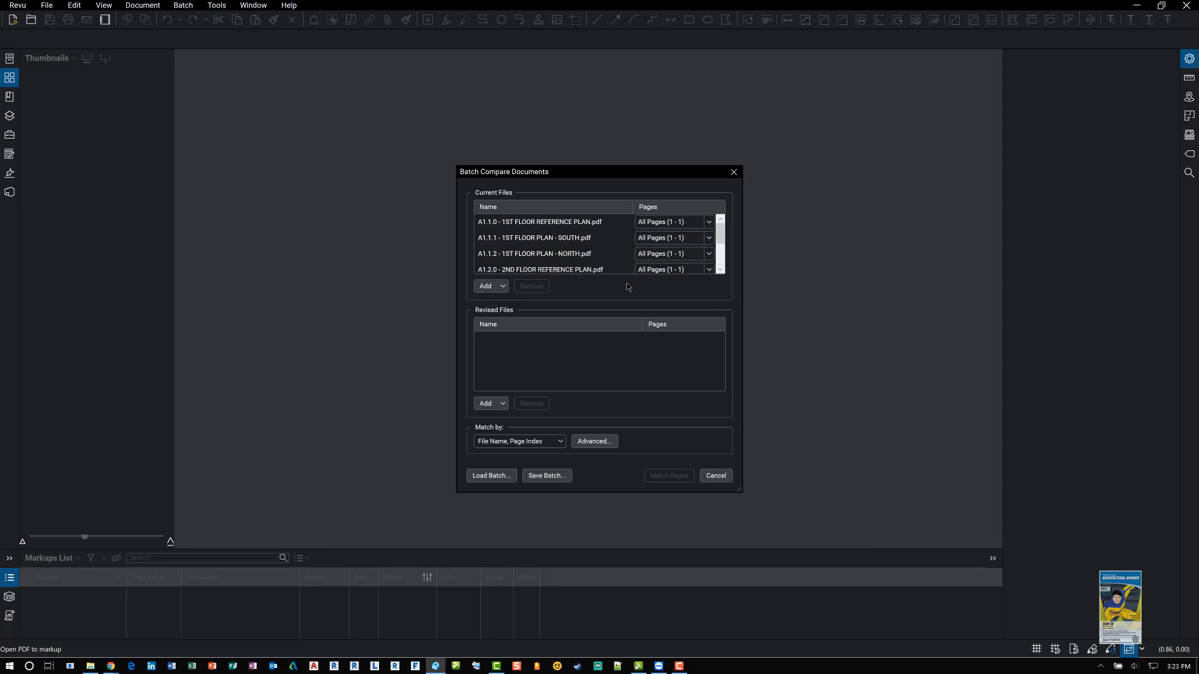
pyautogui.click(502, 403)
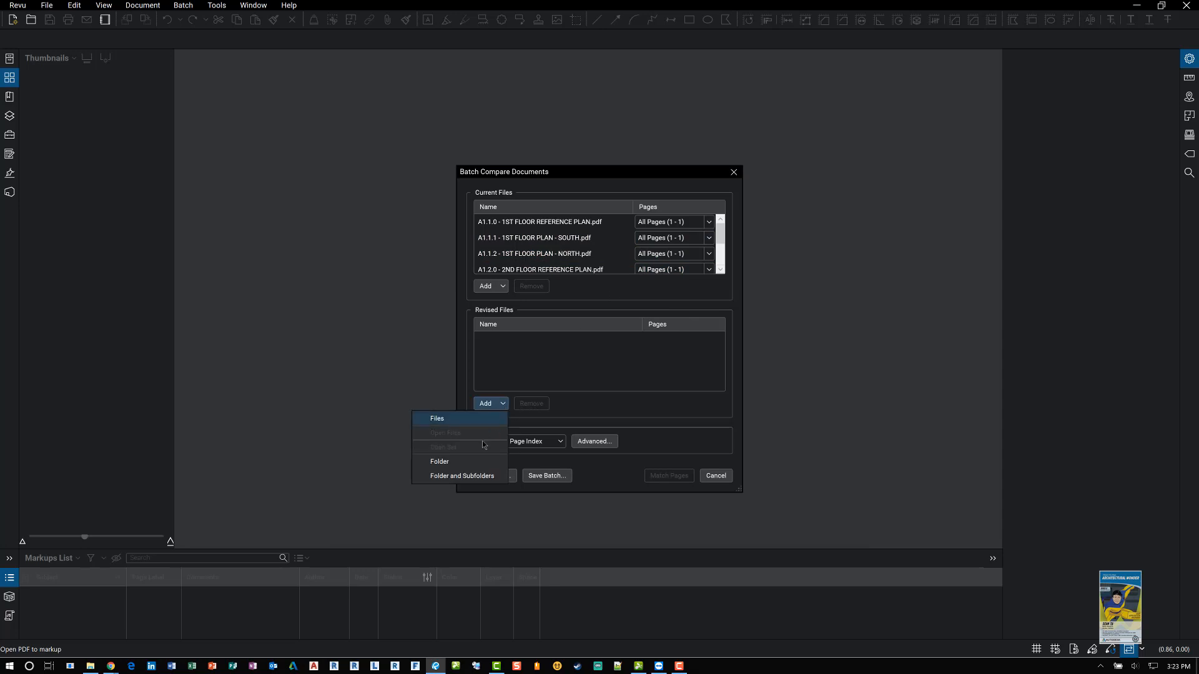
pyautogui.click(438, 462)
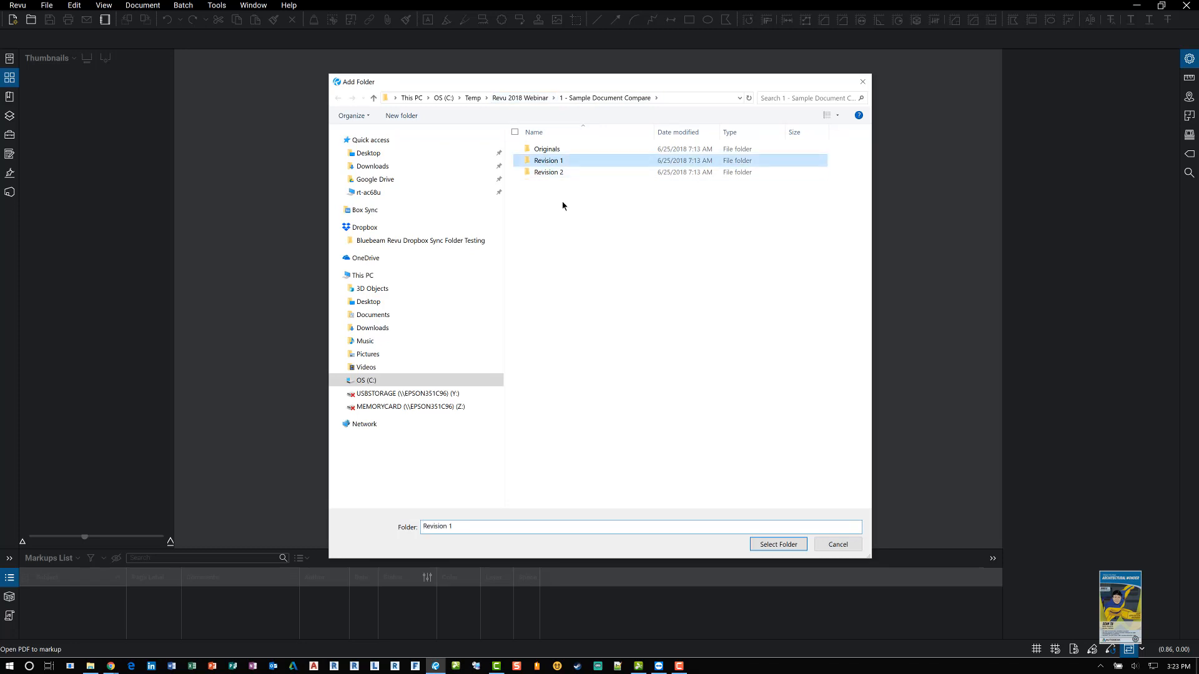
pyautogui.click(777, 543)
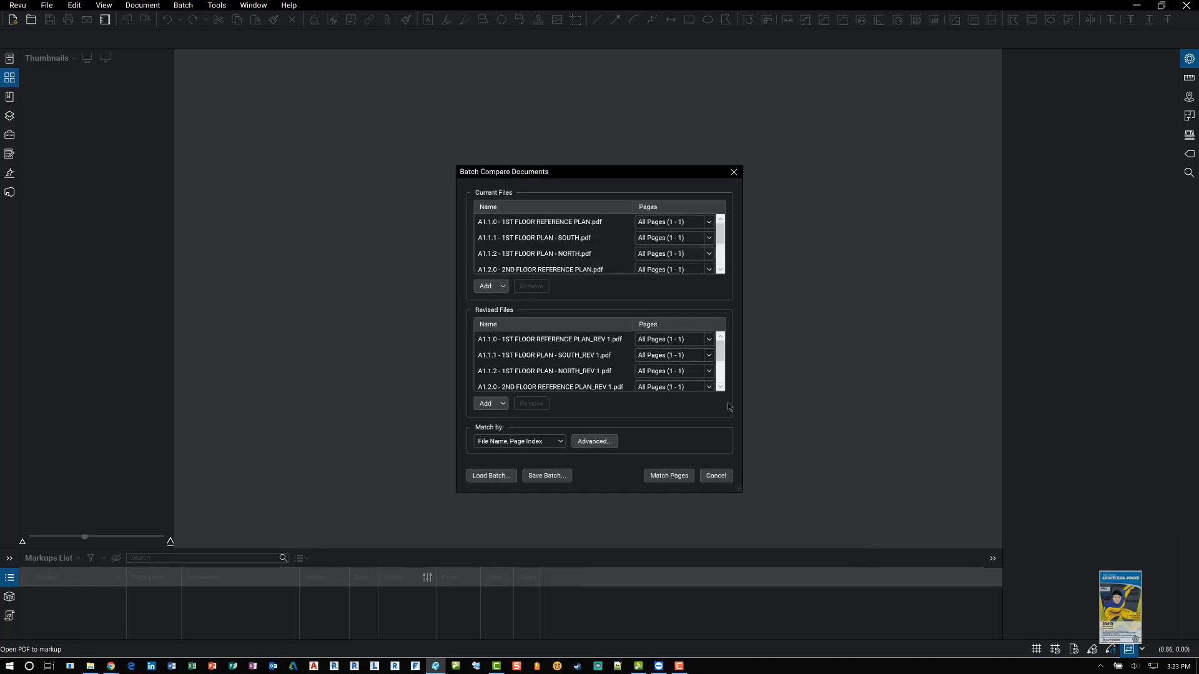
pyautogui.moveTo(570, 449)
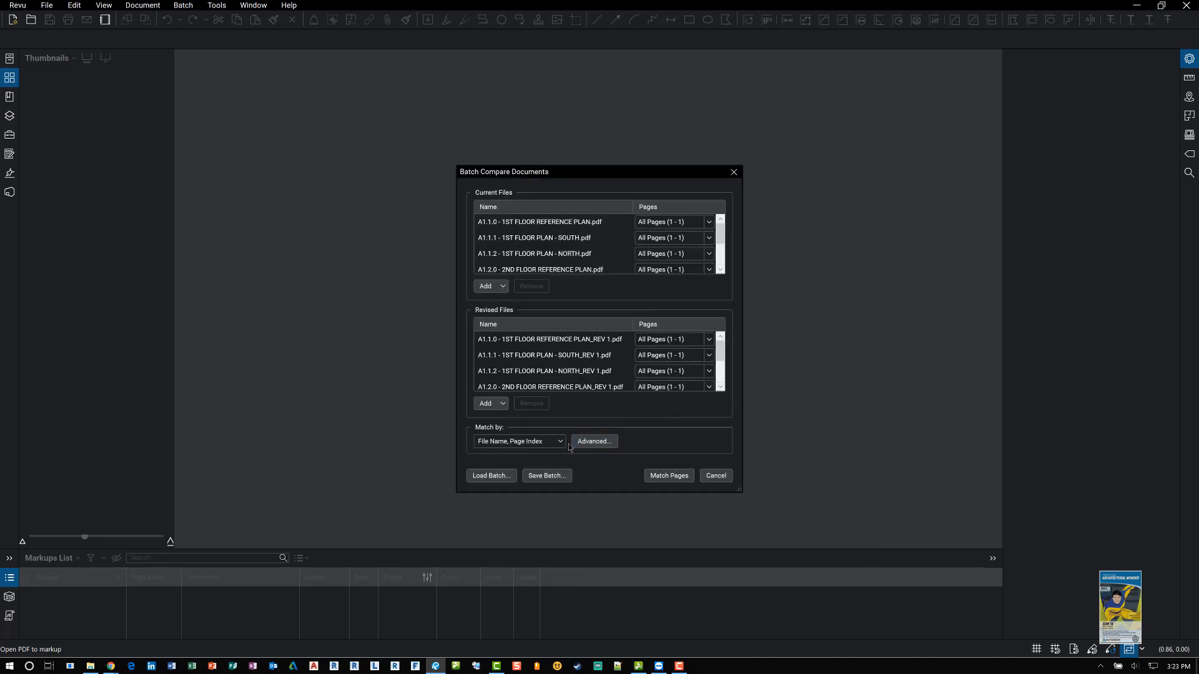
pyautogui.click(518, 441)
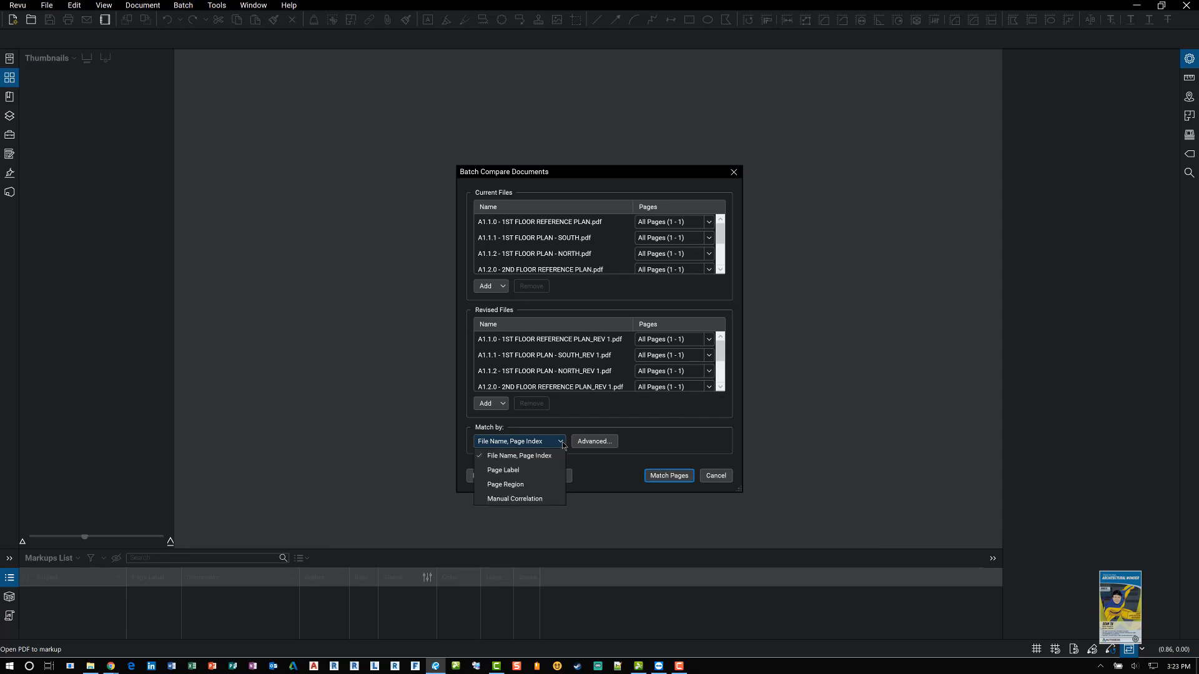
pyautogui.click(519, 456)
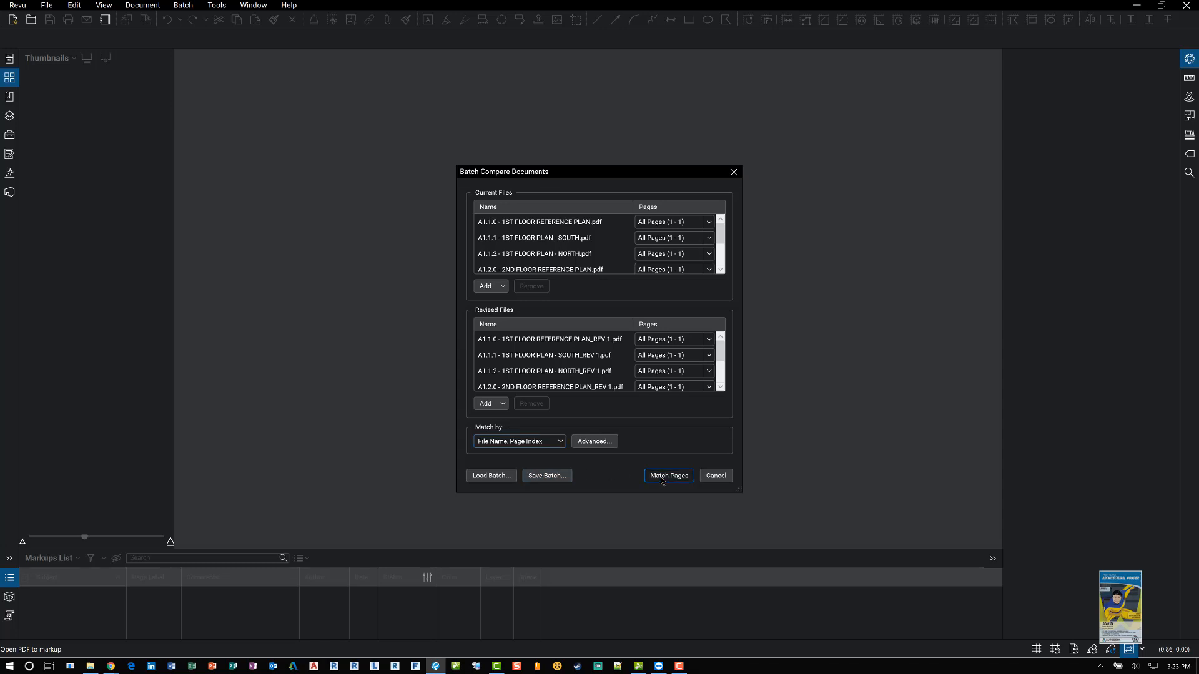
# - Match the 12 original and revised pages, inspect the first pairing, and accept the advanced comparison options
pyautogui.click(667, 474)
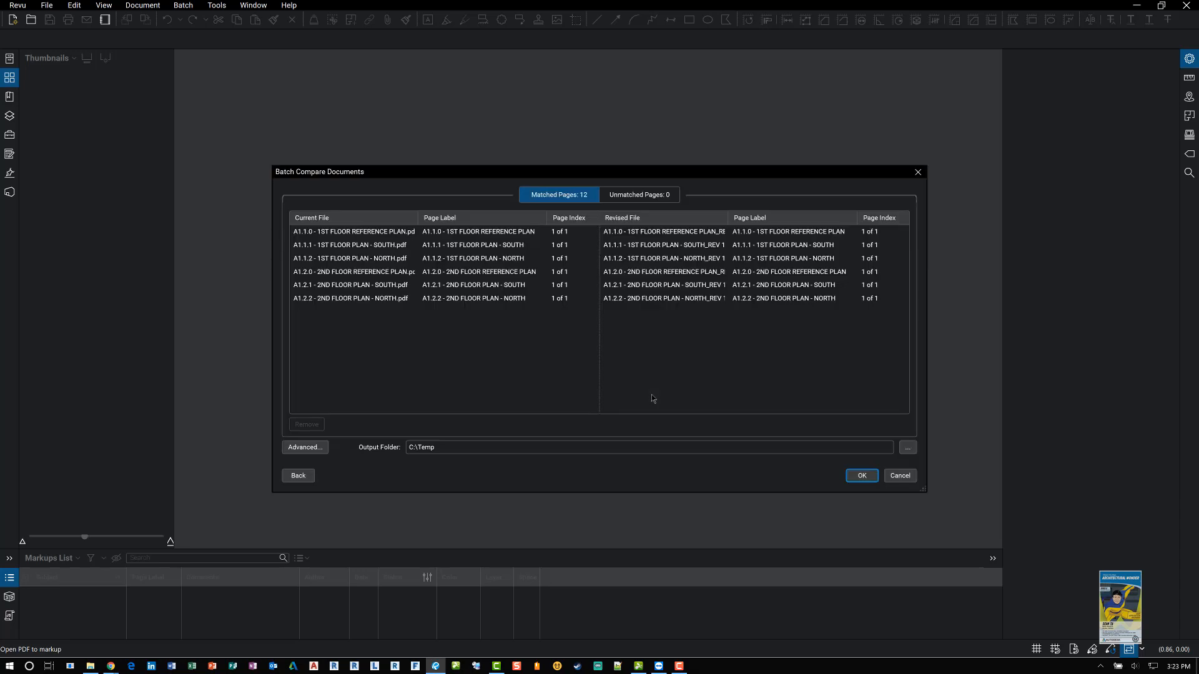
pyautogui.click(443, 231)
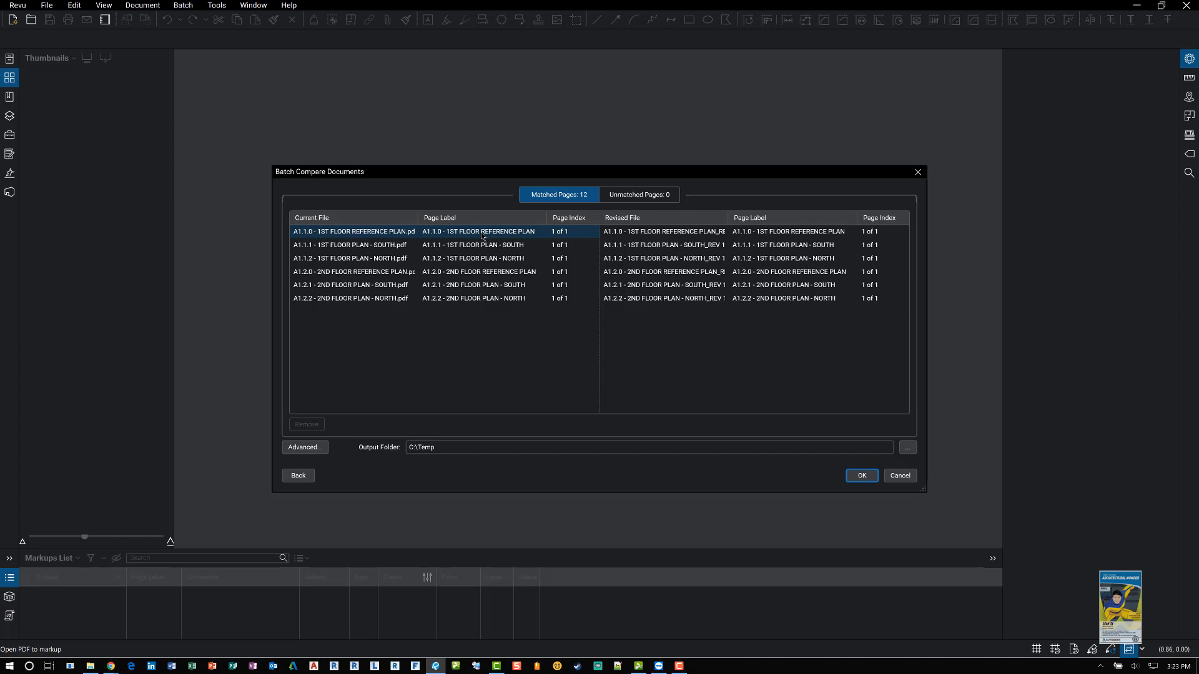
pyautogui.click(663, 231)
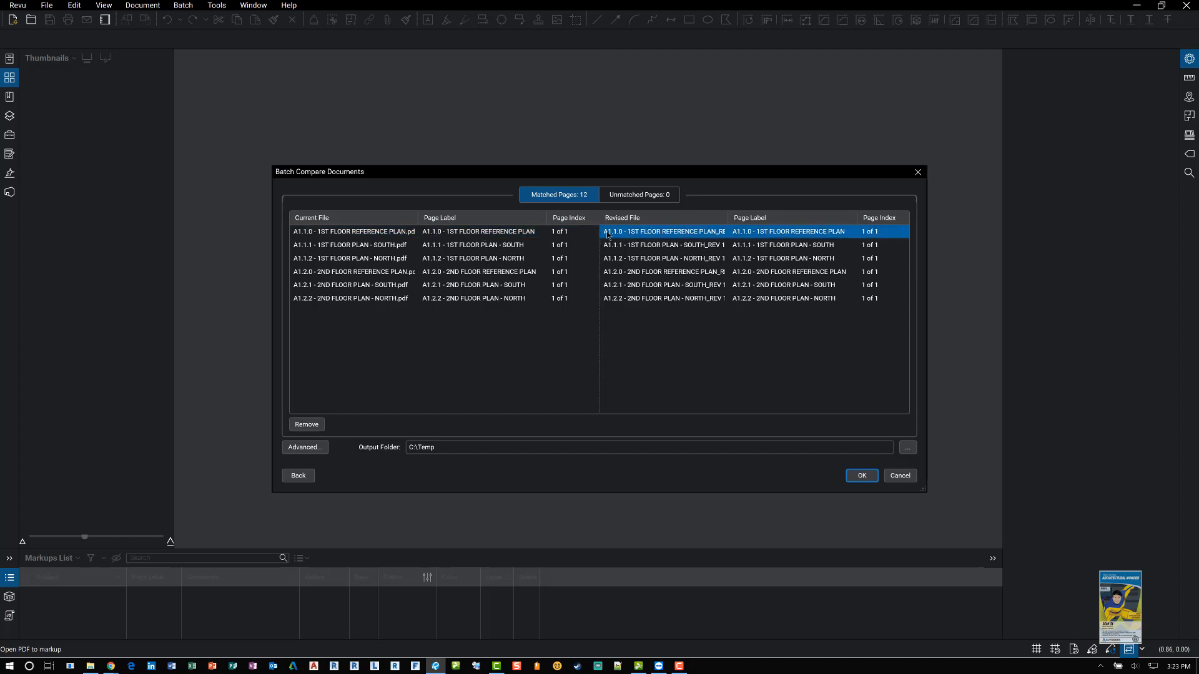
pyautogui.moveTo(367, 307)
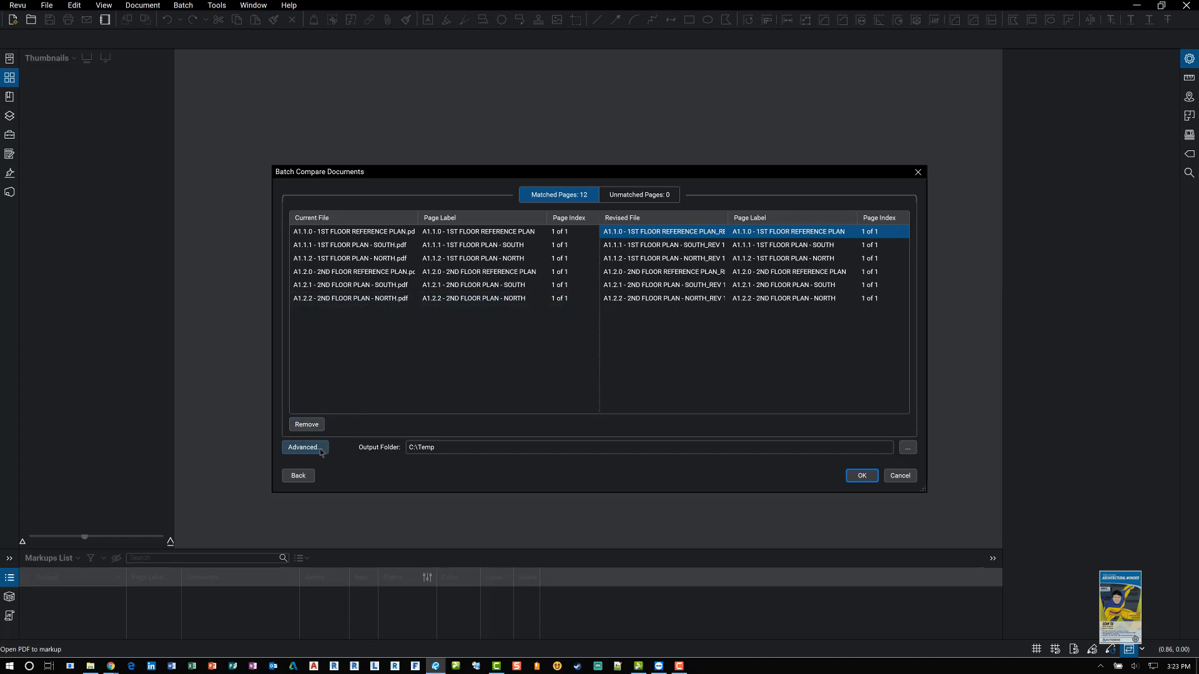
pyautogui.click(305, 447)
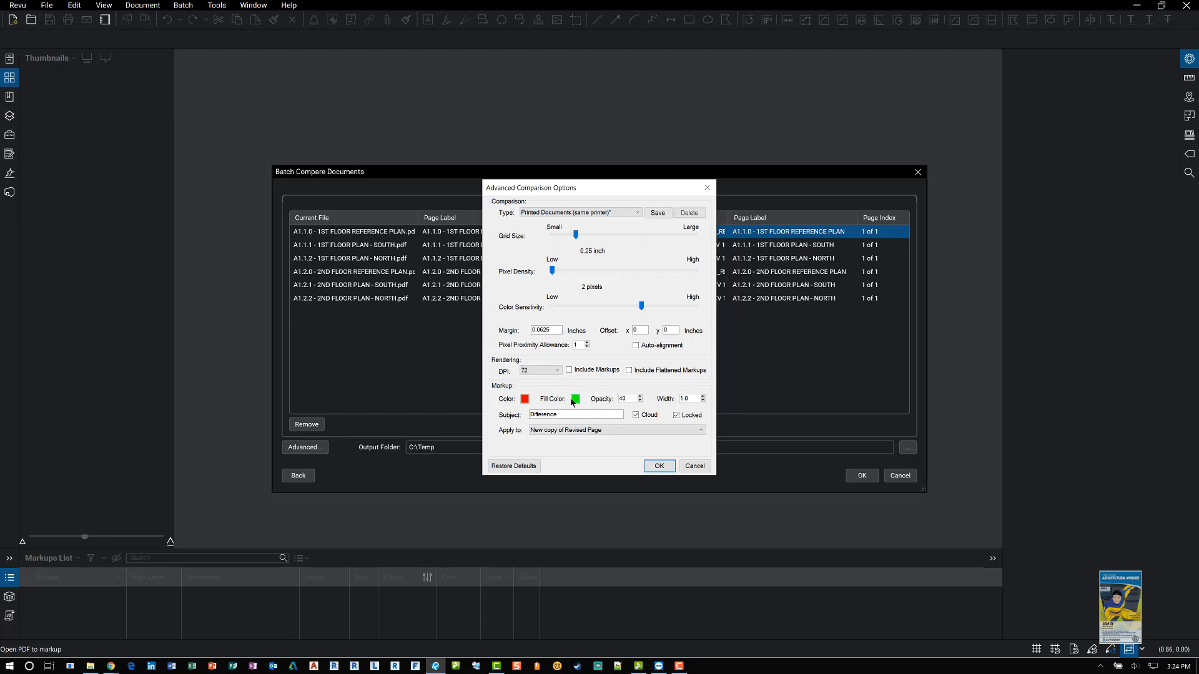
pyautogui.click(658, 466)
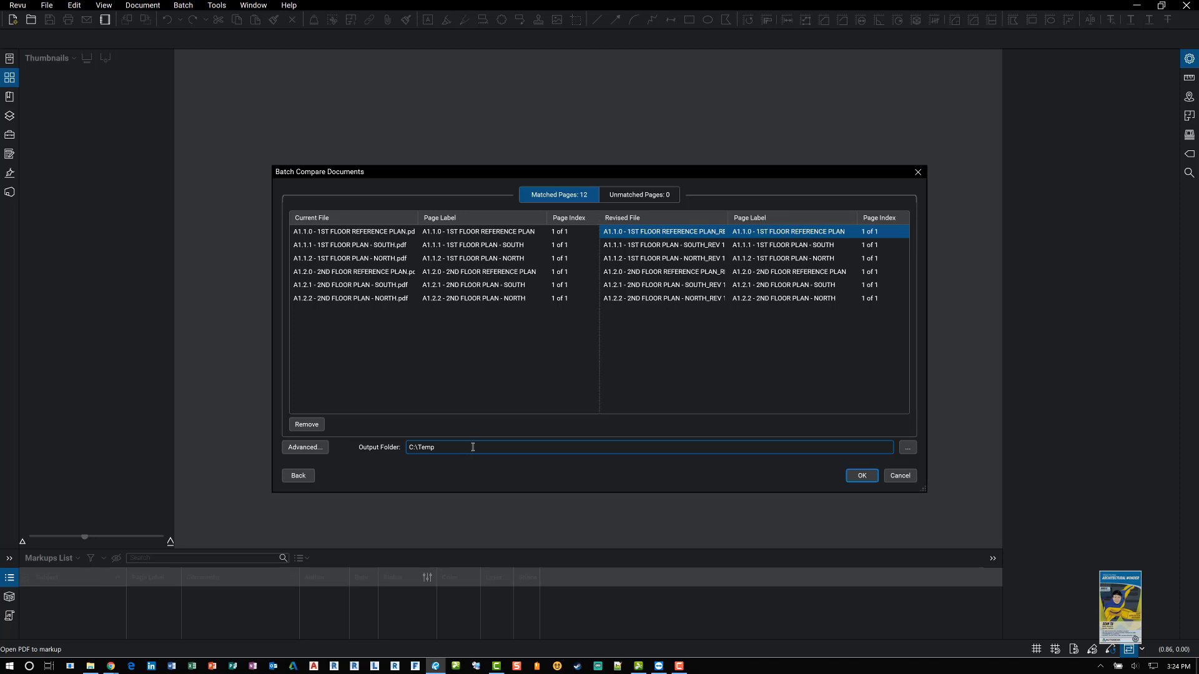
pyautogui.moveTo(541, 466)
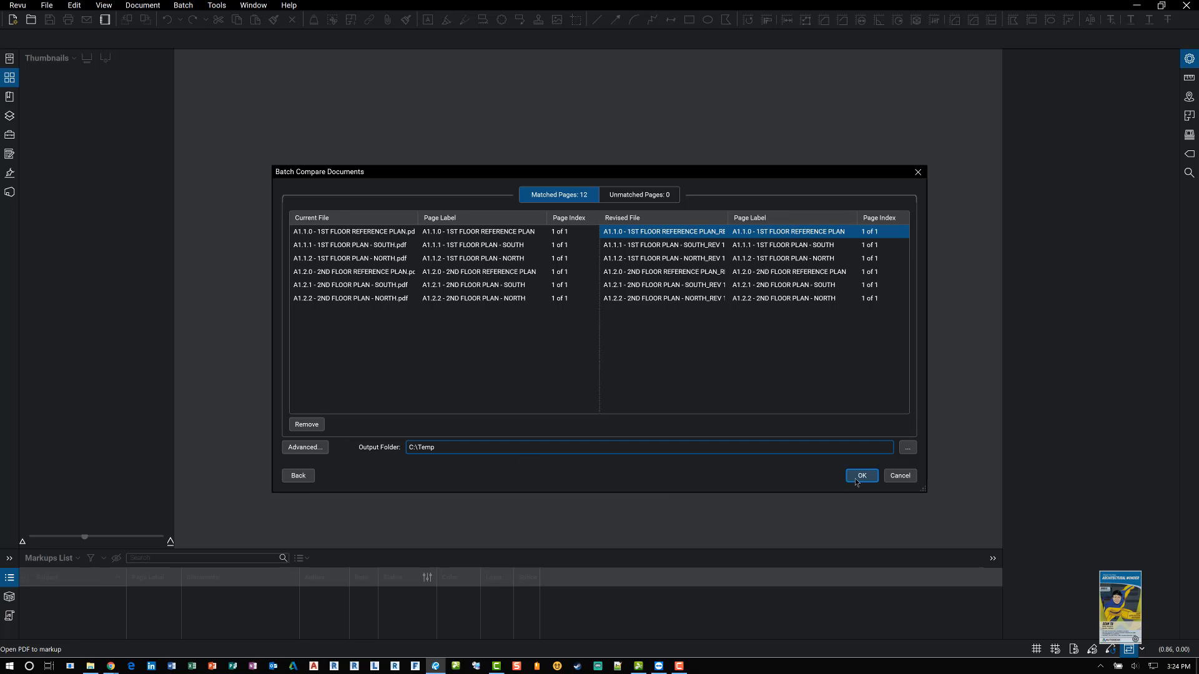
# - Run the comparison with a detailed report and default PDF settings, producing the 116-difference Batch Summary
pyautogui.click(861, 475)
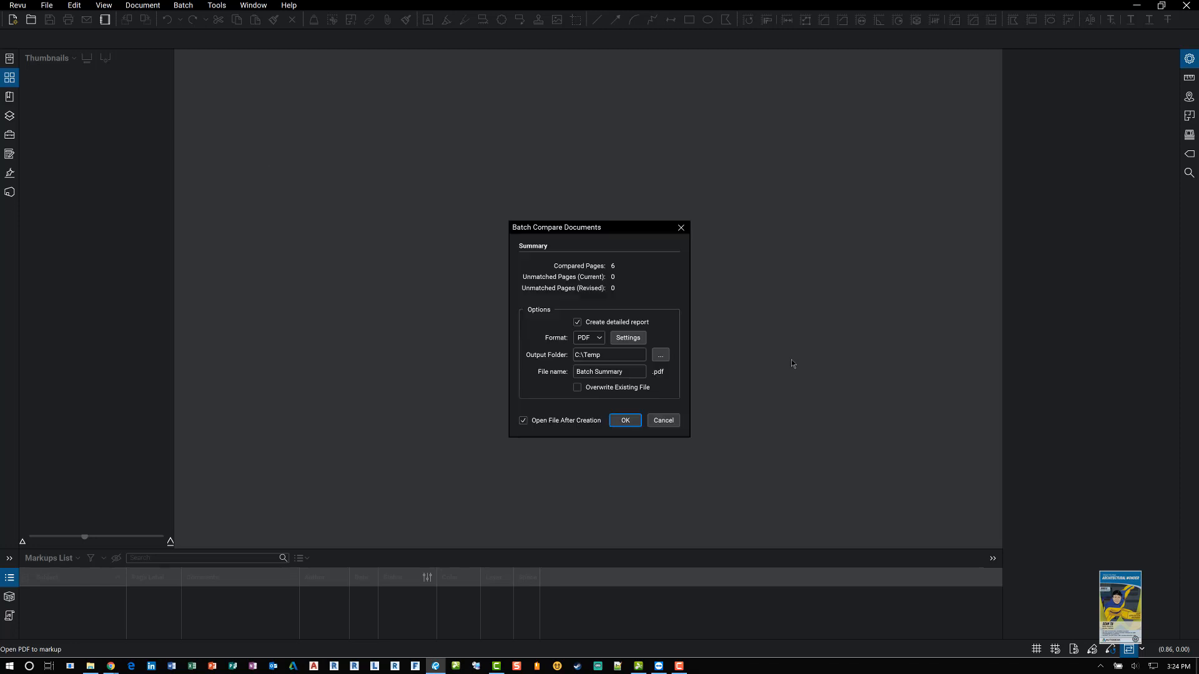
pyautogui.moveTo(665, 286)
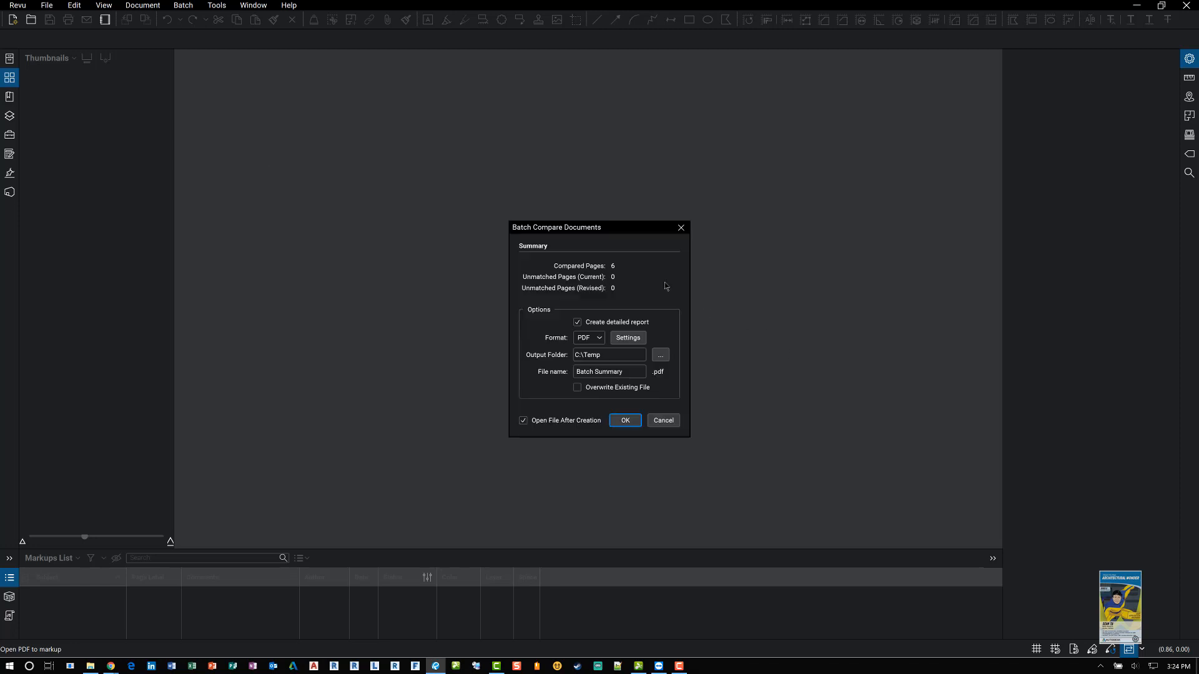
pyautogui.moveTo(630, 277)
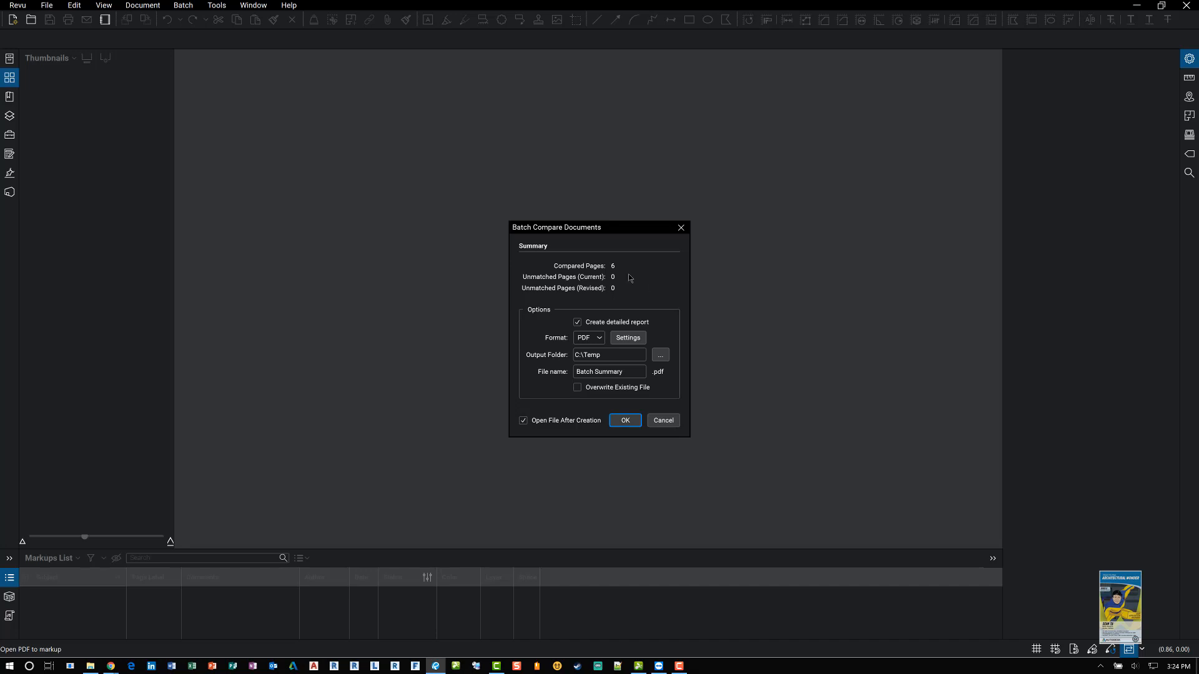
pyautogui.moveTo(621, 272)
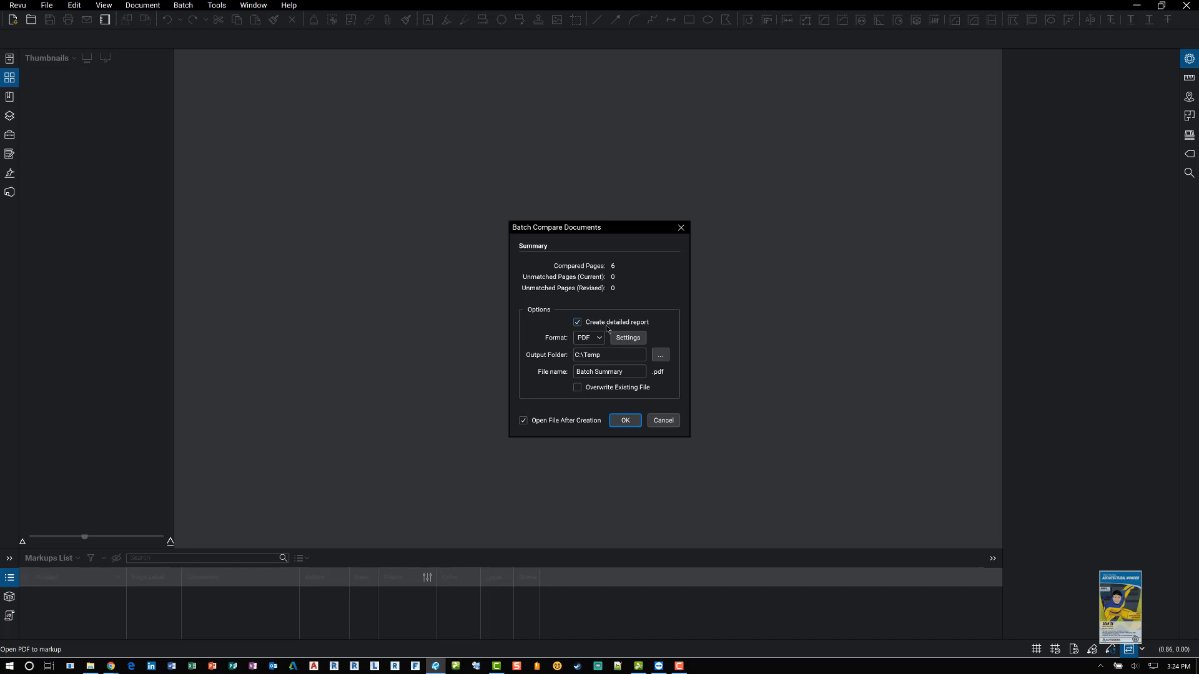
pyautogui.click(588, 337)
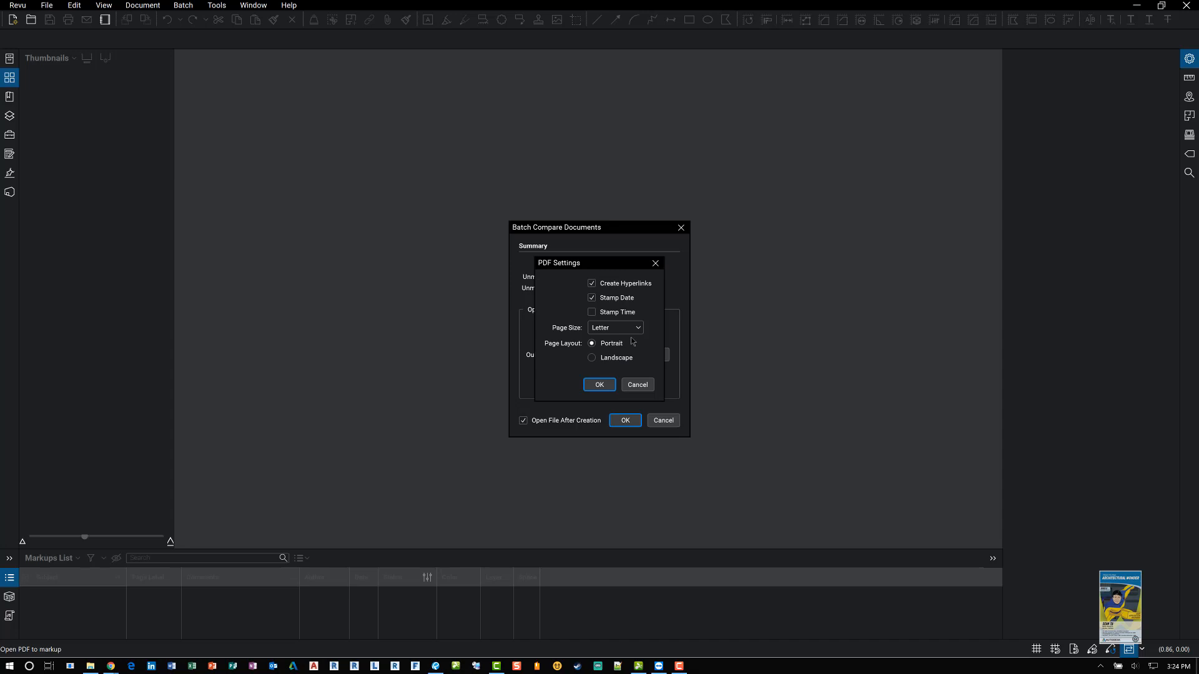
pyautogui.click(598, 385)
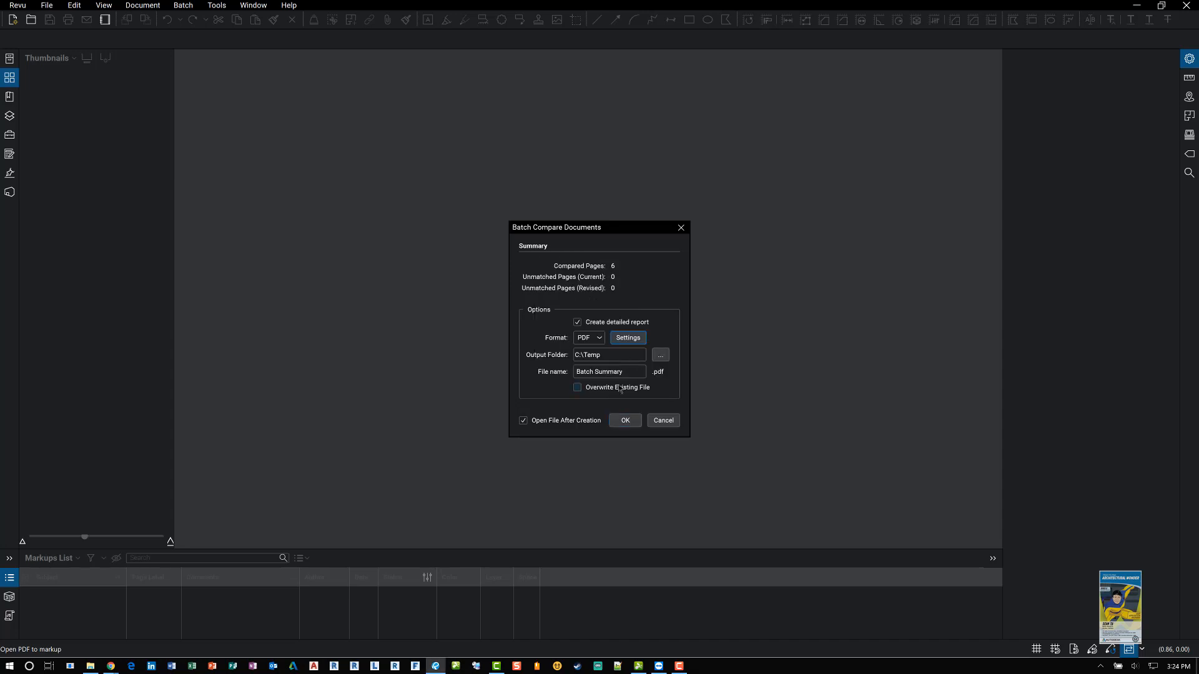
pyautogui.moveTo(629, 355)
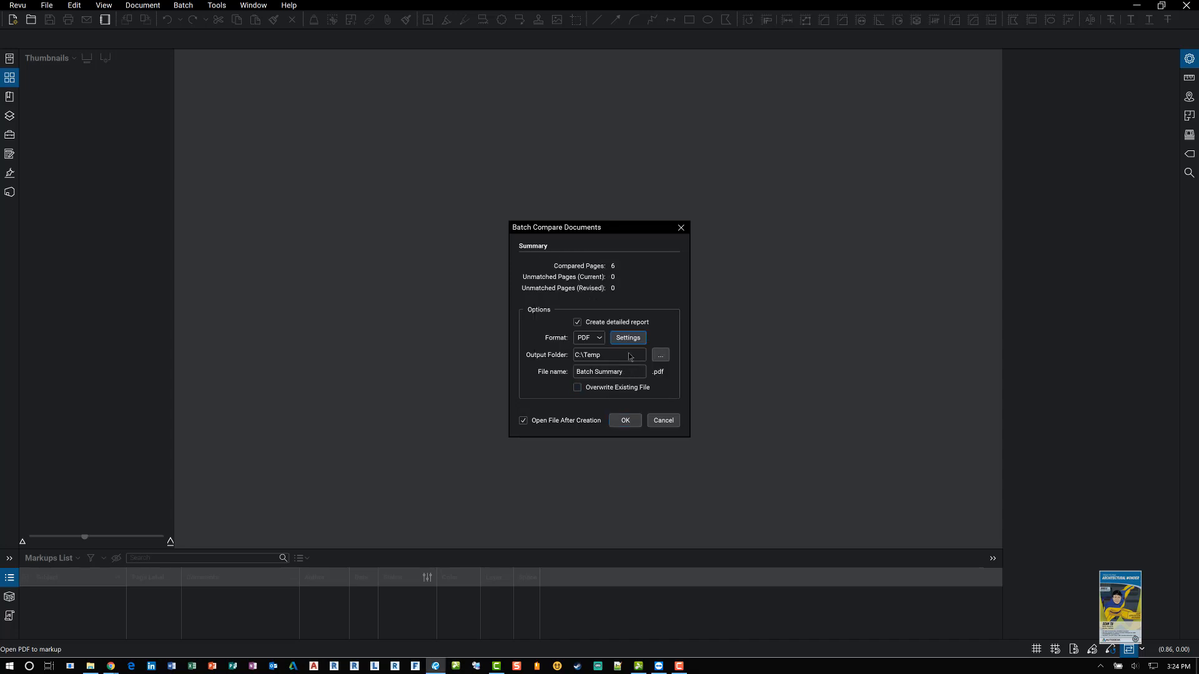
pyautogui.moveTo(624, 421)
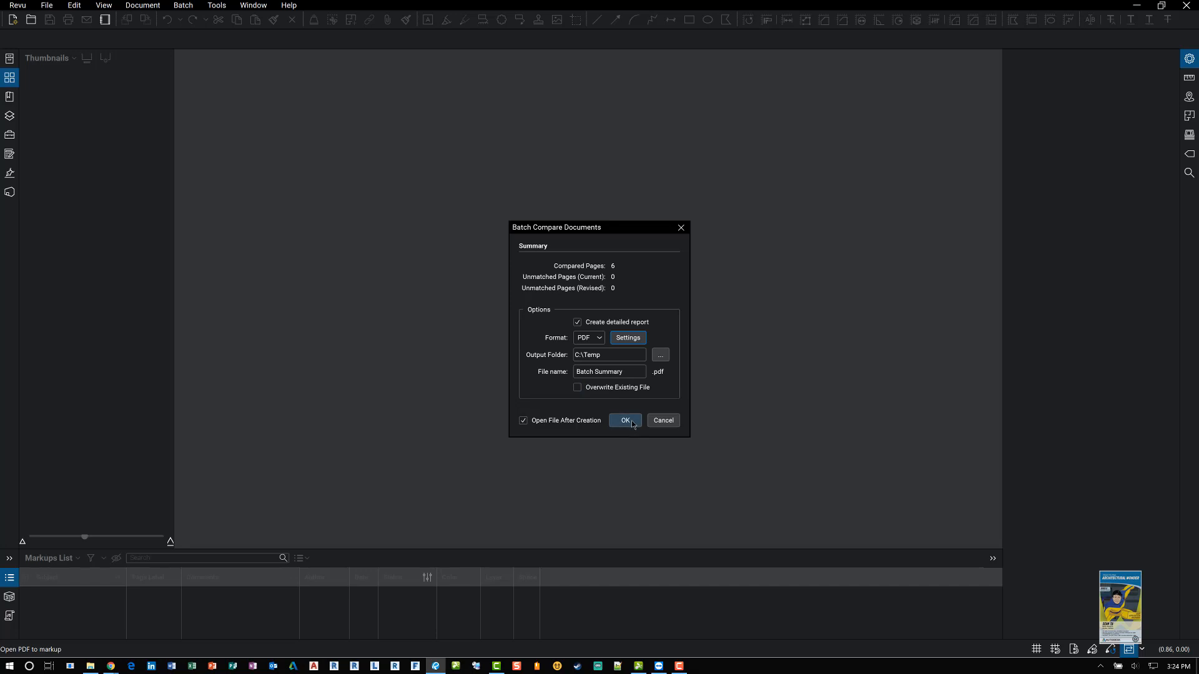
pyautogui.click(625, 421)
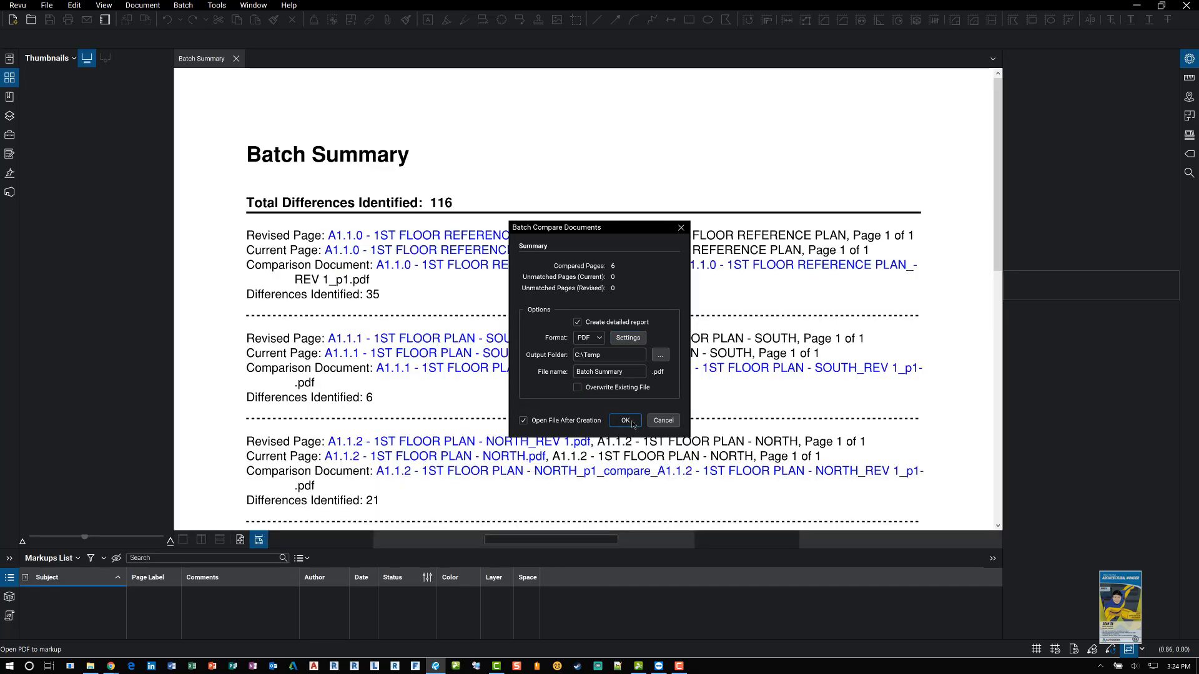
# - Open the current and revised A1.1.0 sheets and the comparison document from the Batch Summary links, then split the view
pyautogui.click(625, 421)
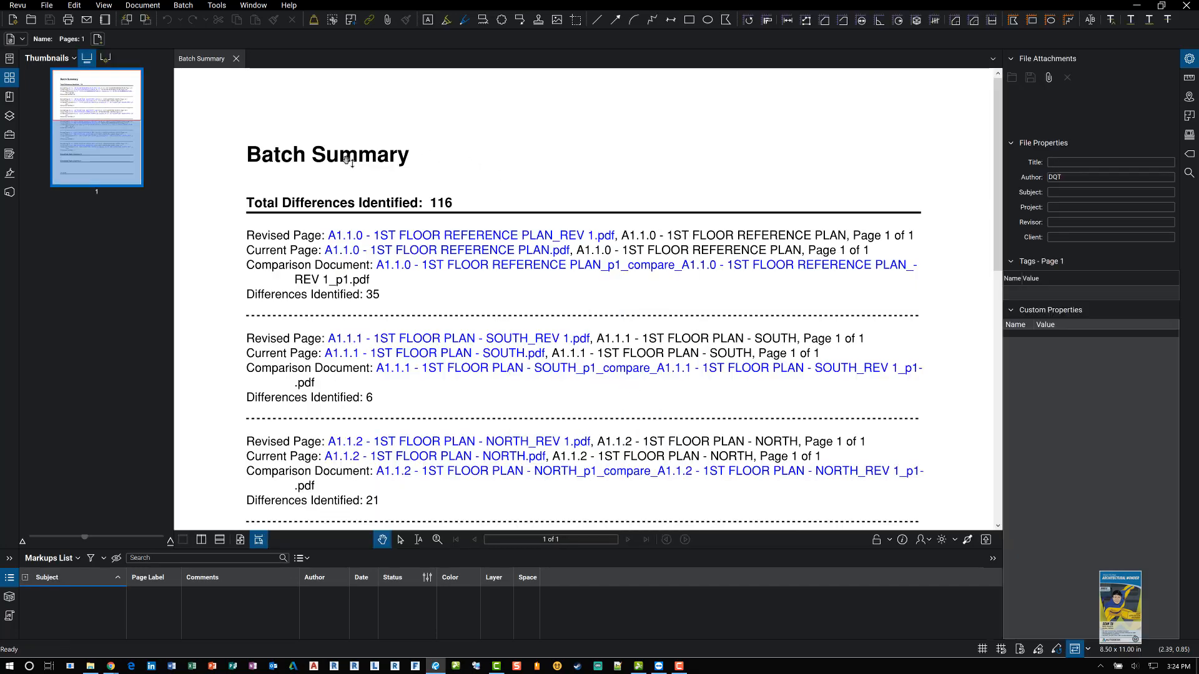
pyautogui.moveTo(409, 264)
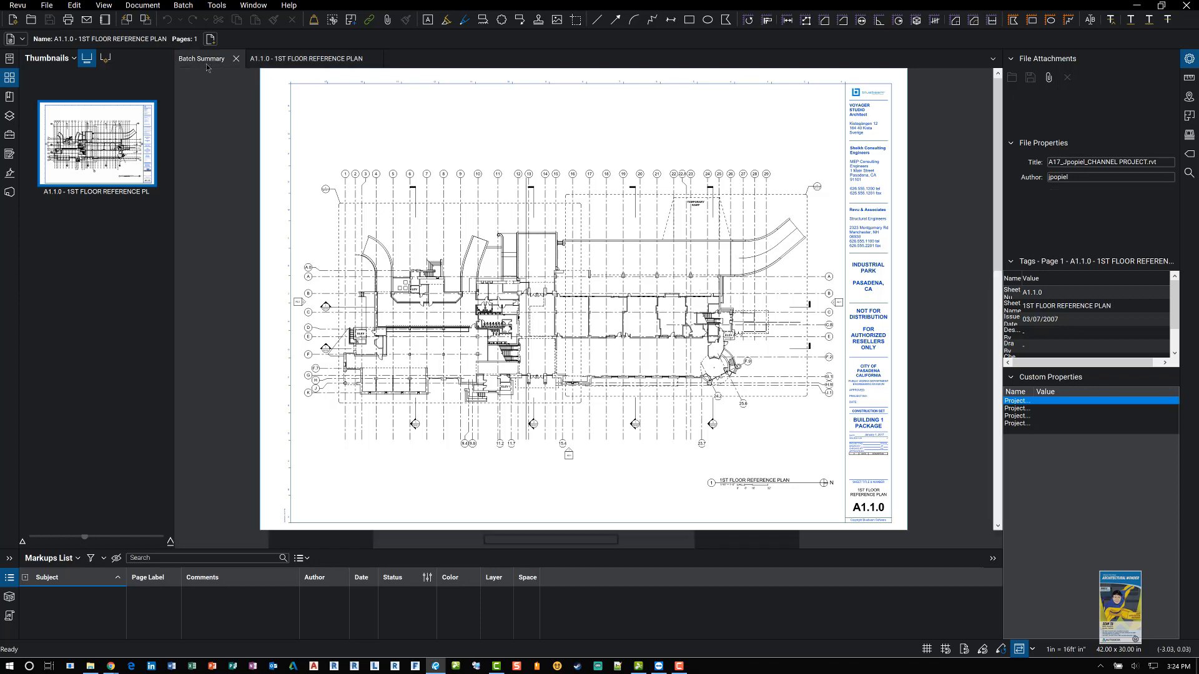
pyautogui.click(201, 59)
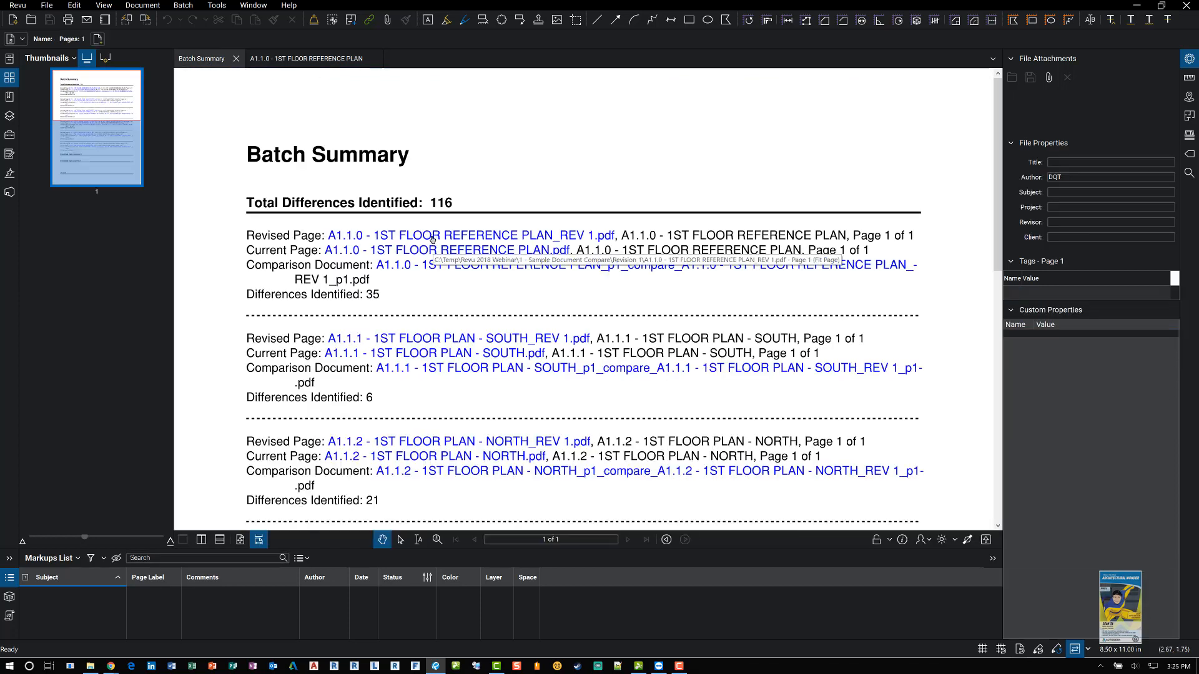
pyautogui.click(470, 236)
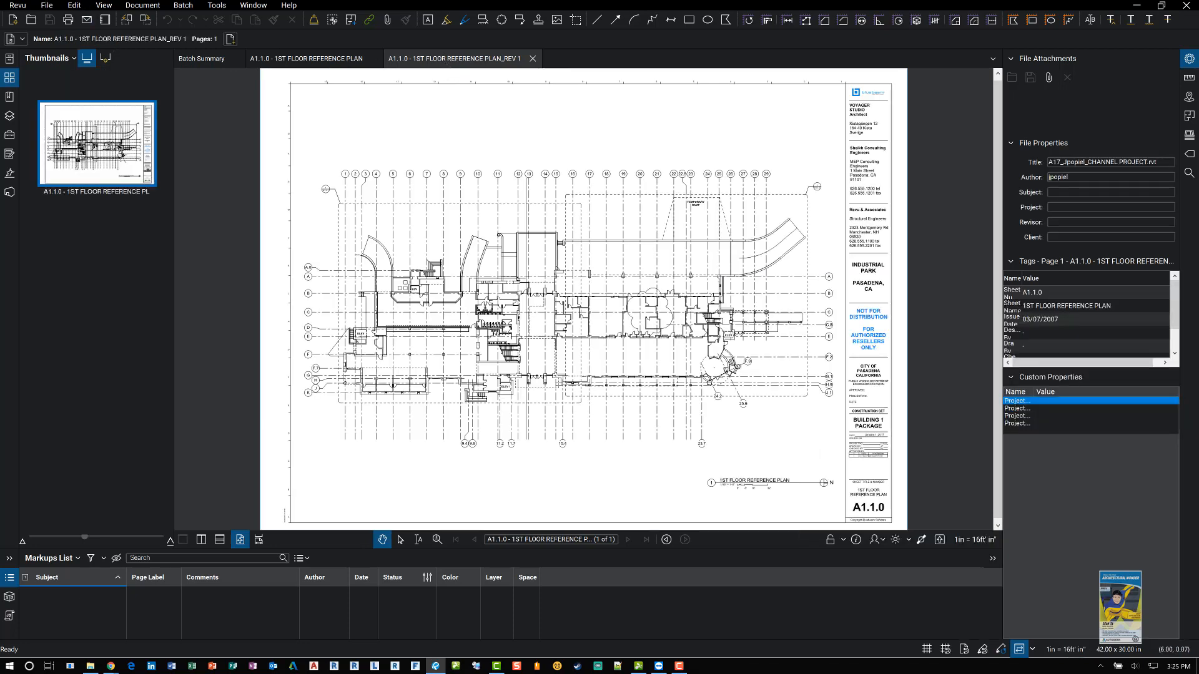
pyautogui.moveTo(196, 315)
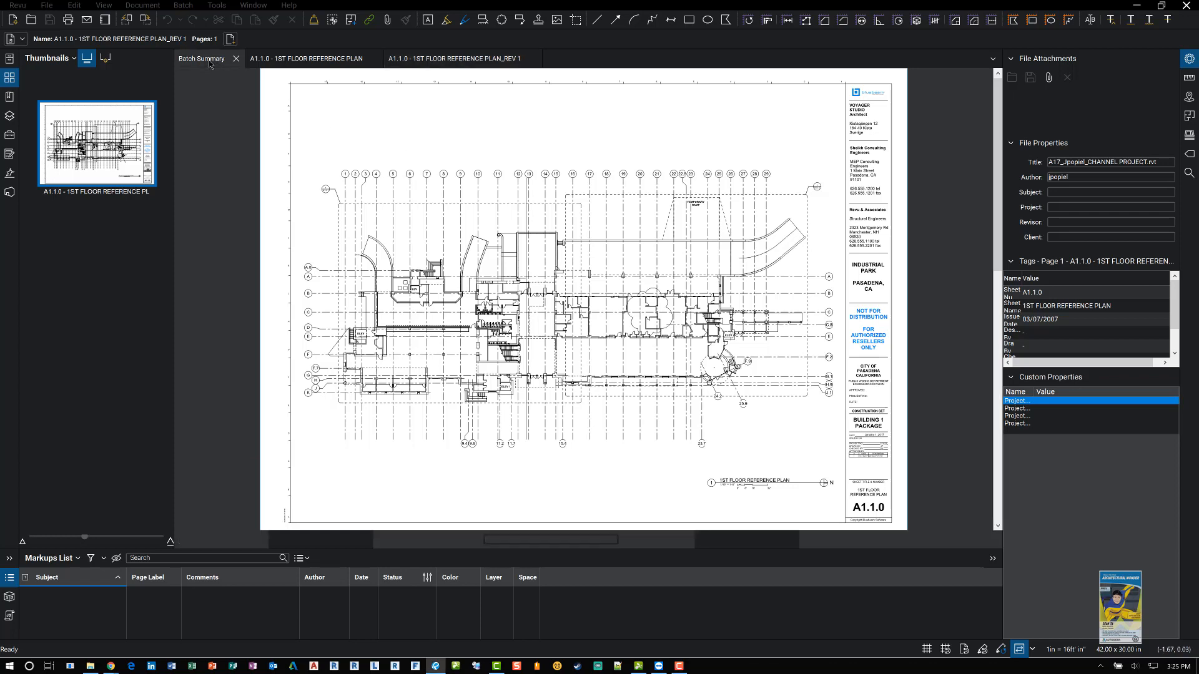
pyautogui.click(202, 58)
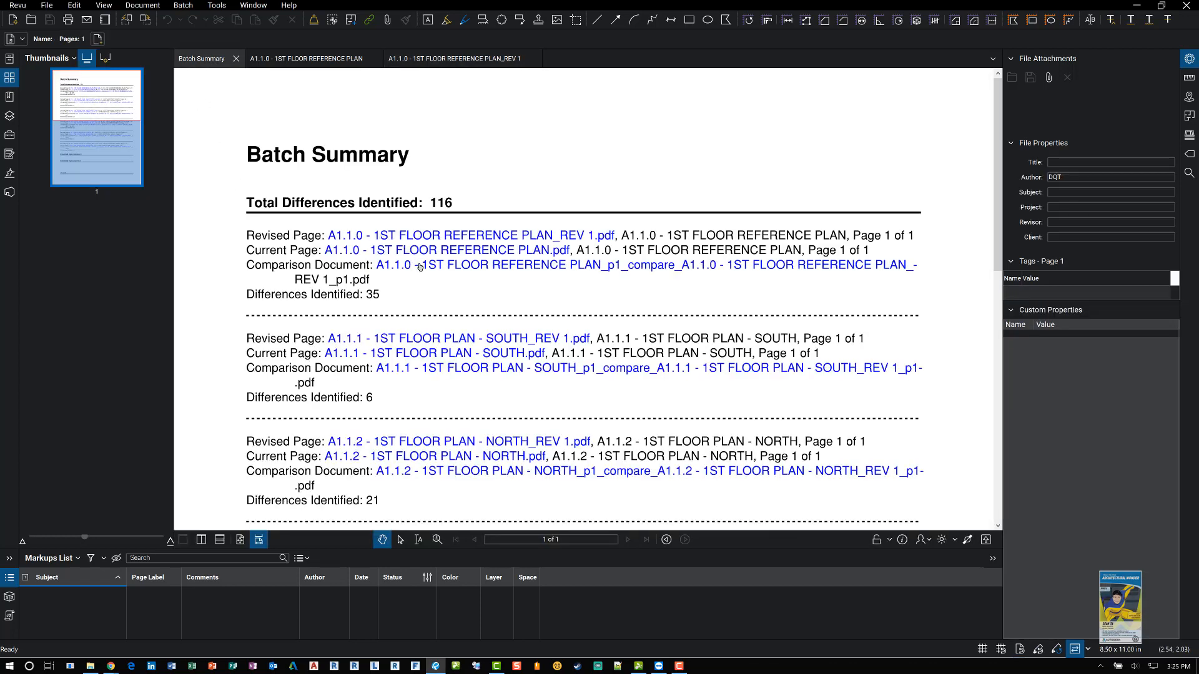
pyautogui.moveTo(420, 264)
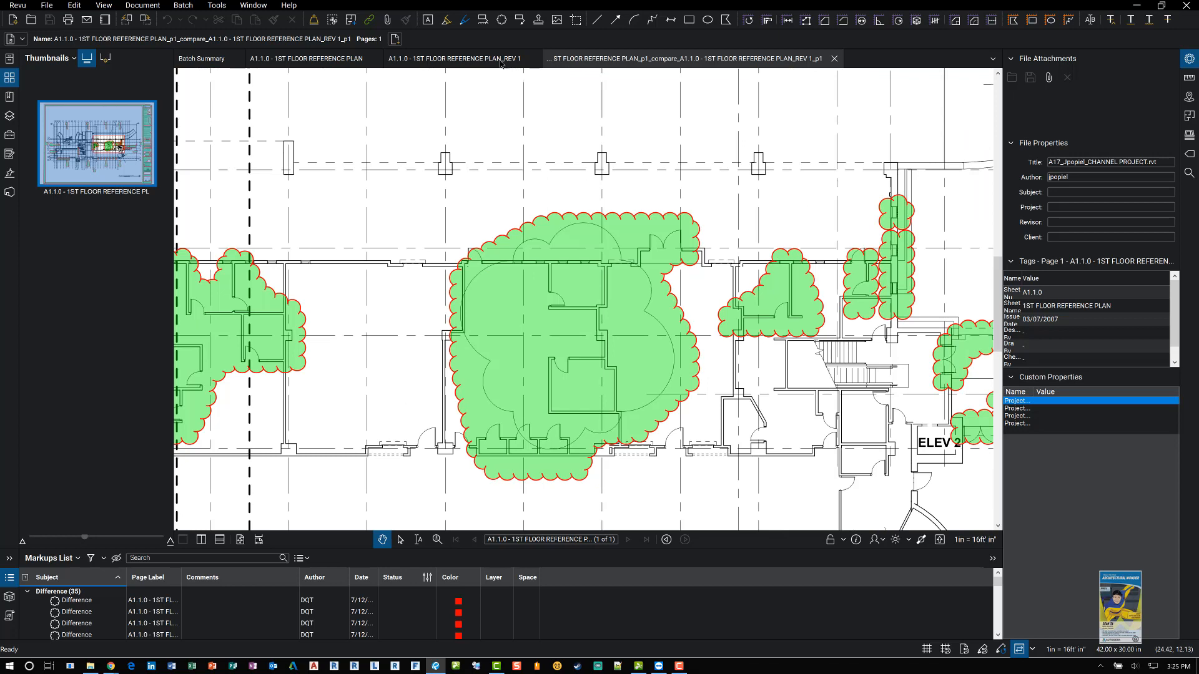
pyautogui.click(455, 58)
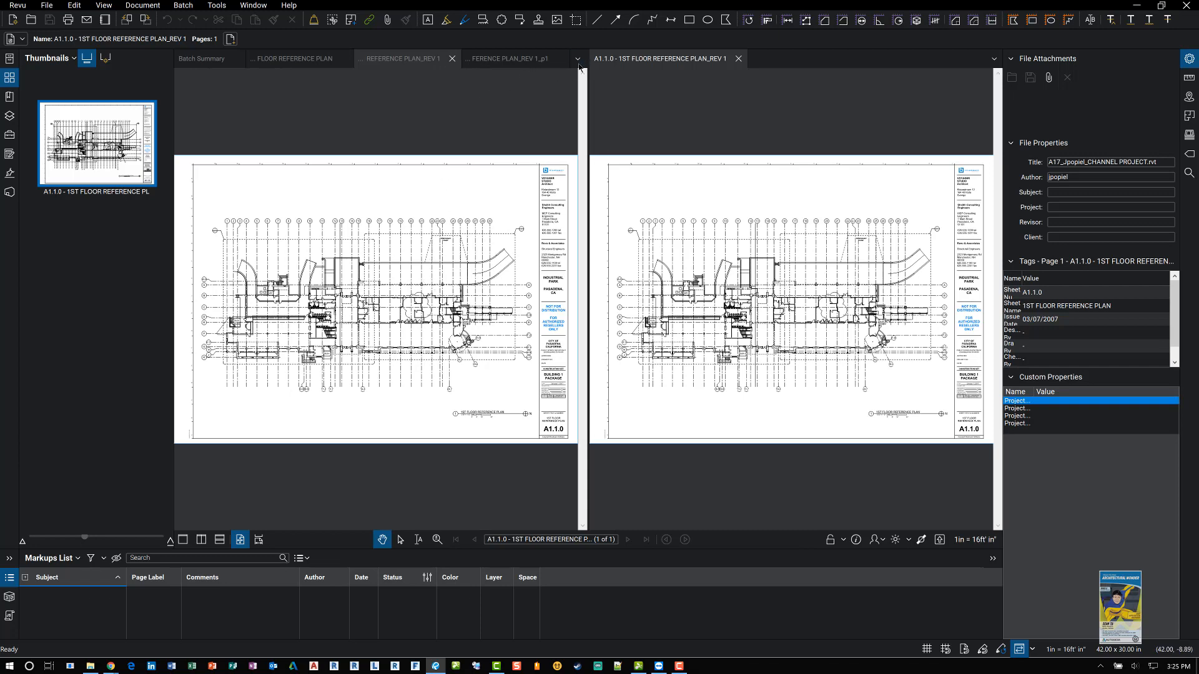
# - Show the clouded A1.1.0 comparison on the left beside the revised sheet and close the extra reference plan tabs
pyautogui.click(512, 59)
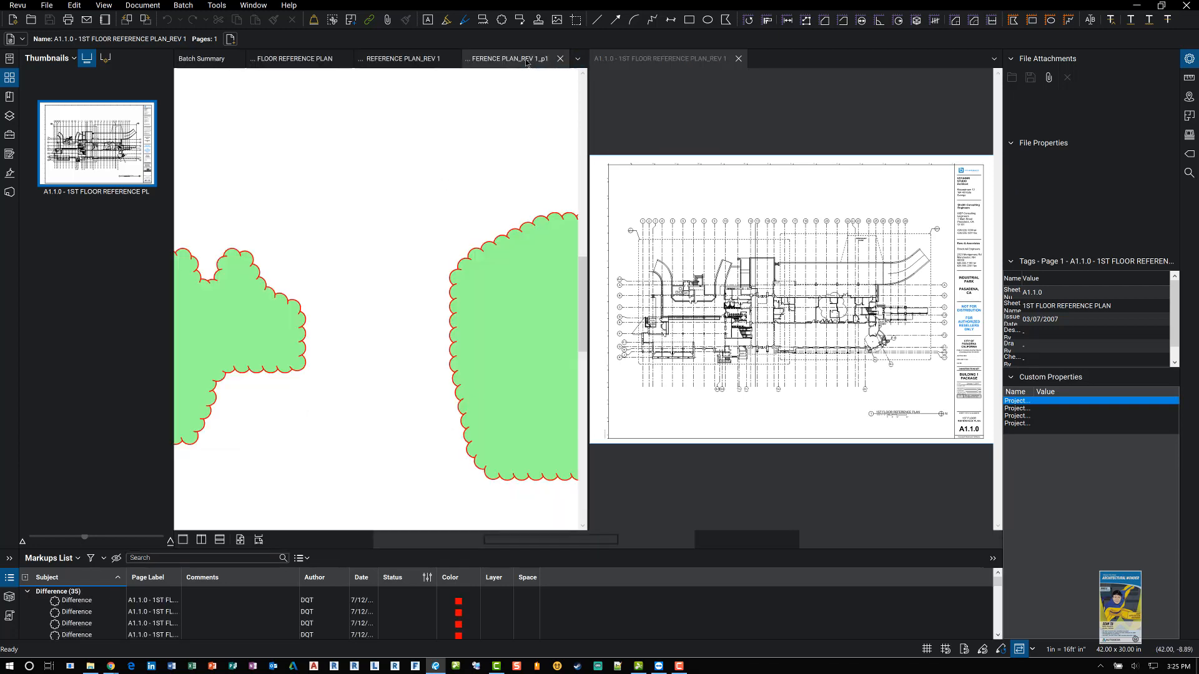
pyautogui.click(401, 59)
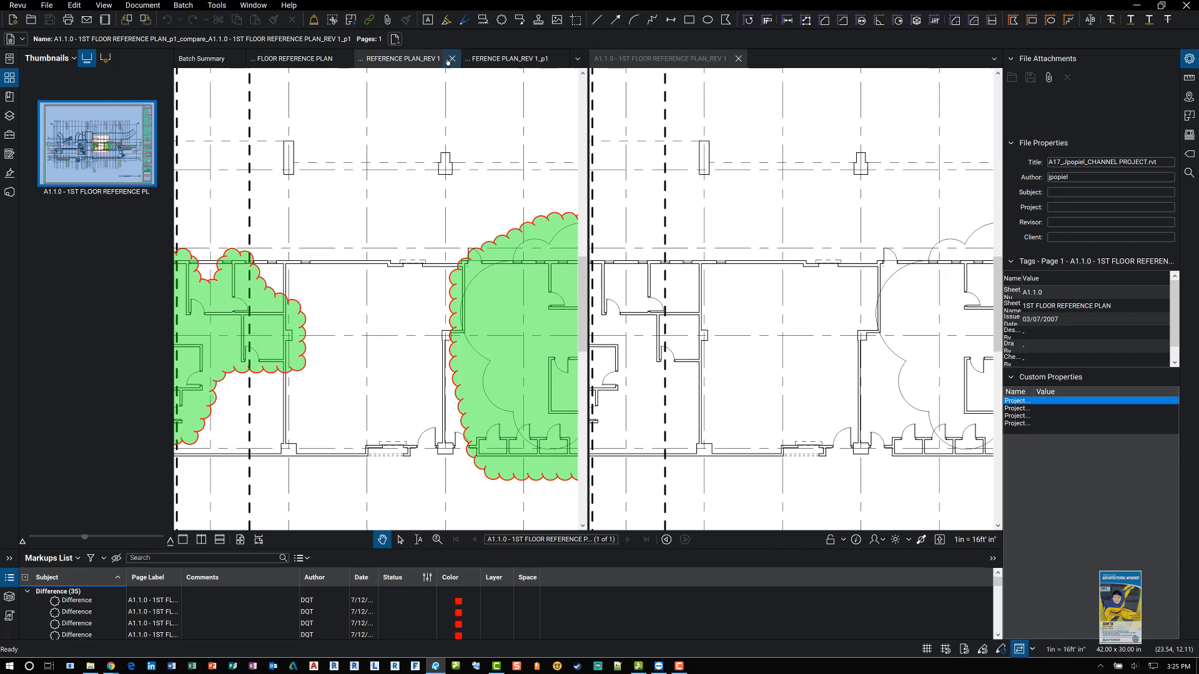
pyautogui.click(451, 59)
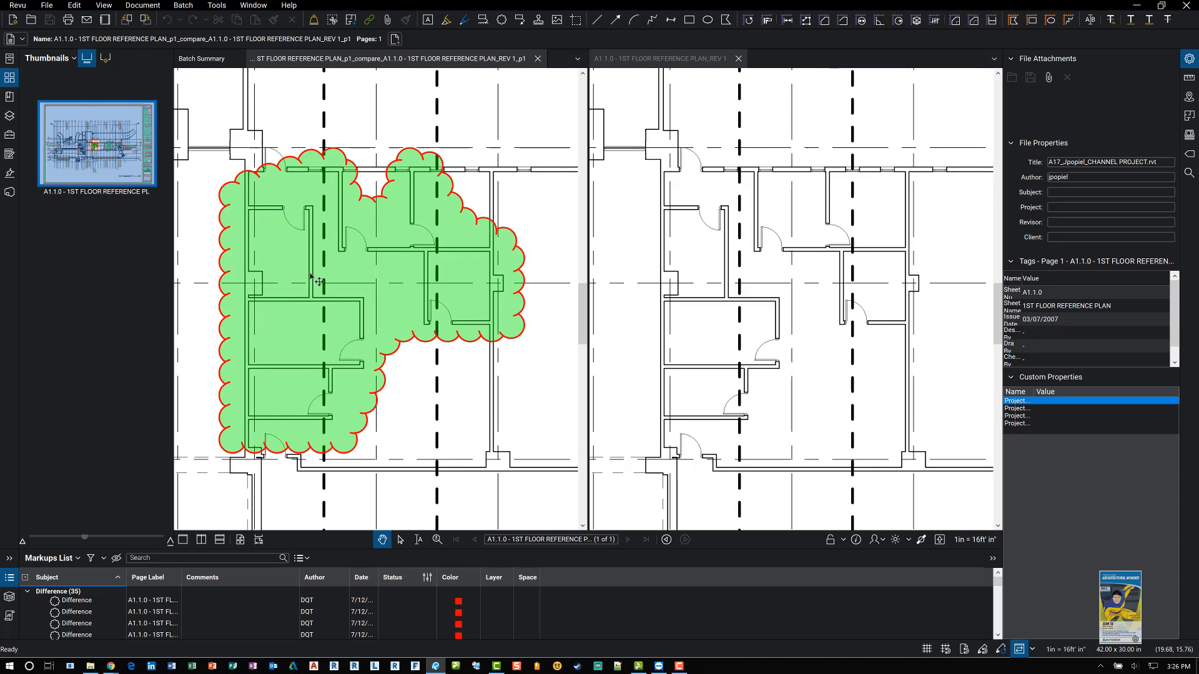
pyautogui.moveTo(737, 59)
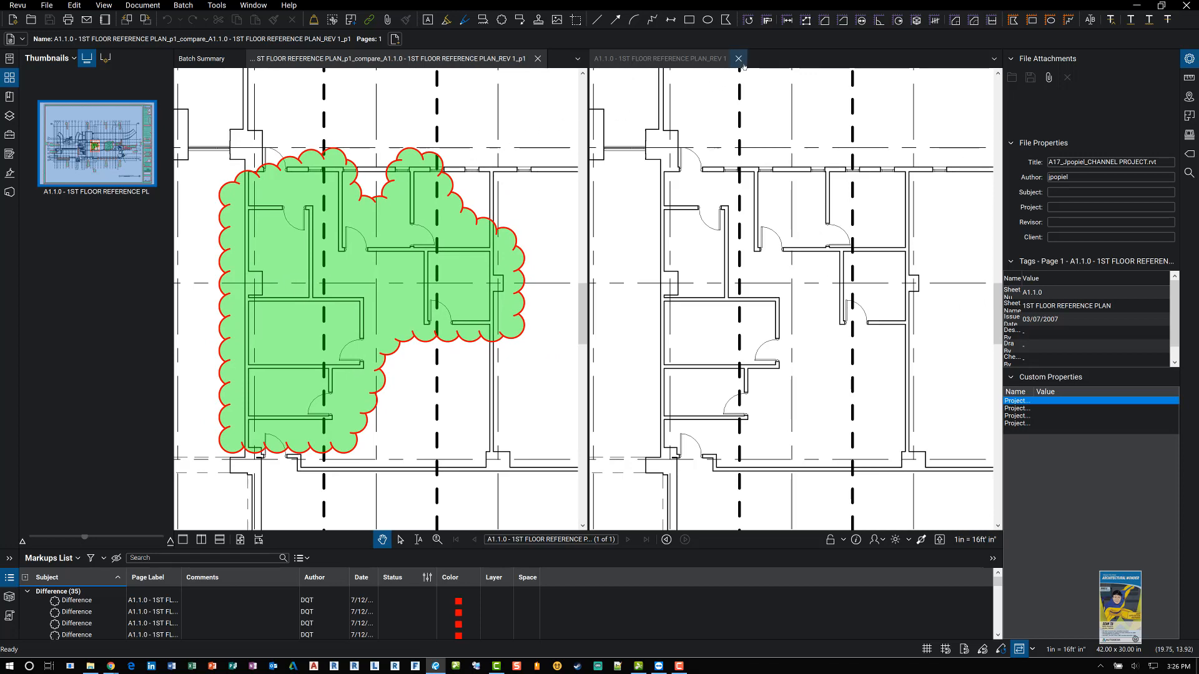
# - Close all open documents and reopen the Batch menu
pyautogui.click(736, 59)
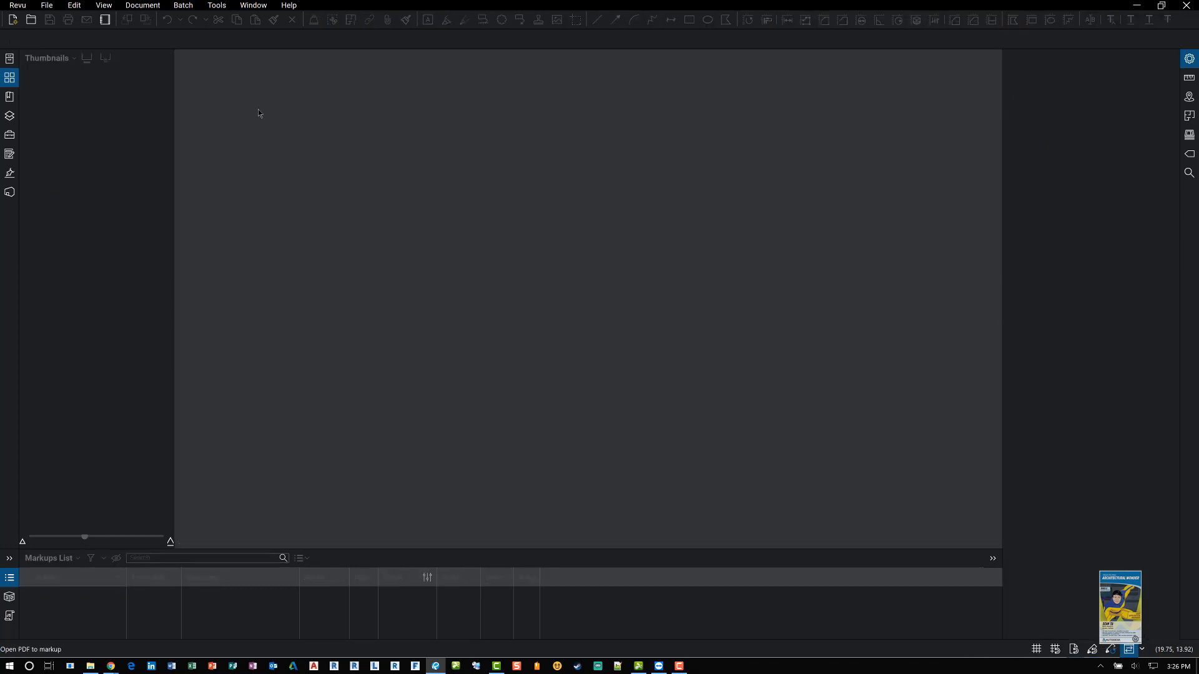
pyautogui.moveTo(297, 166)
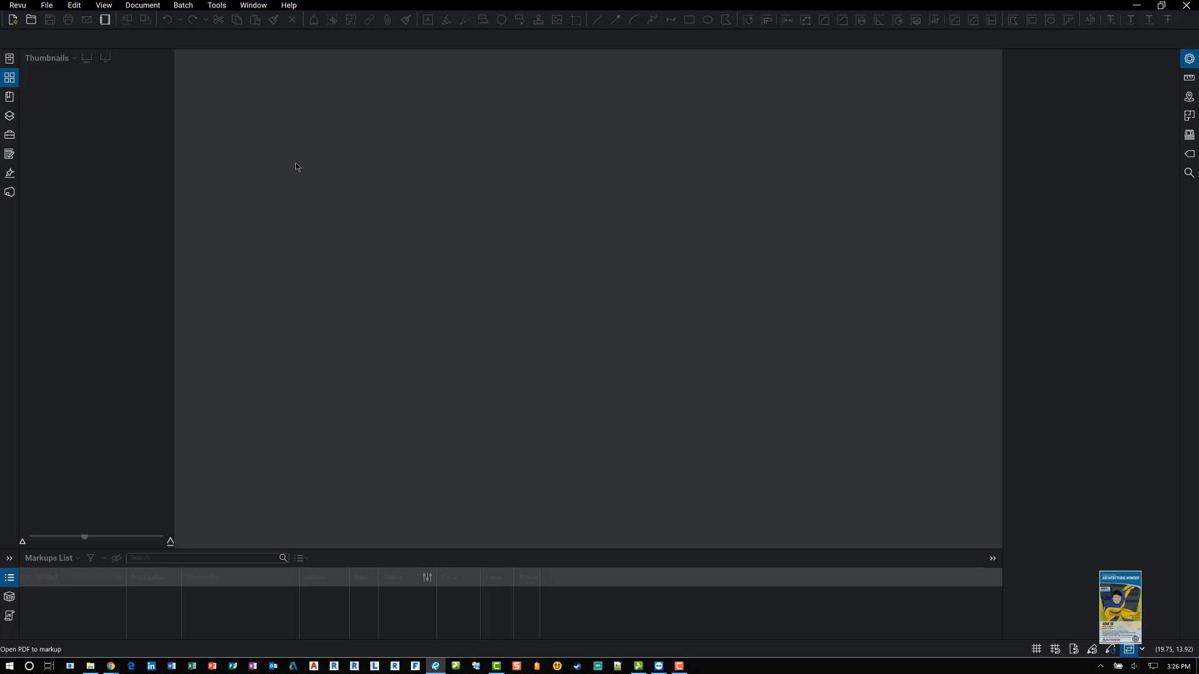
pyautogui.click(182, 5)
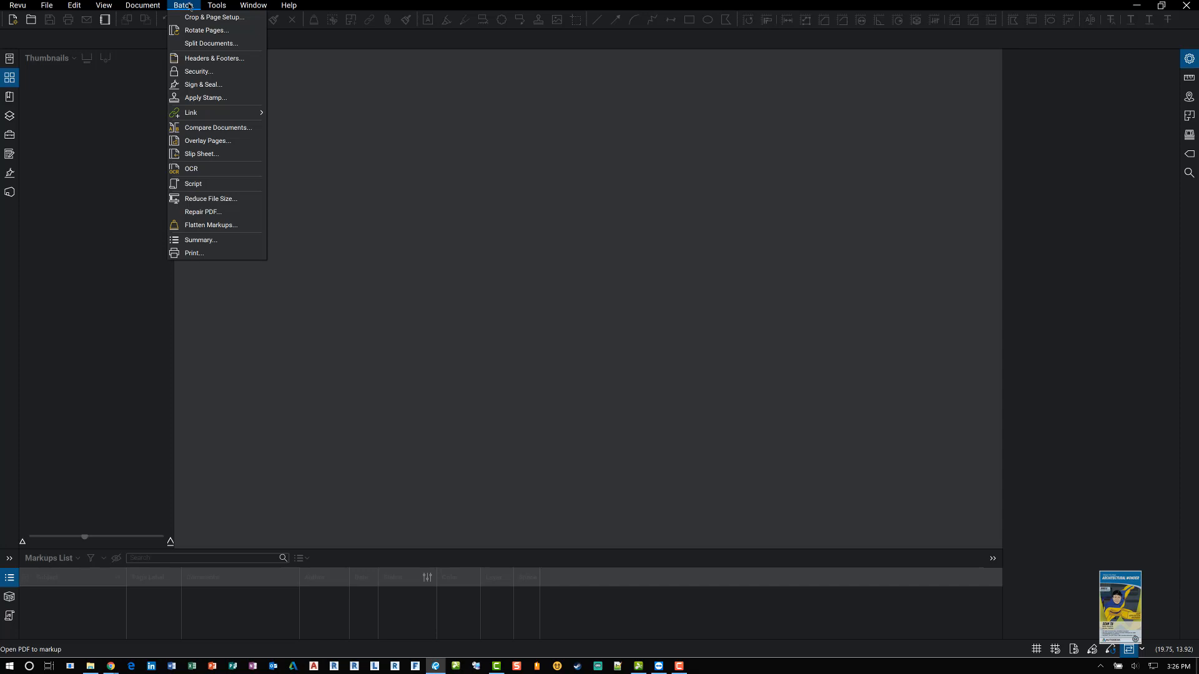
pyautogui.moveTo(190, 112)
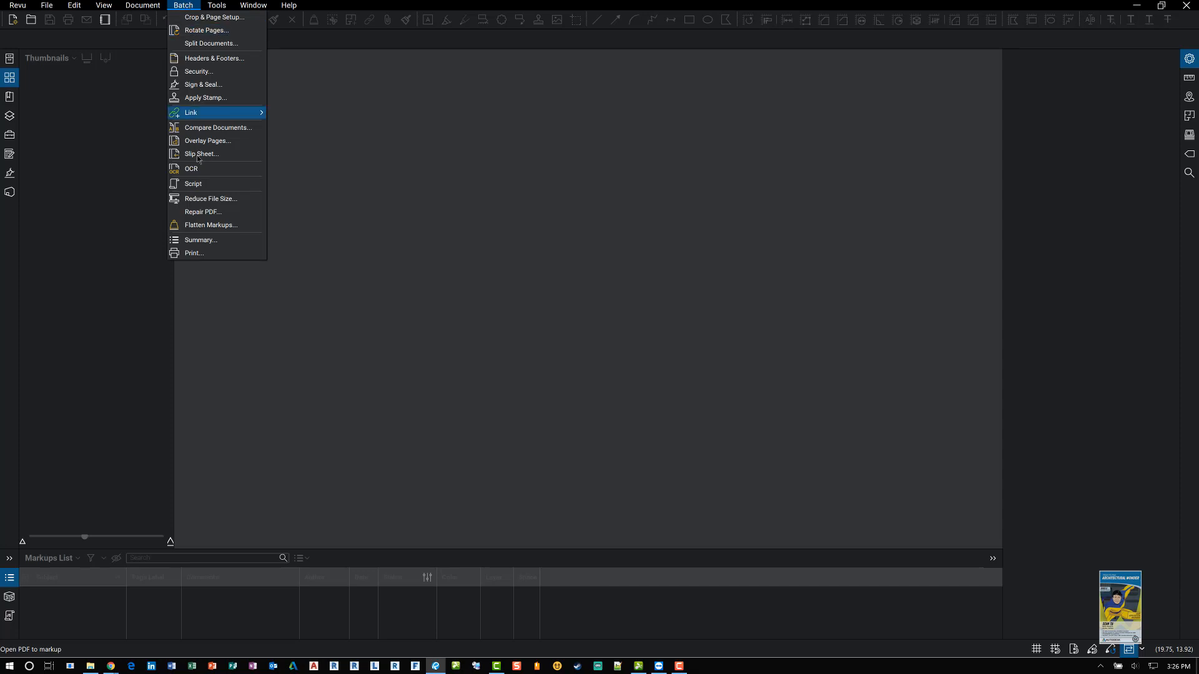
pyautogui.moveTo(201, 153)
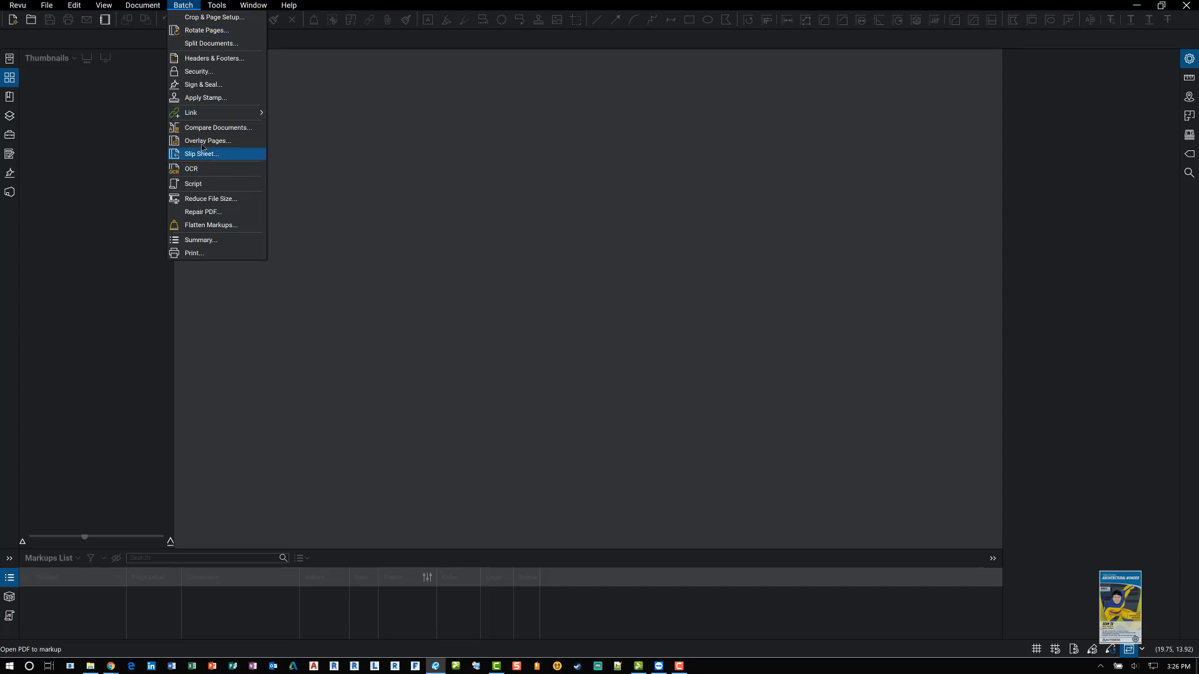
pyautogui.moveTo(206, 141)
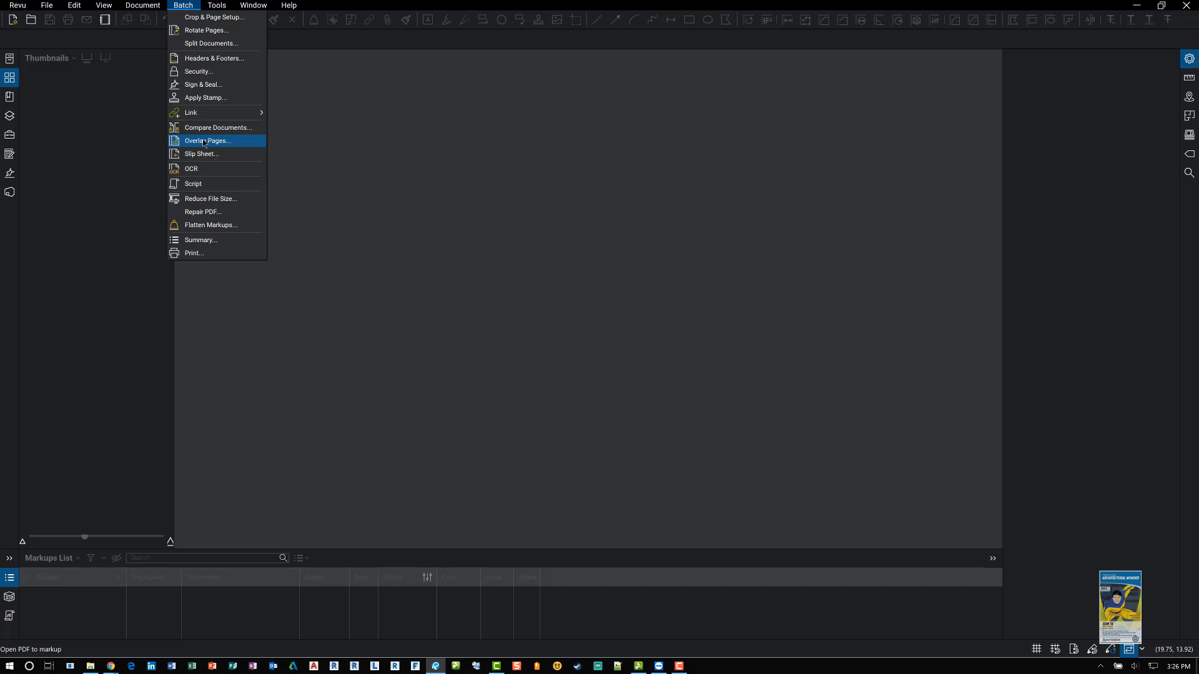
# - Start Batch Overlay Pages and add the Originals folder under 2 - Sample Document Overlay as current files
pyautogui.click(206, 141)
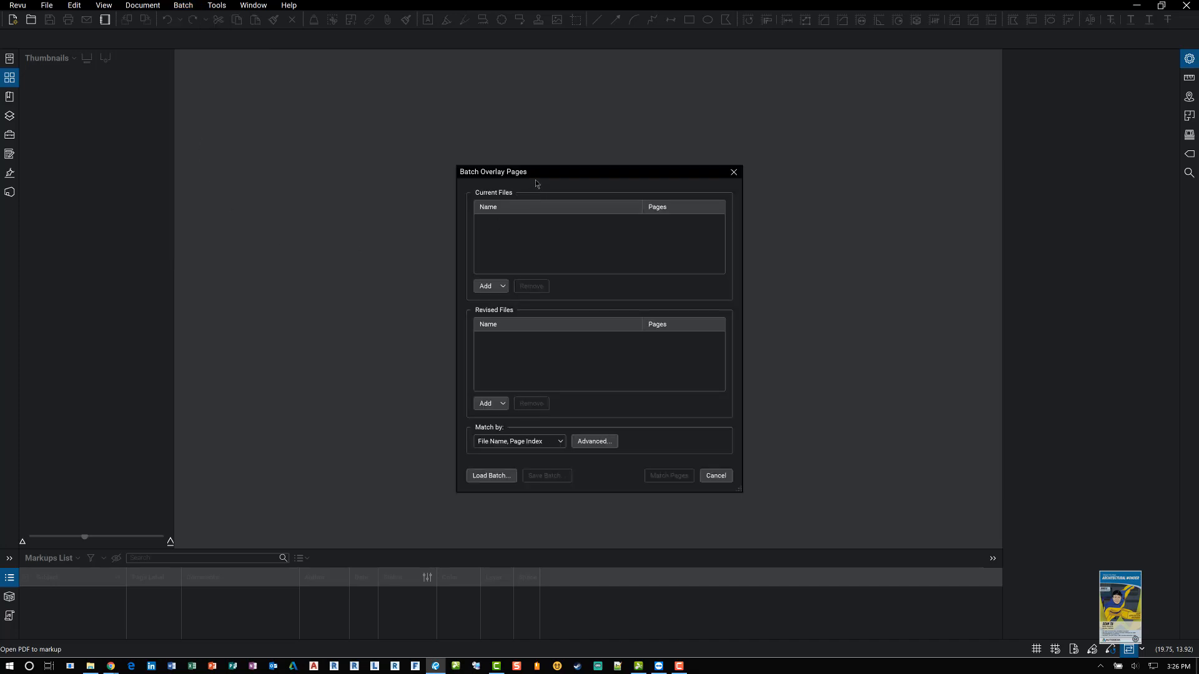
pyautogui.click(503, 286)
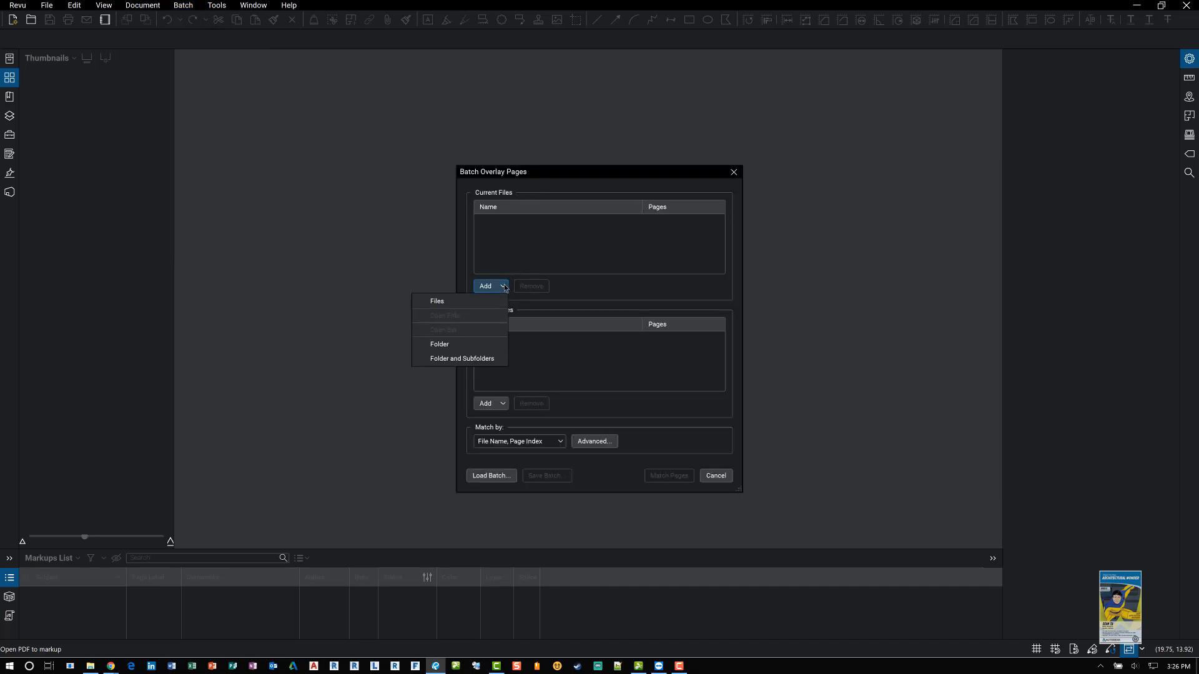
pyautogui.click(440, 345)
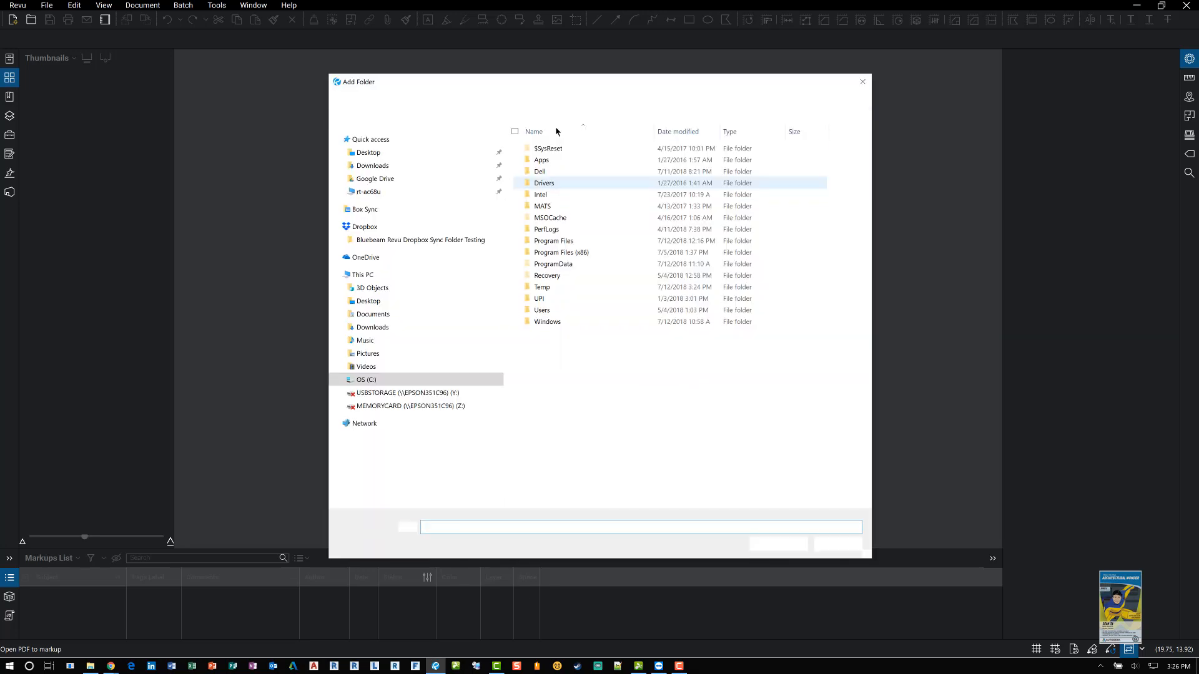
pyautogui.click(542, 287)
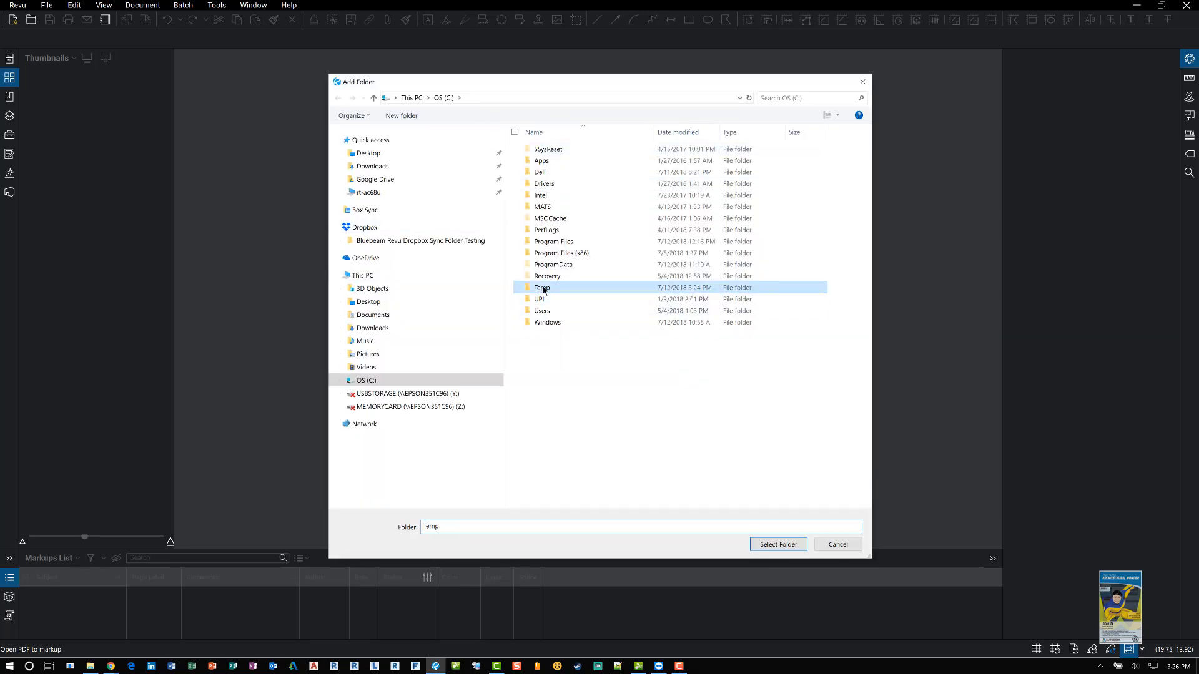
pyautogui.doubleClick(542, 287)
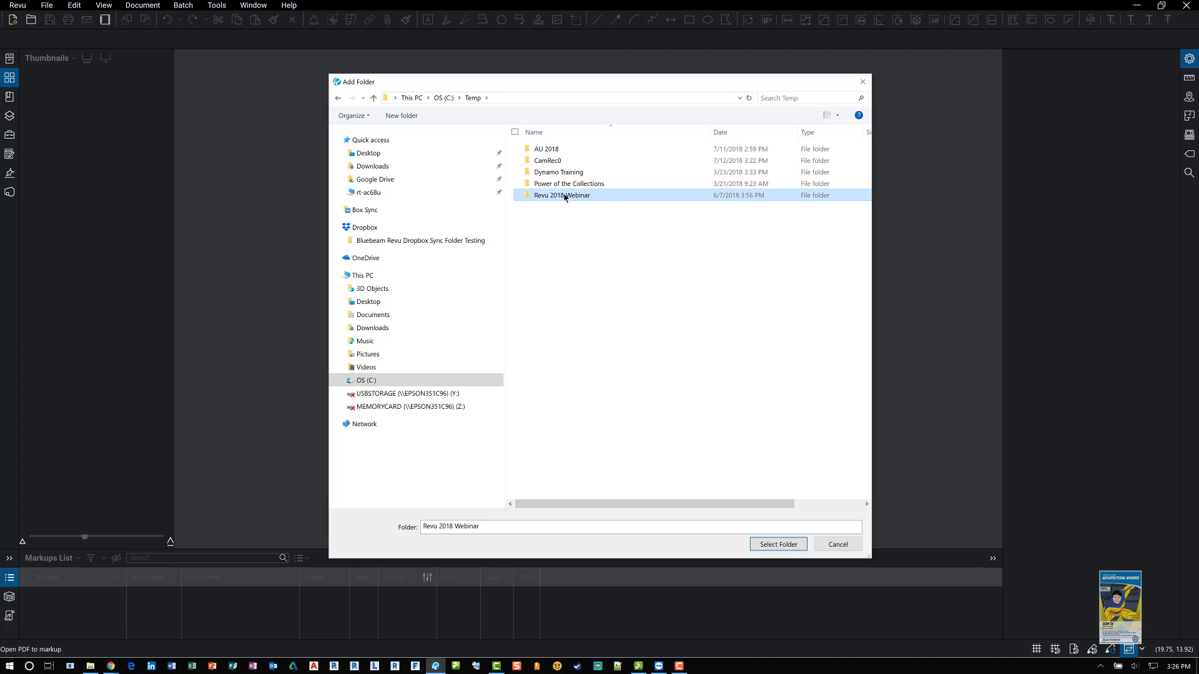
pyautogui.doubleClick(560, 195)
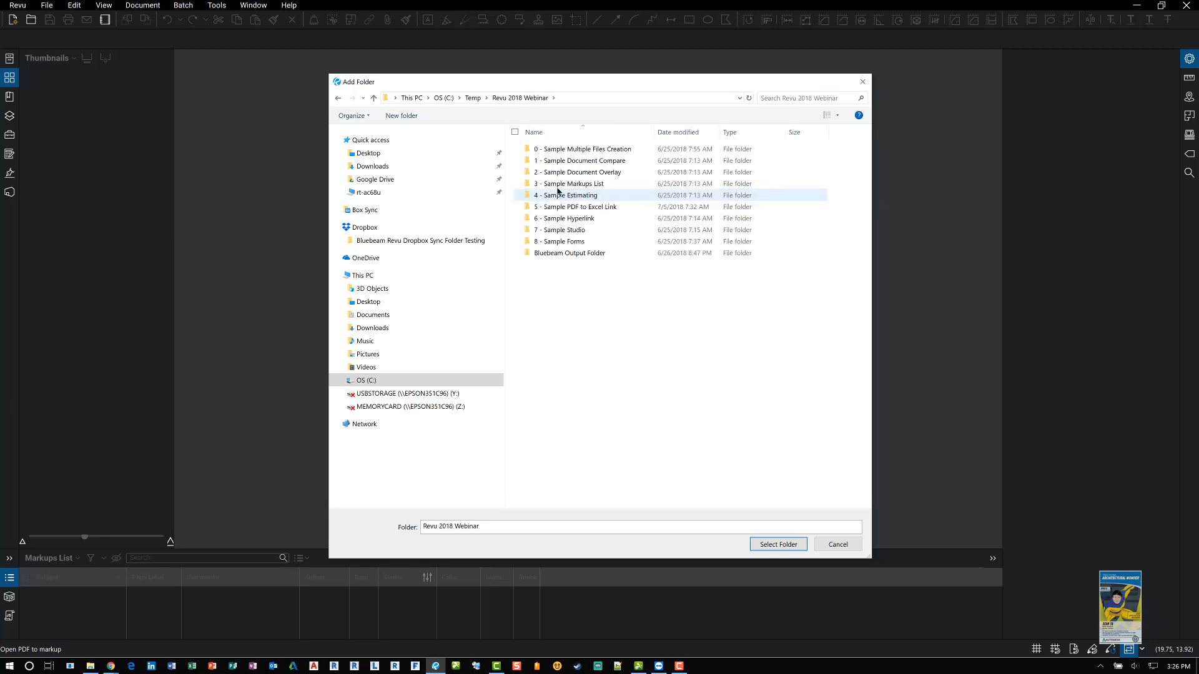
pyautogui.doubleClick(578, 172)
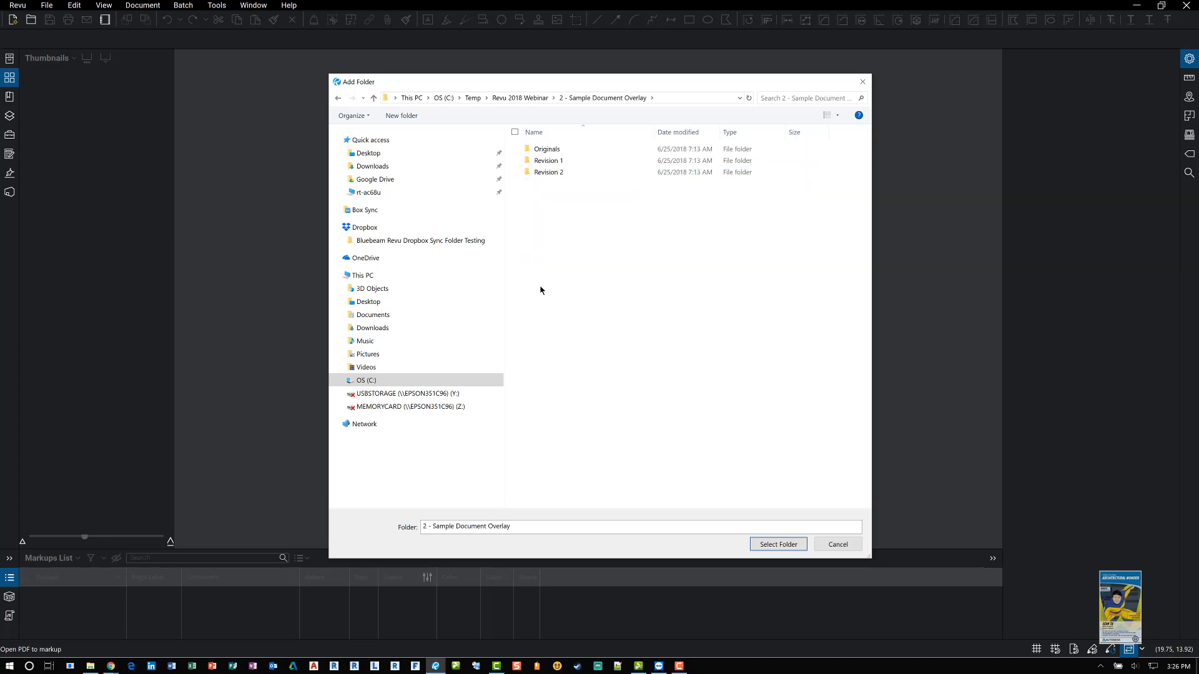
pyautogui.click(547, 149)
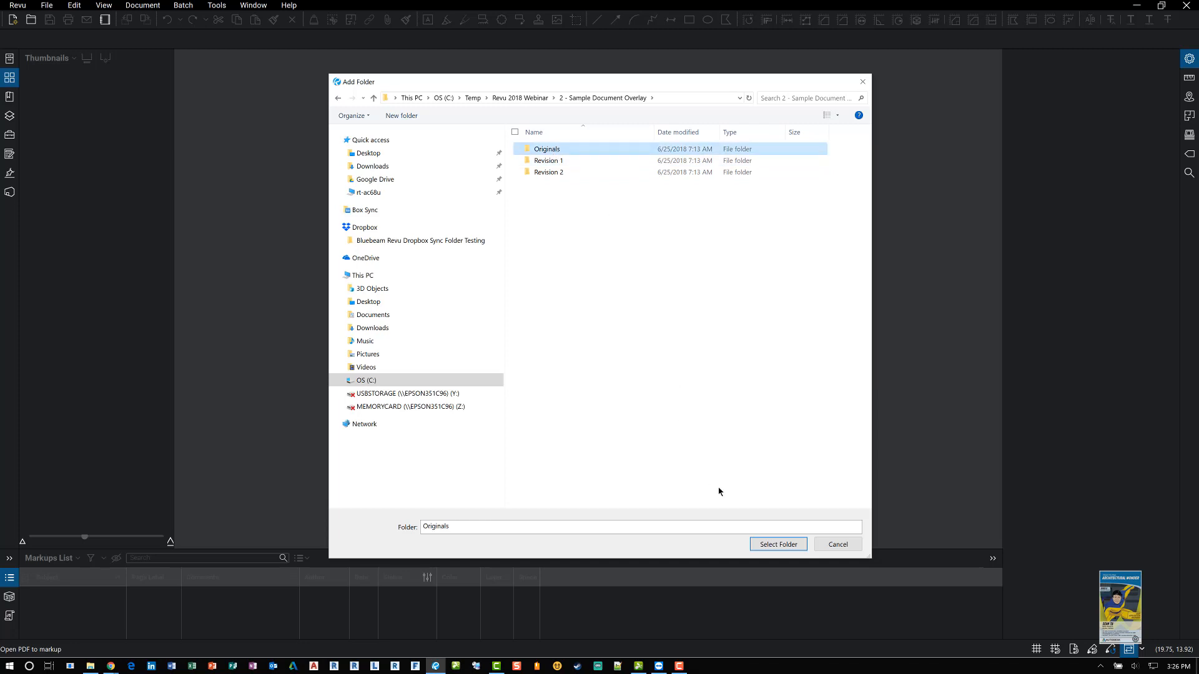
pyautogui.click(777, 543)
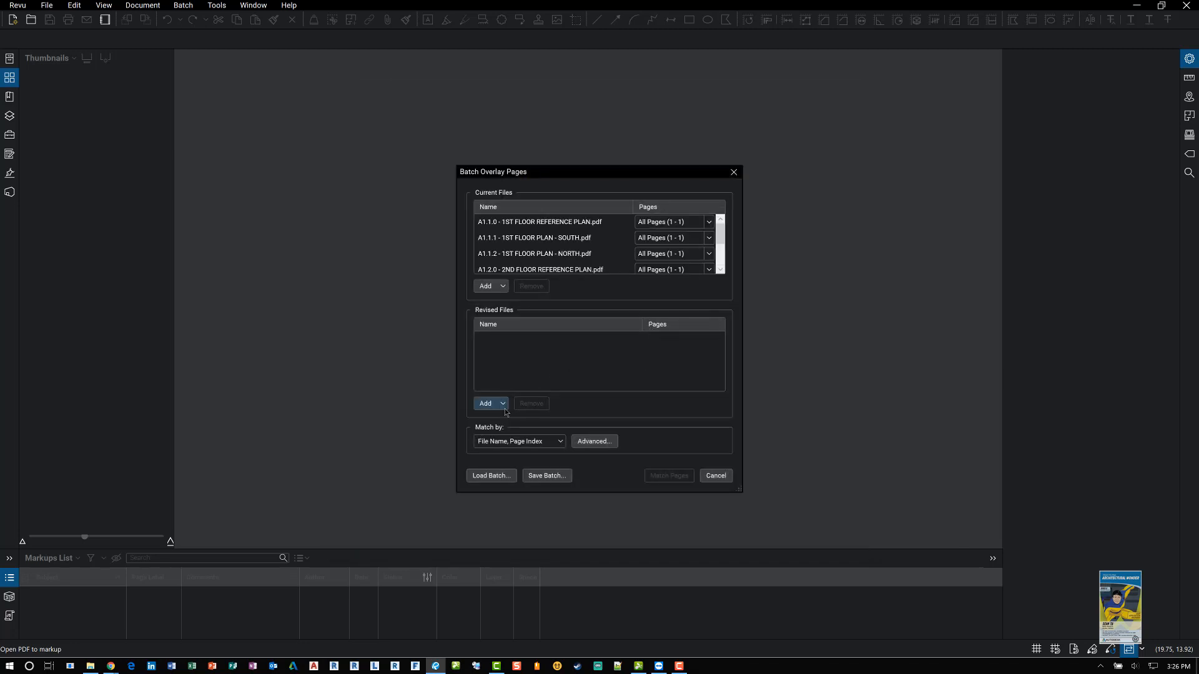
# - Add the Revision 2 folder as the revised files for the overlay
pyautogui.click(489, 403)
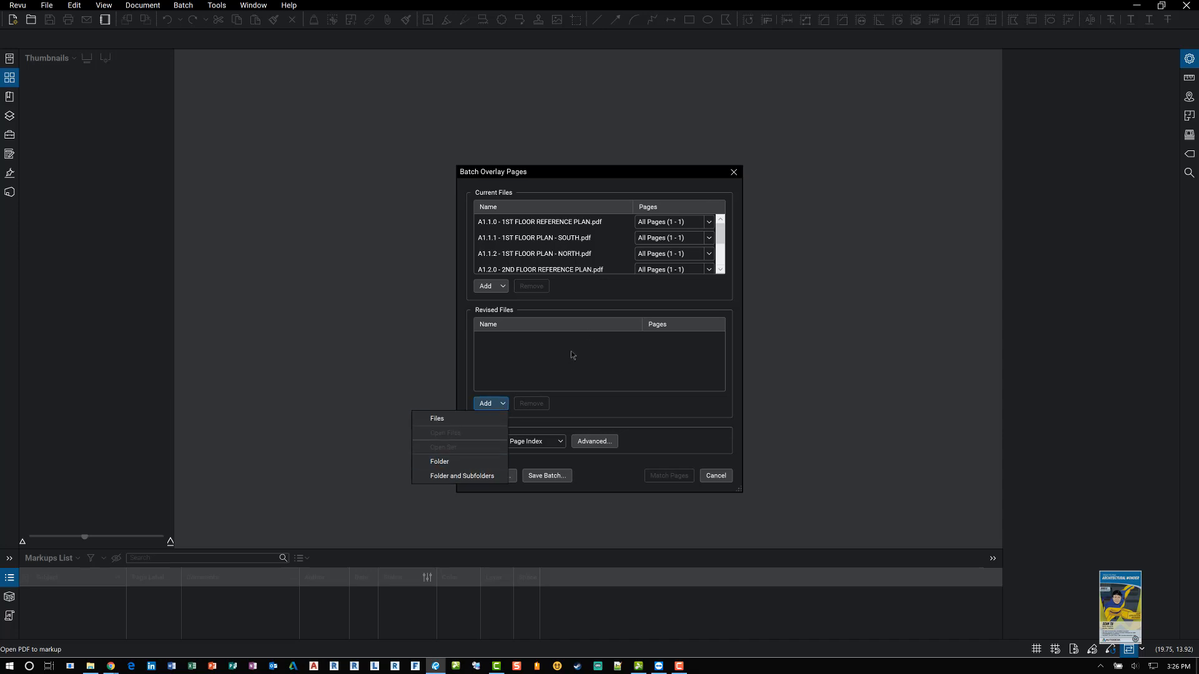
pyautogui.click(438, 461)
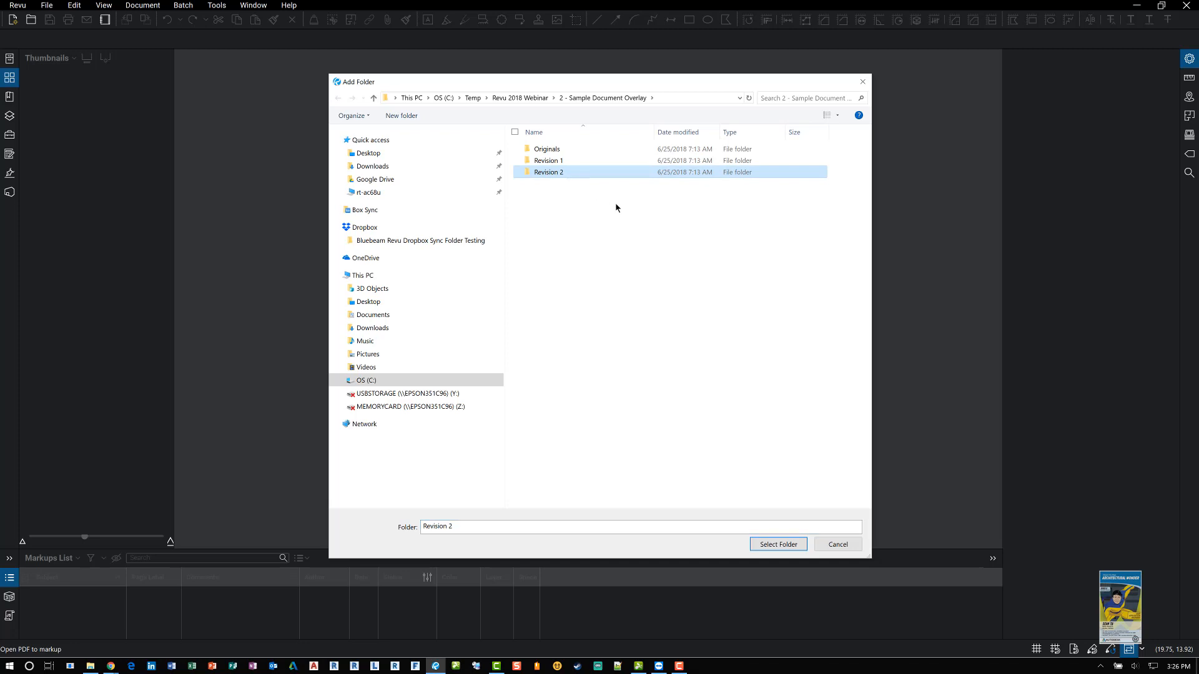
pyautogui.click(777, 543)
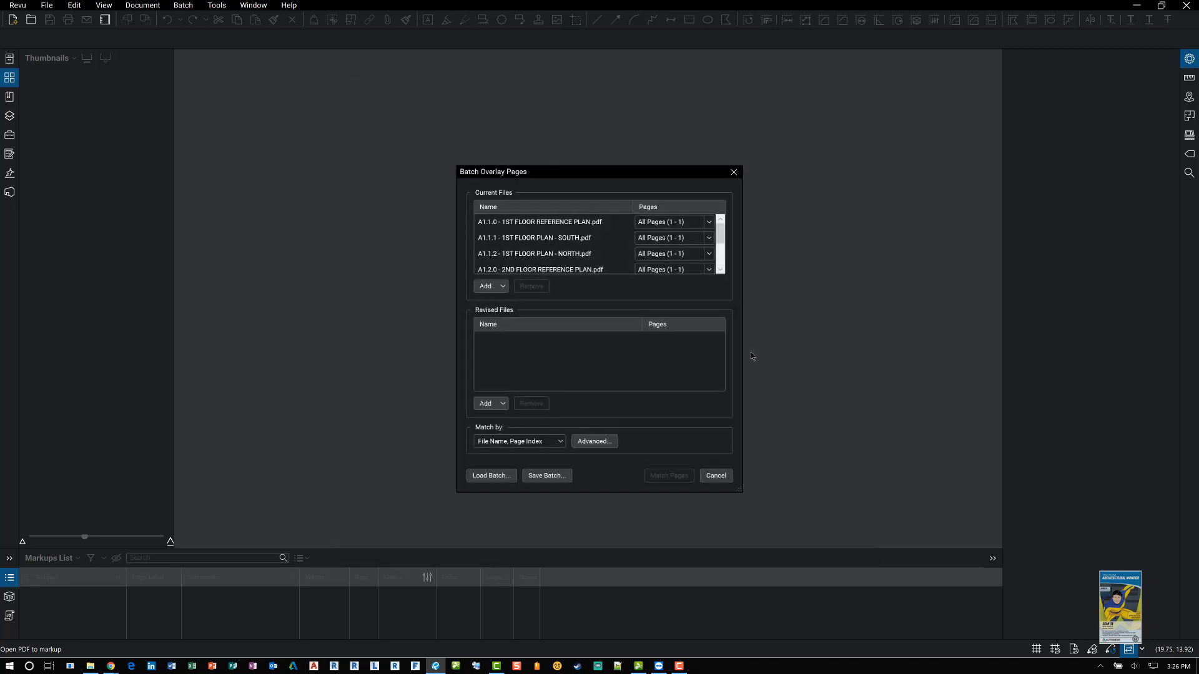
pyautogui.click(487, 403)
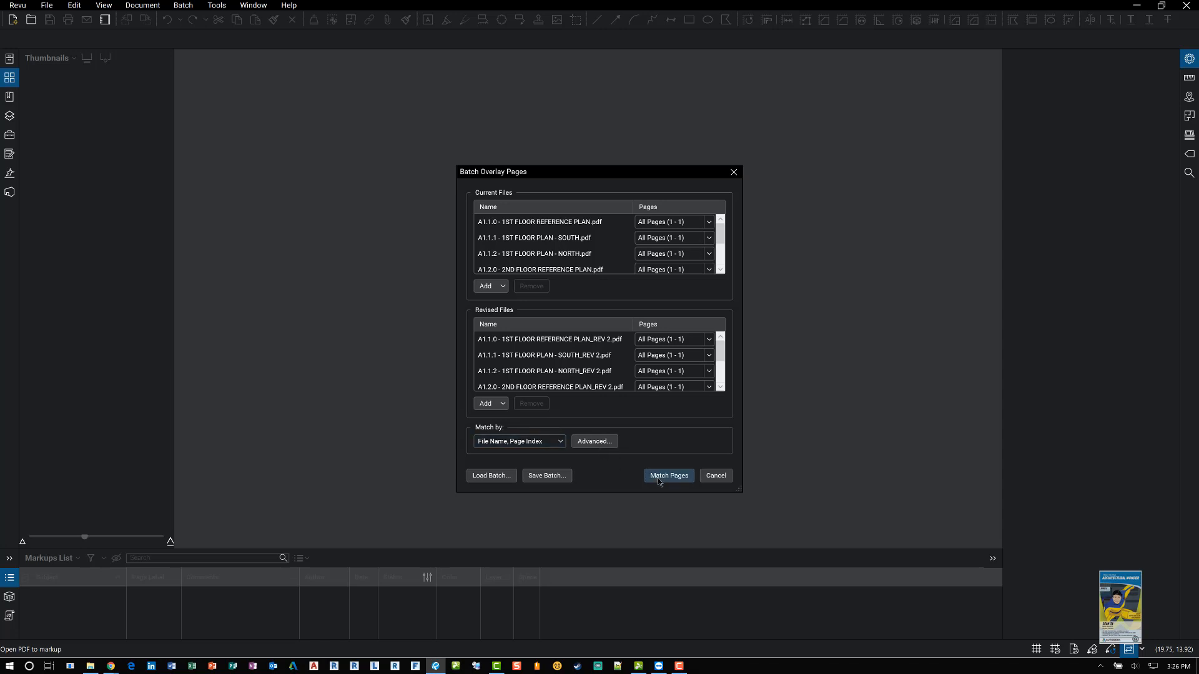
# - Match the pages, run the overlay on all of them, and generate the Batch Summary report of 6 overlaid pages
pyautogui.click(667, 476)
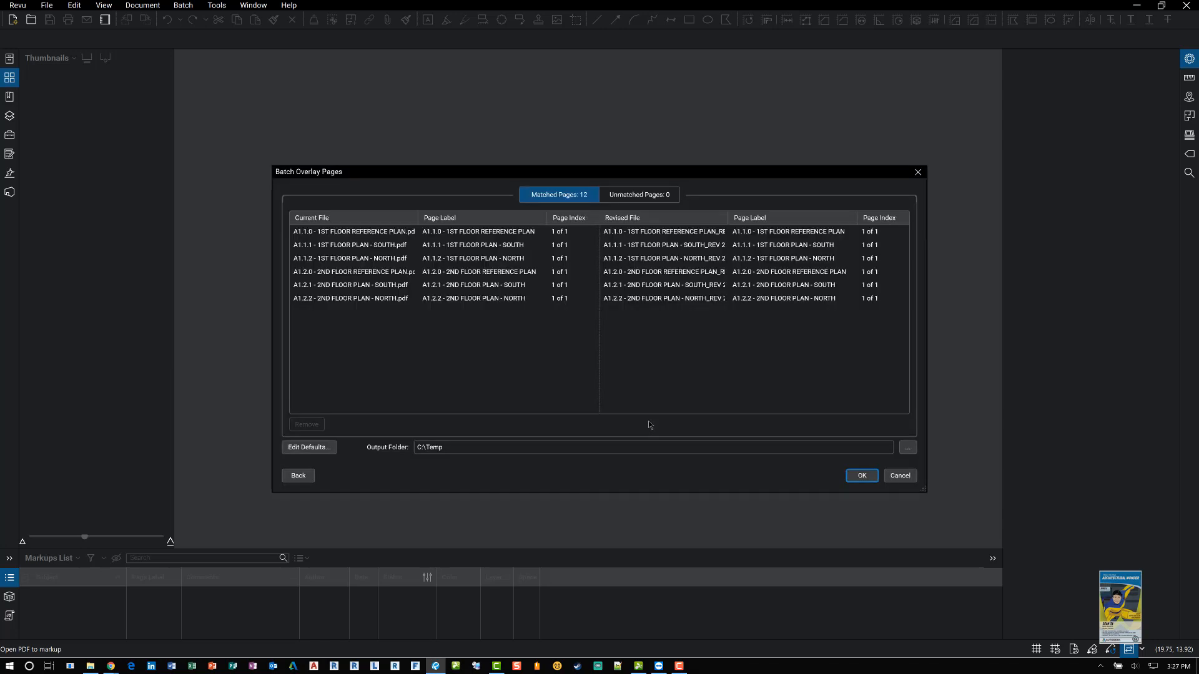
pyautogui.moveTo(837, 451)
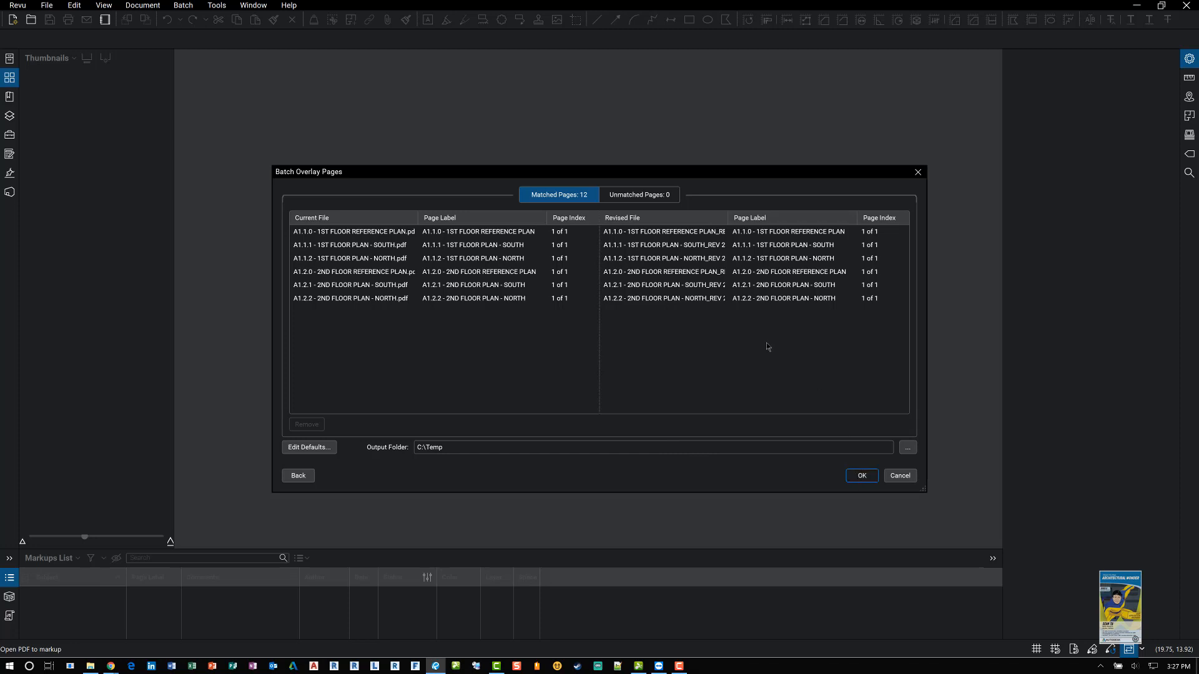
pyautogui.click(860, 474)
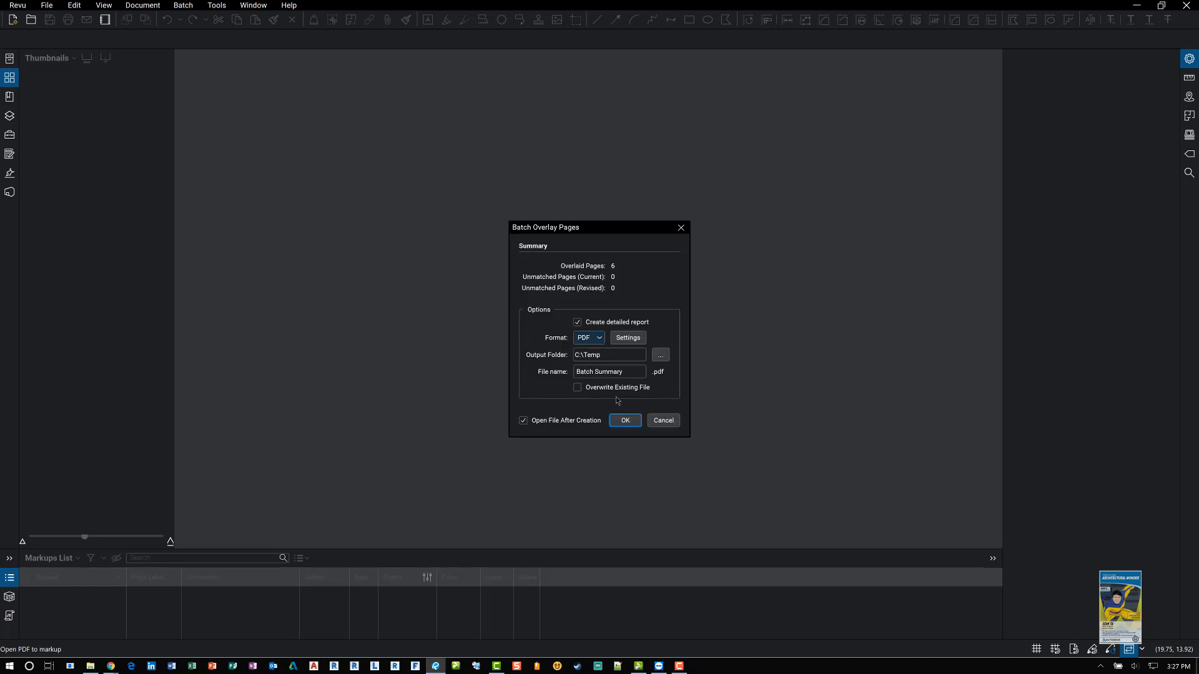
pyautogui.click(624, 420)
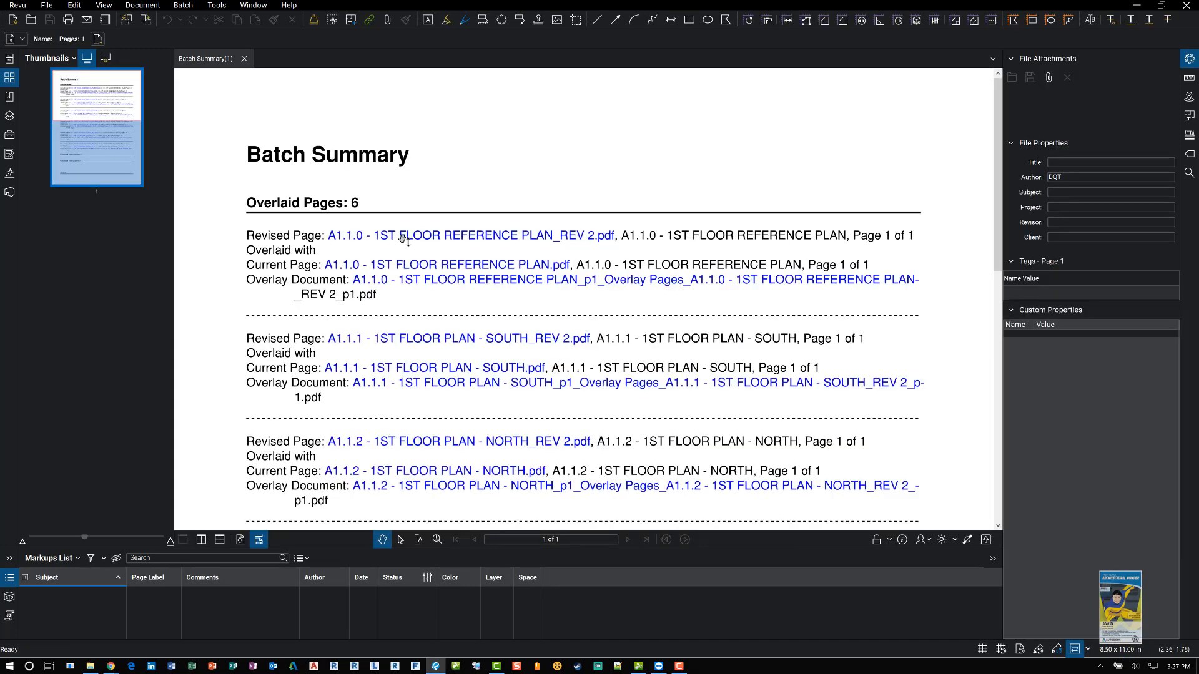
# - Open the revised and current A1.1.0 sheets from the Batch Summary links, returning to the summary each time
pyautogui.click(471, 235)
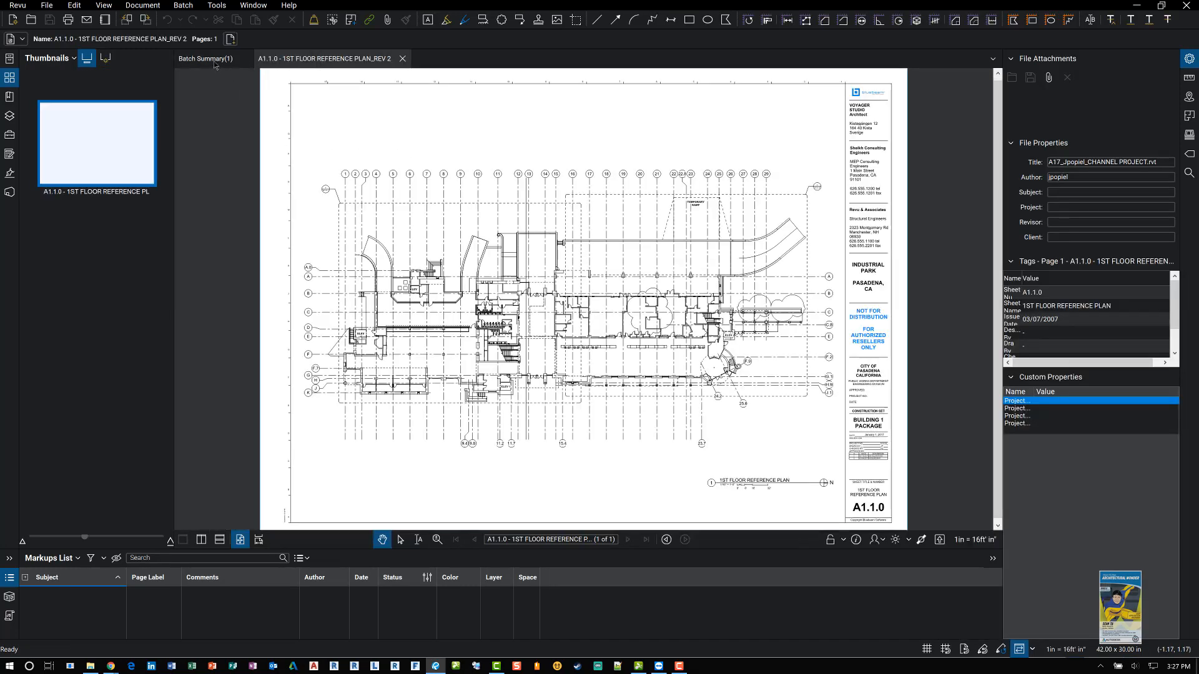
pyautogui.click(202, 59)
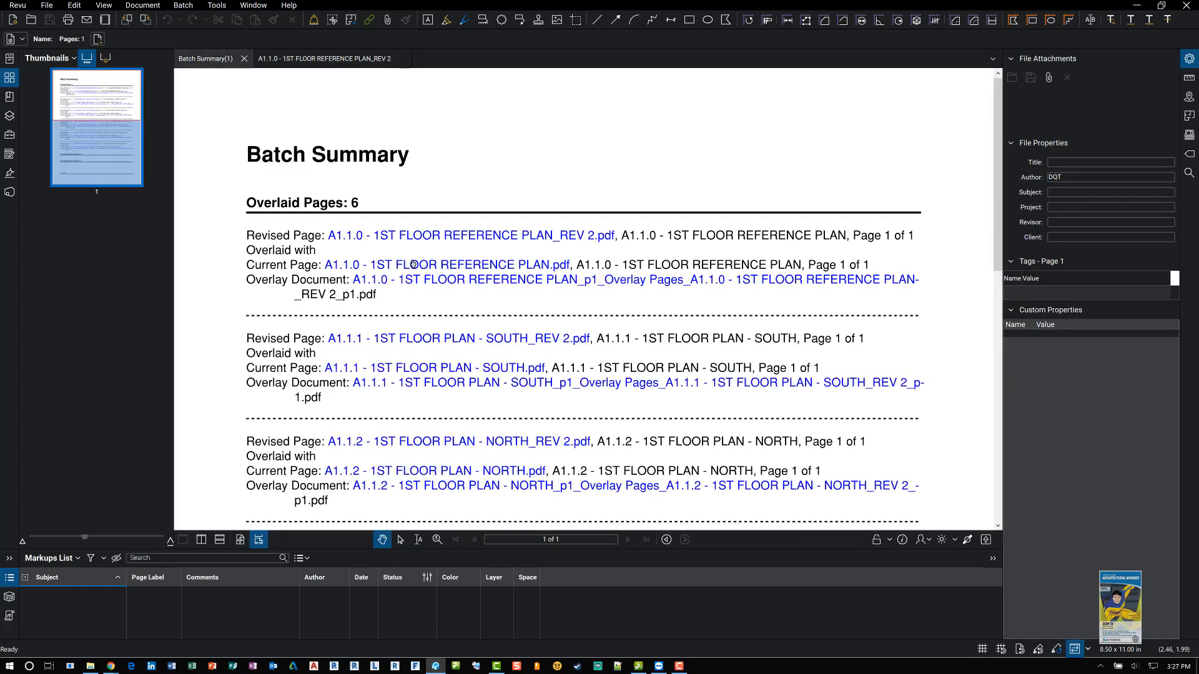
pyautogui.click(466, 265)
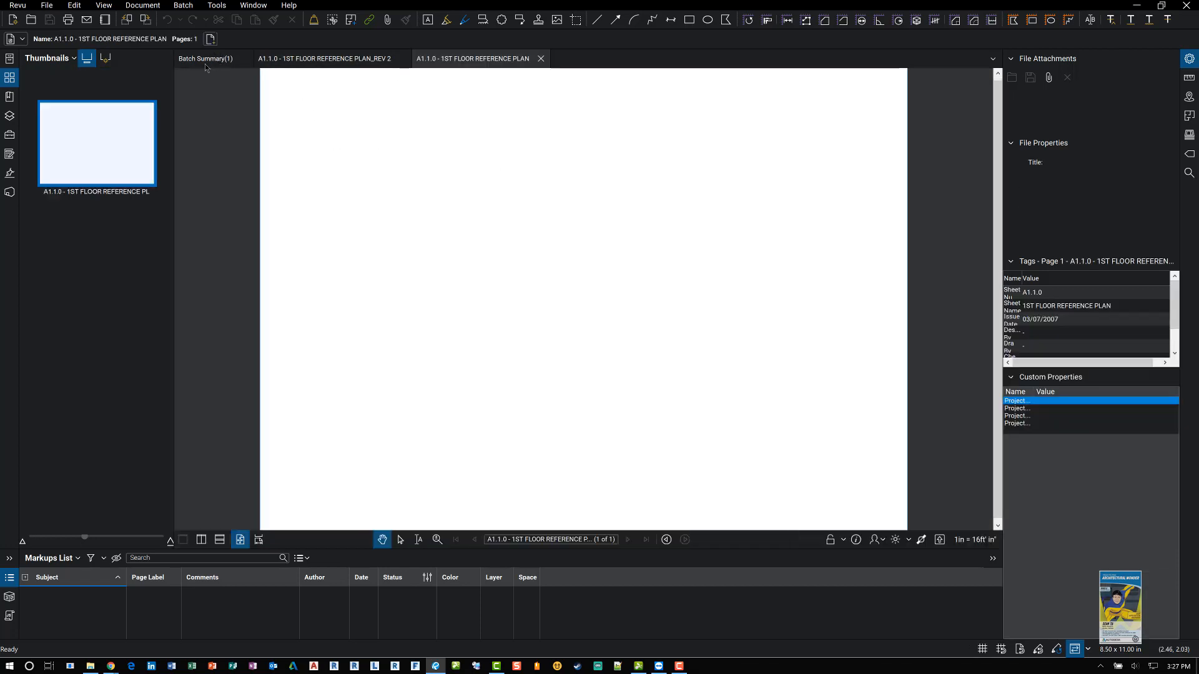
pyautogui.click(203, 59)
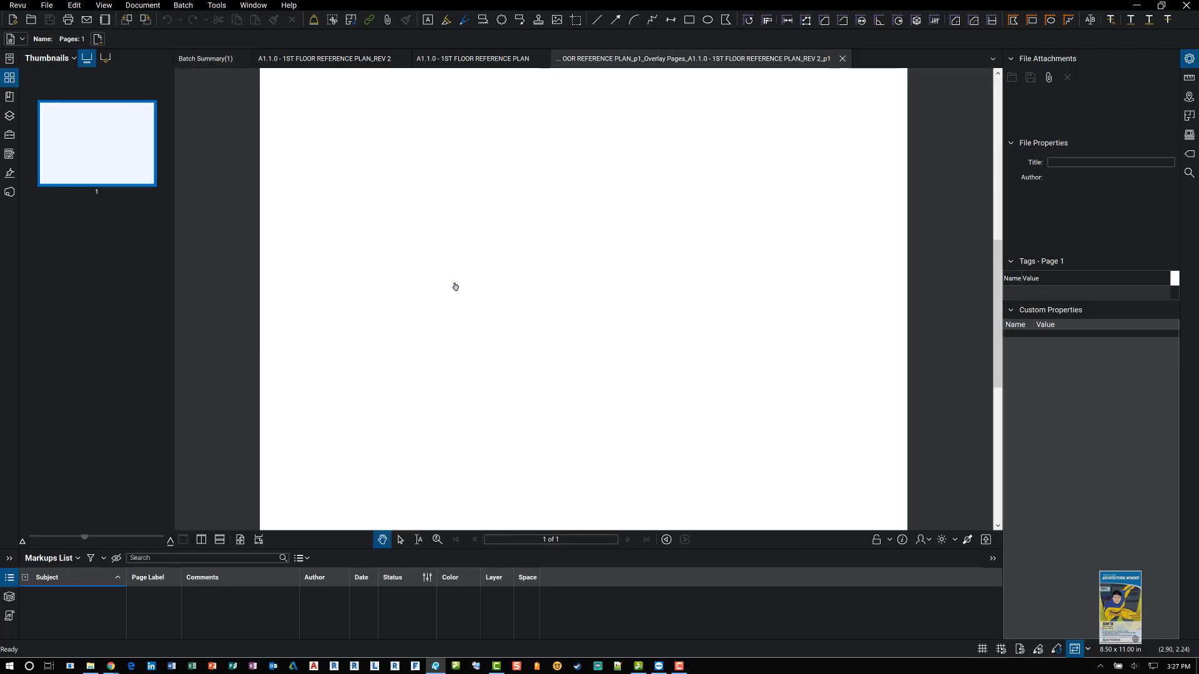
pyautogui.click(692, 59)
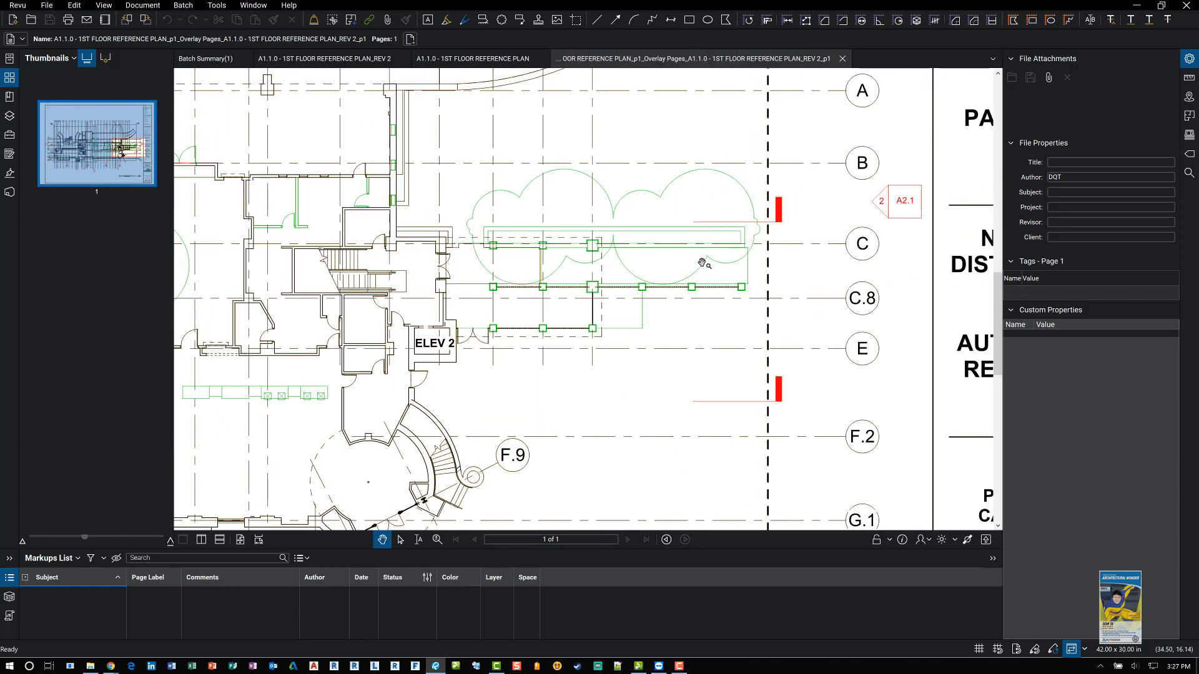
pyautogui.moveTo(646, 263)
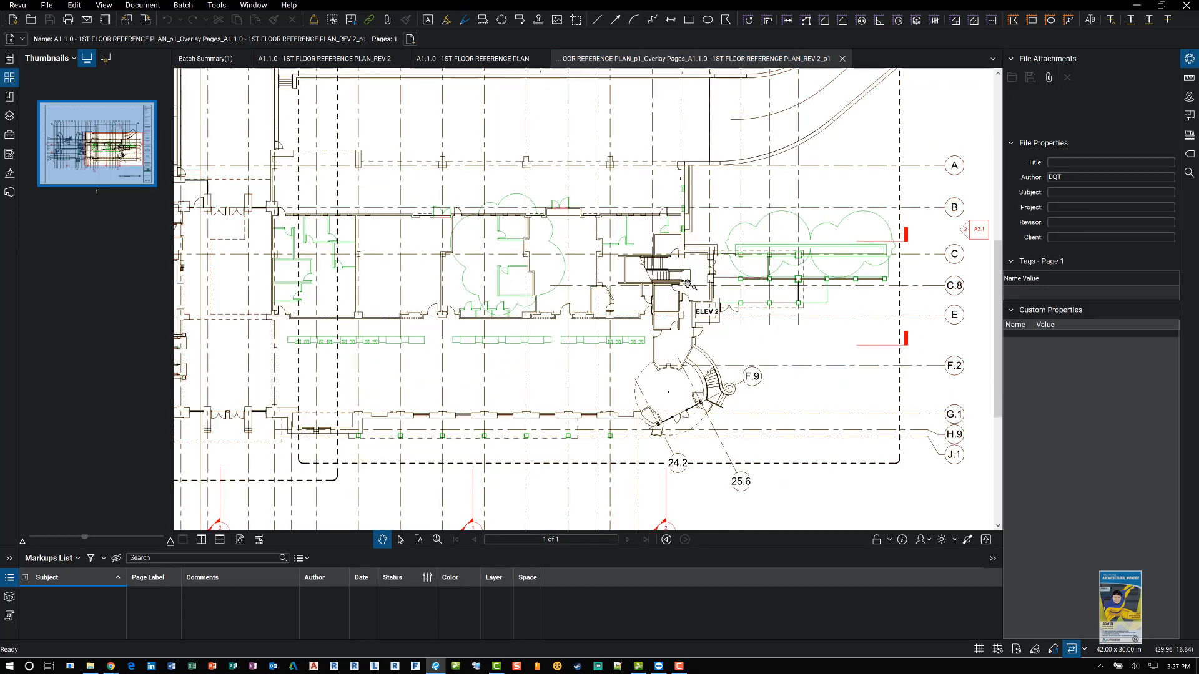
pyautogui.moveTo(688, 222)
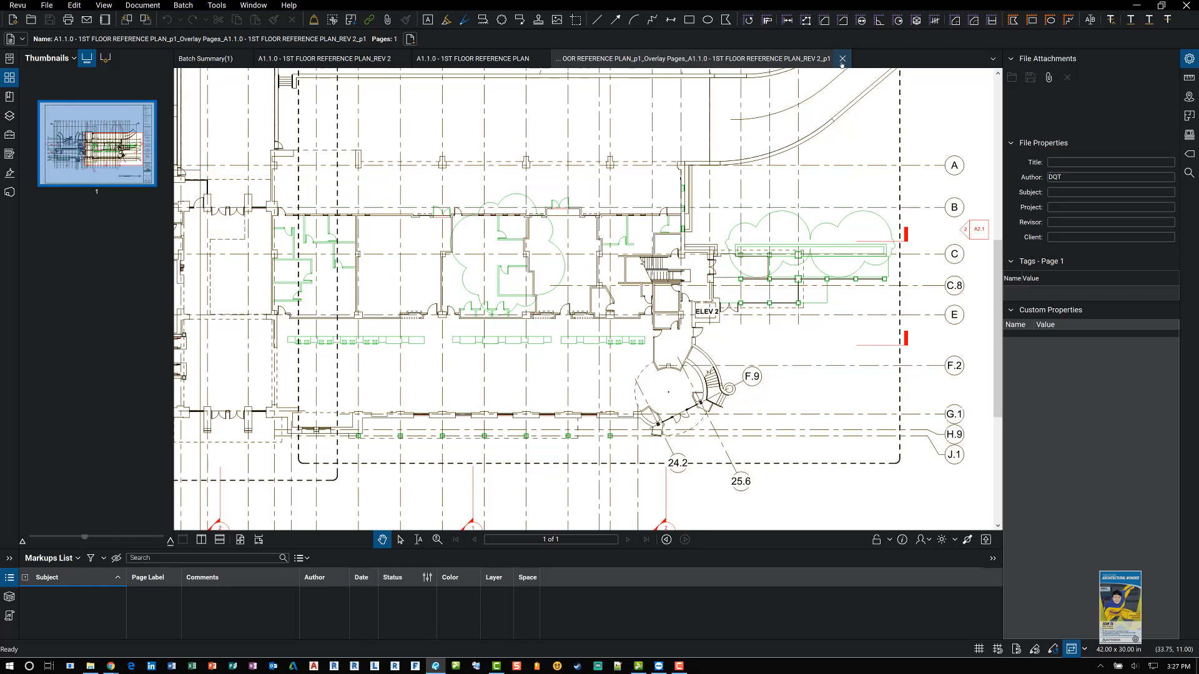
# - Close the A1.1.0 overlay, current and revised sheets and the Batch Summary so no documents remain open
pyautogui.click(841, 58)
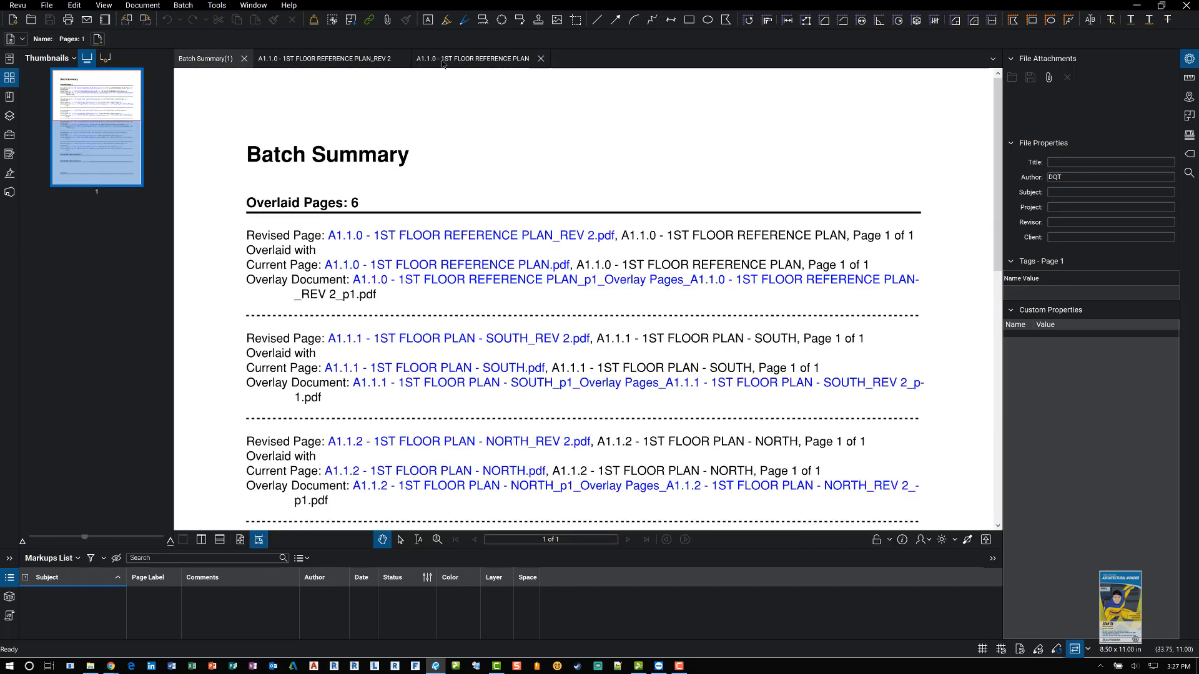
pyautogui.click(472, 59)
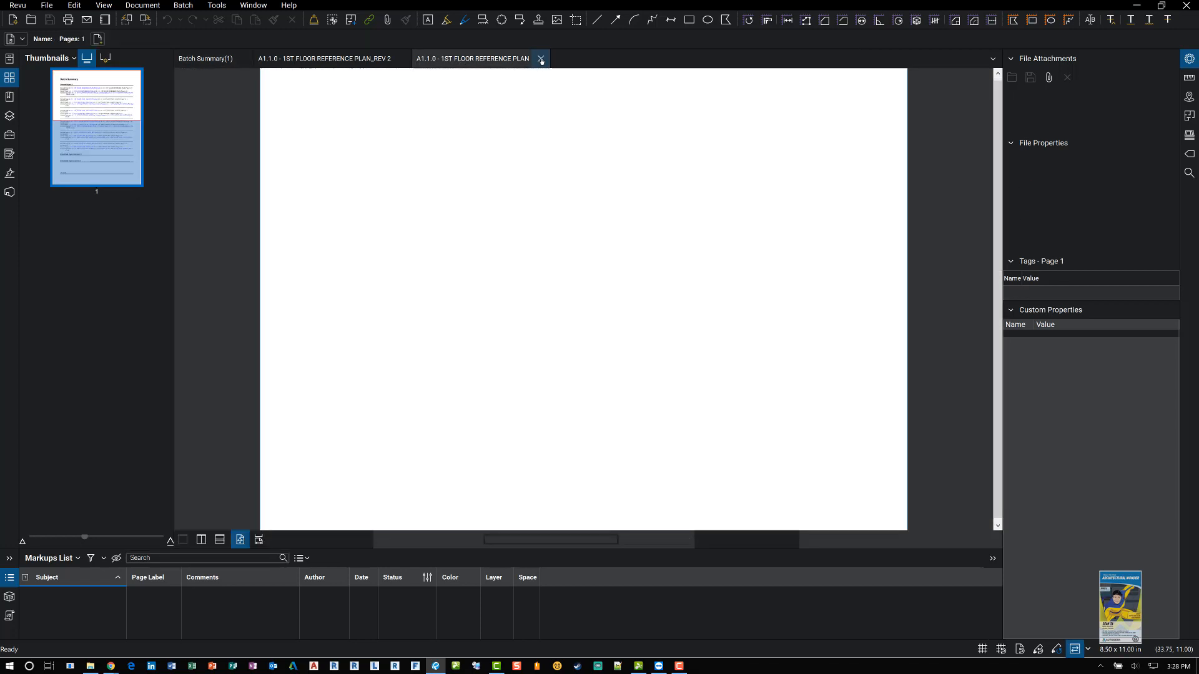
pyautogui.click(540, 59)
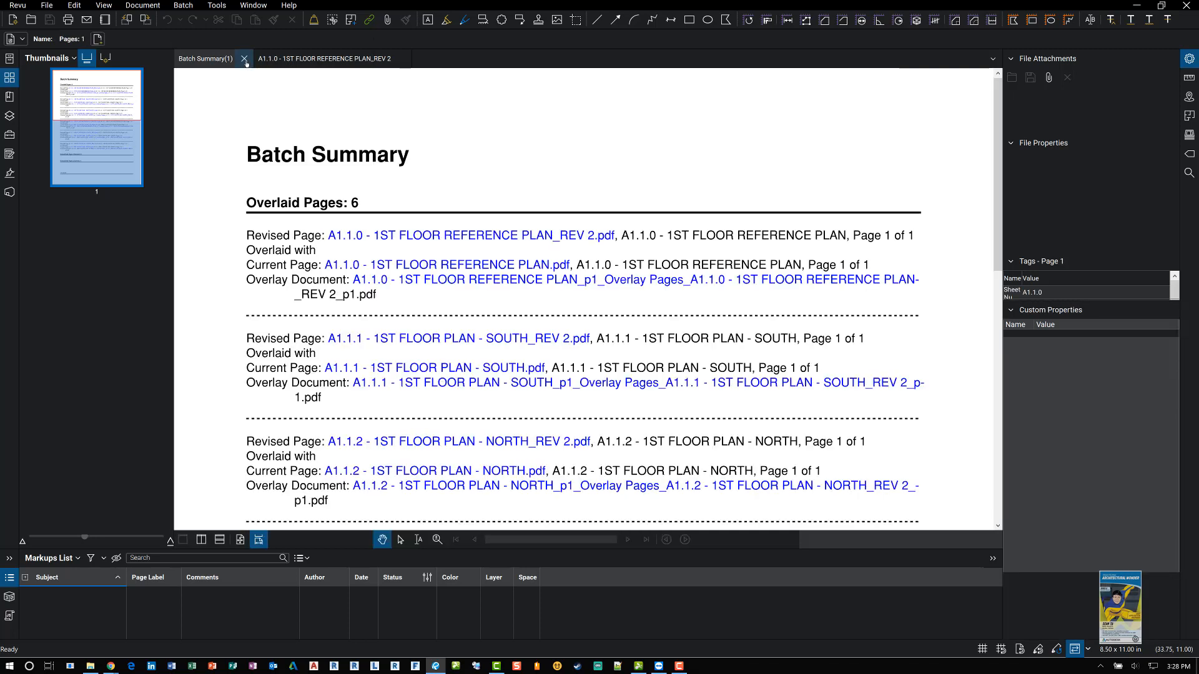
pyautogui.click(246, 59)
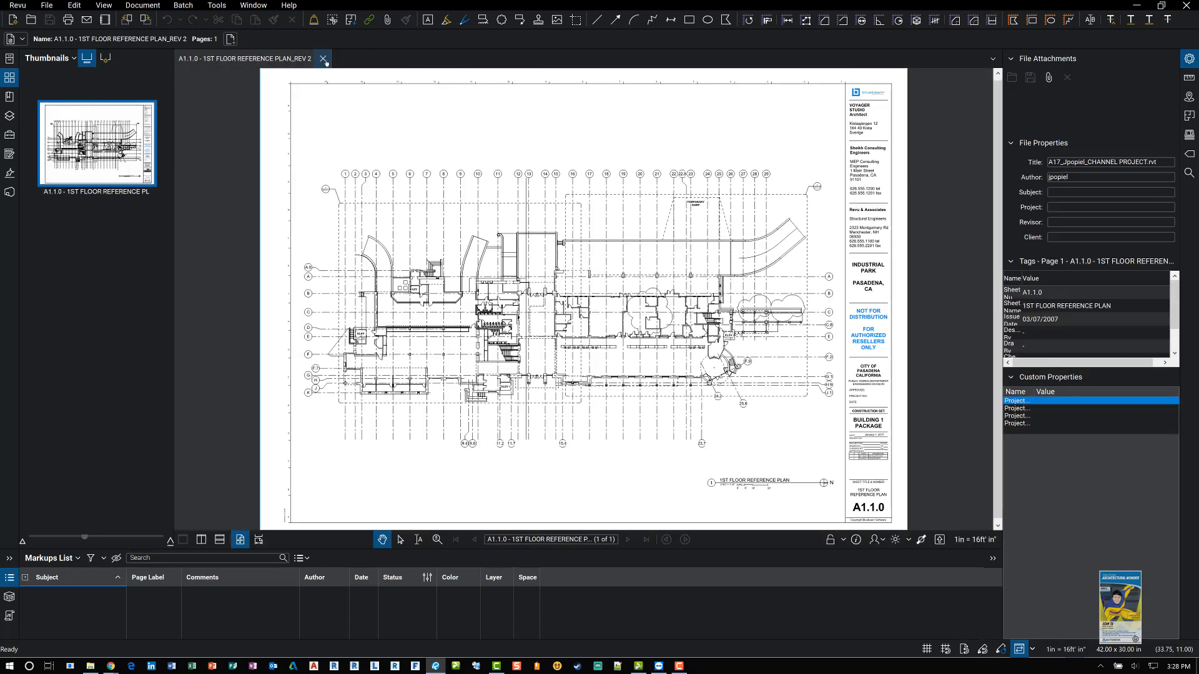
pyautogui.click(322, 59)
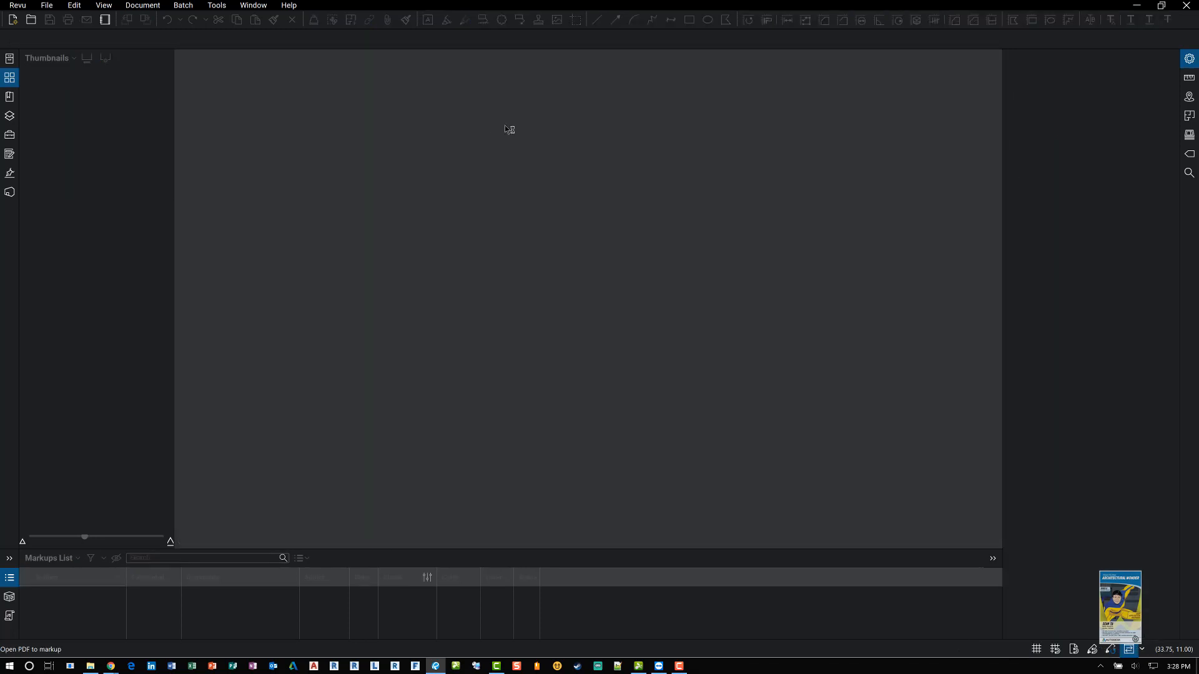
pyautogui.moveTo(544, 233)
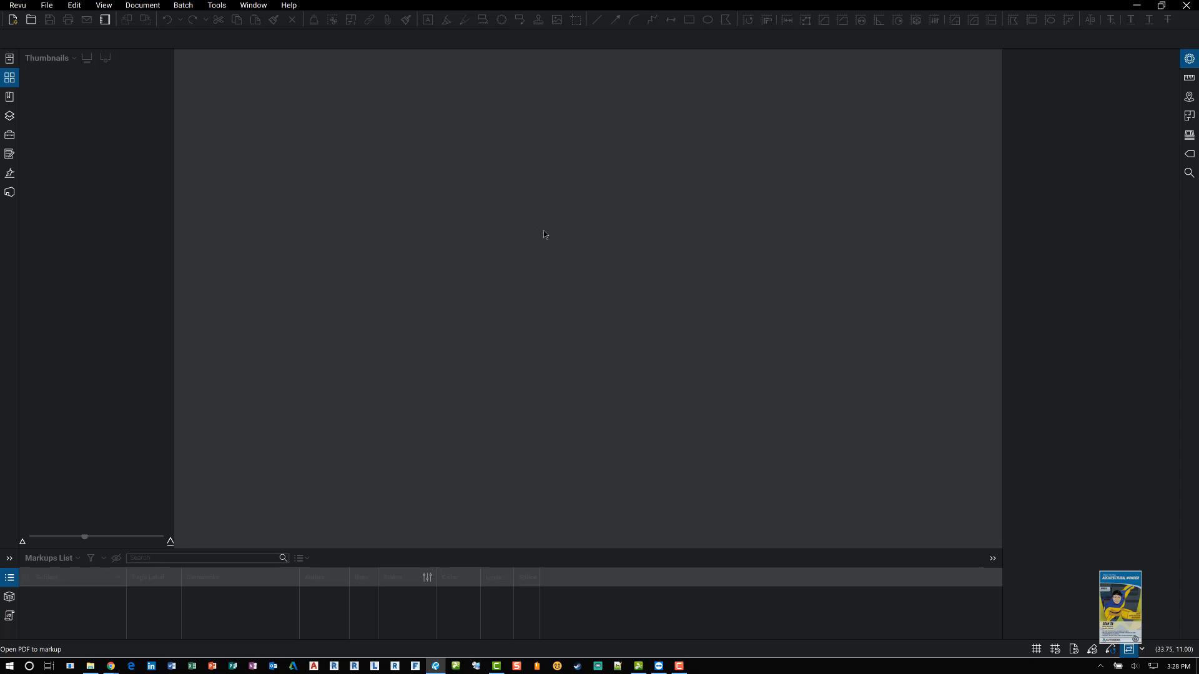
pyautogui.moveTo(577, 314)
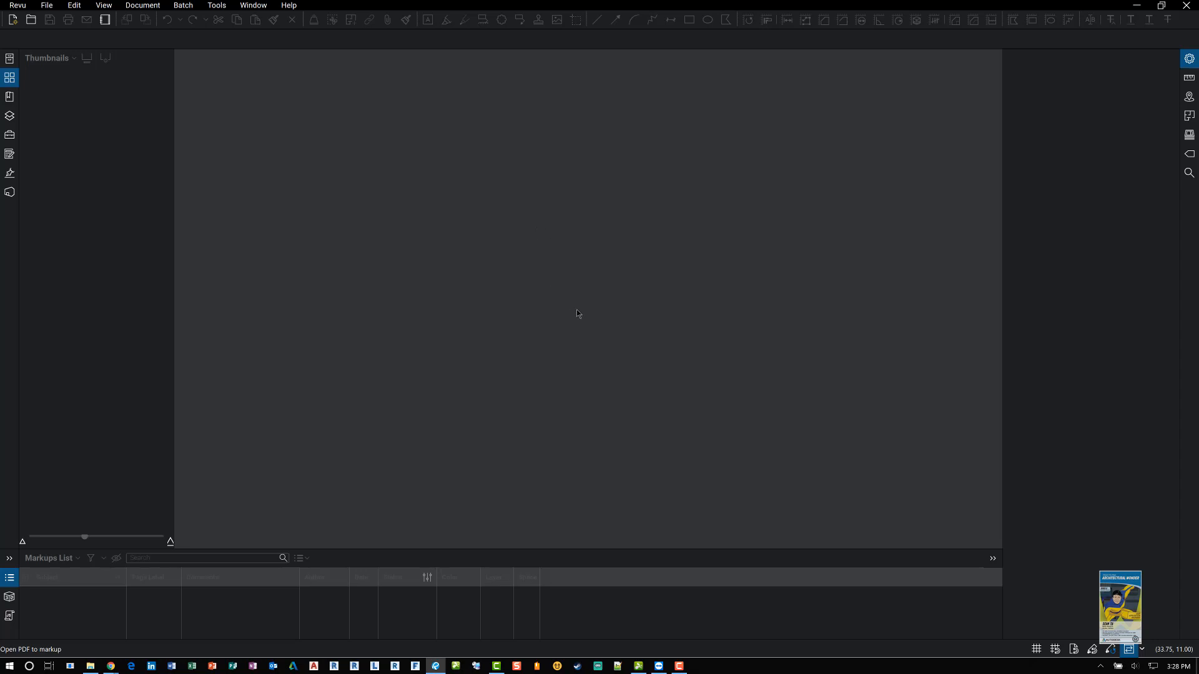
pyautogui.moveTo(457, 244)
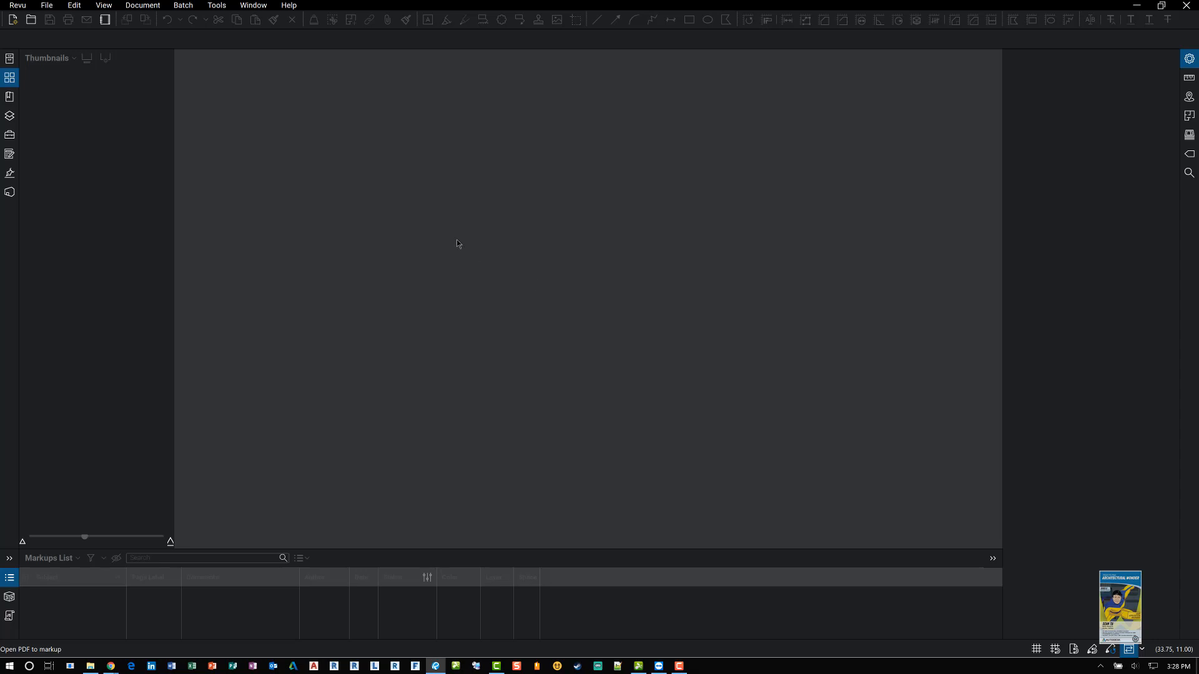
pyautogui.click(182, 5)
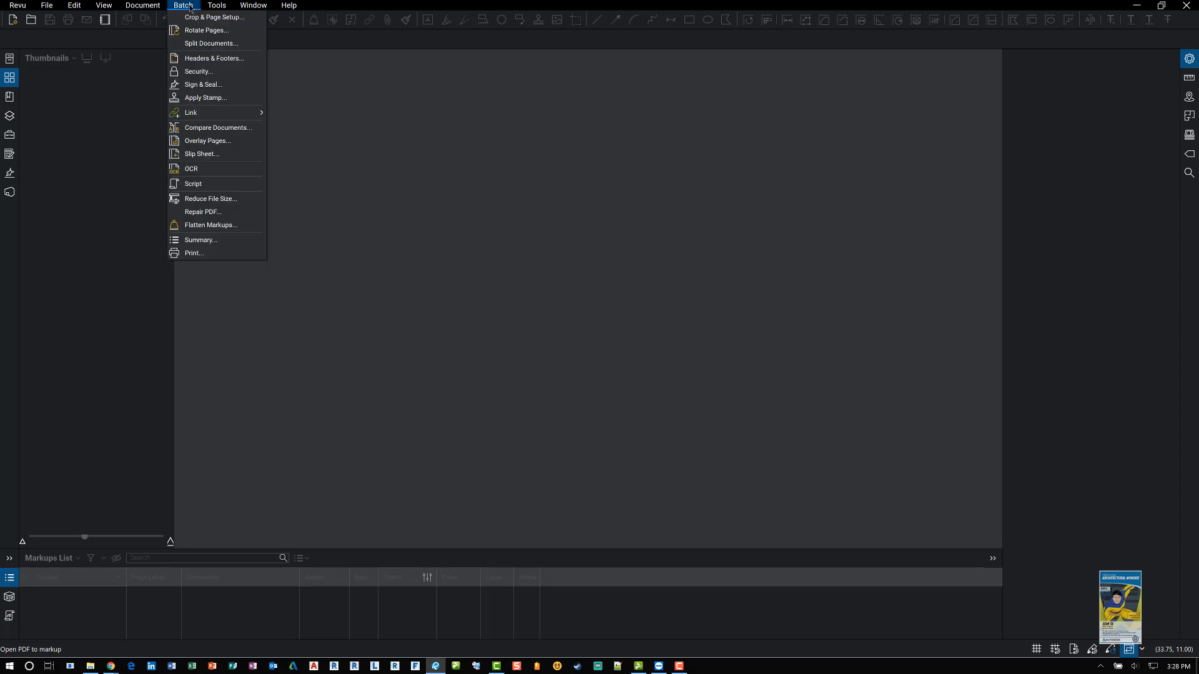
pyautogui.click(447, 237)
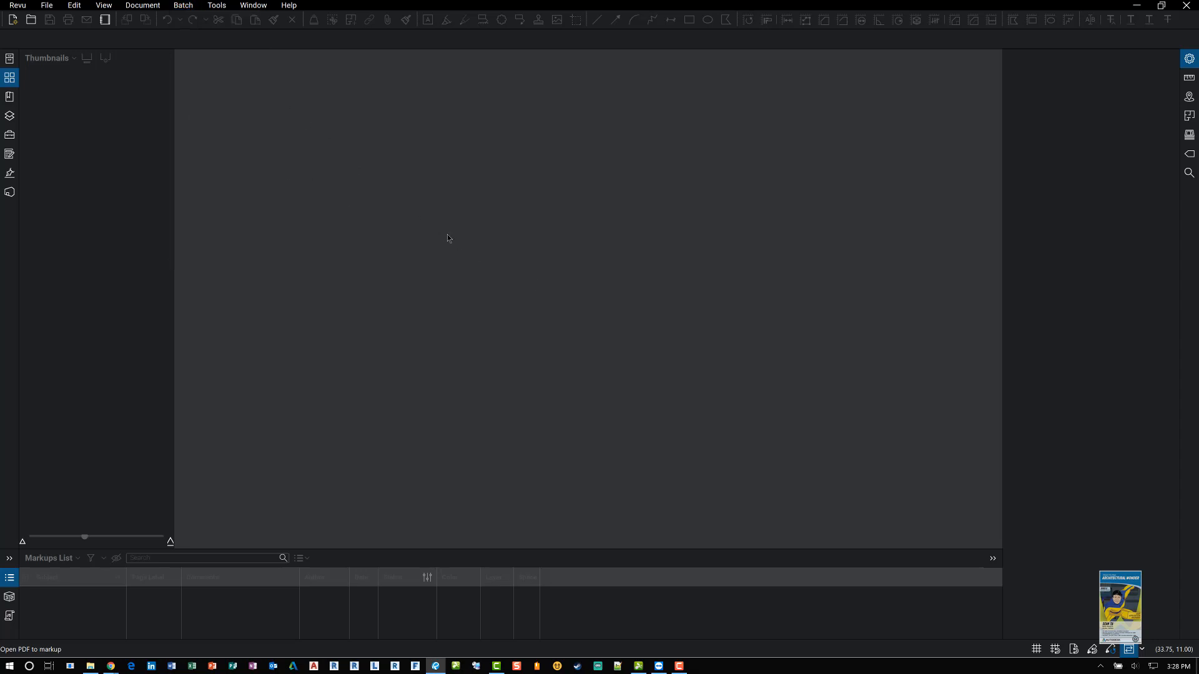